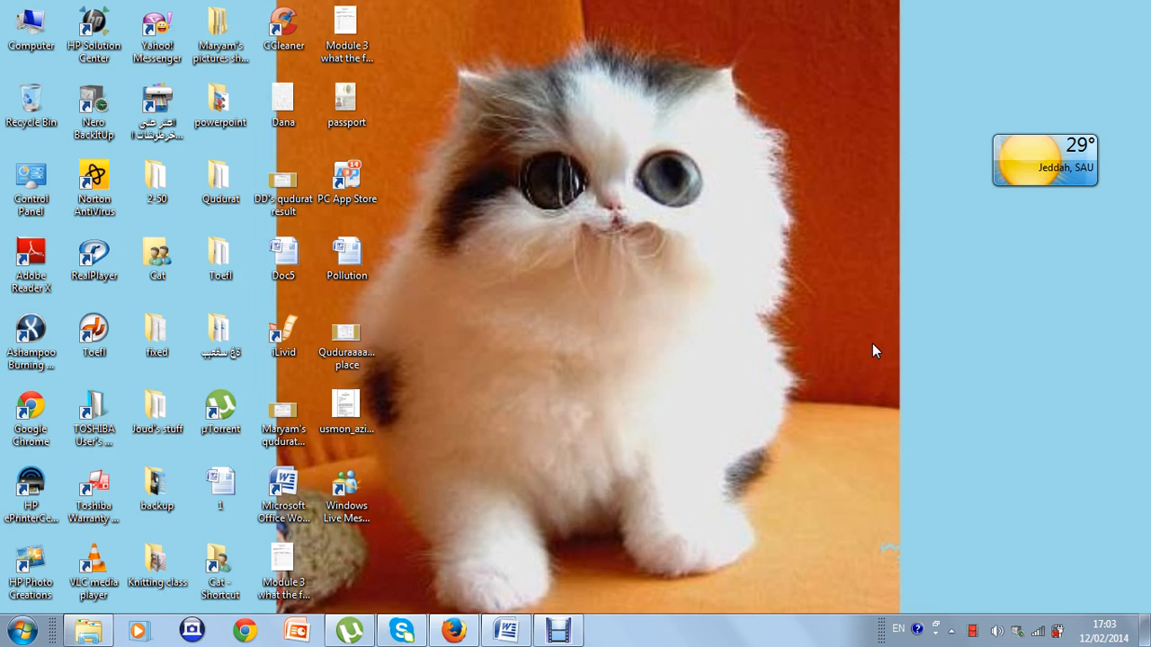
pyautogui.moveTo(669, 407)
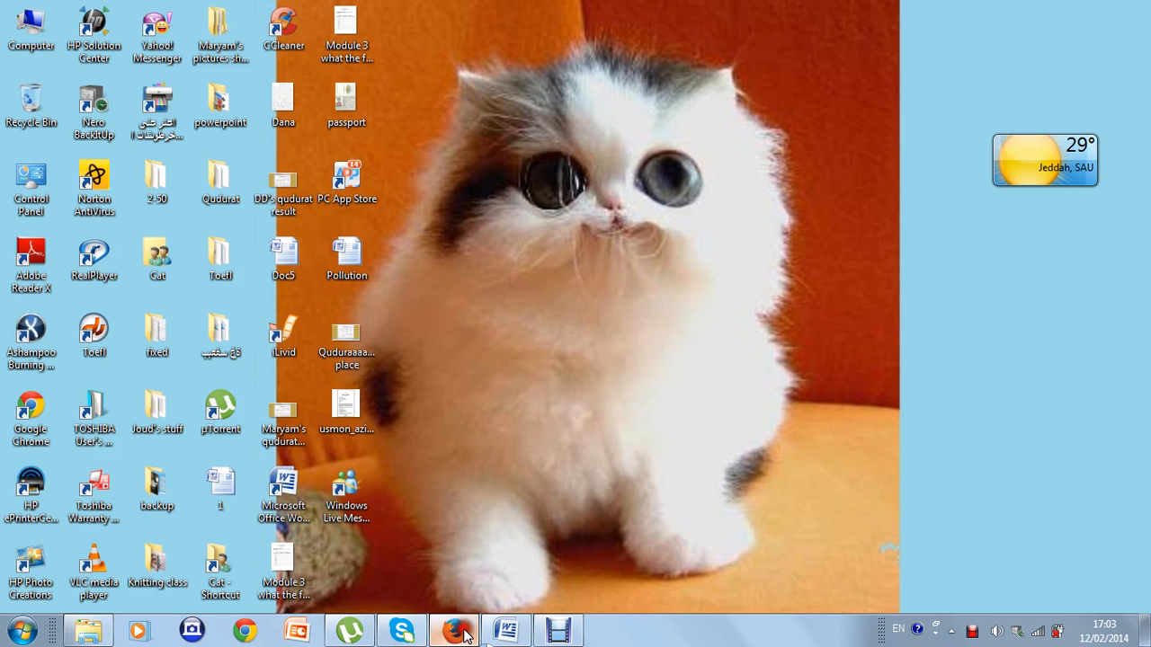
# - Enter Edit Page mode on the profile and remove the Google Analytics widget
pyautogui.click(453, 629)
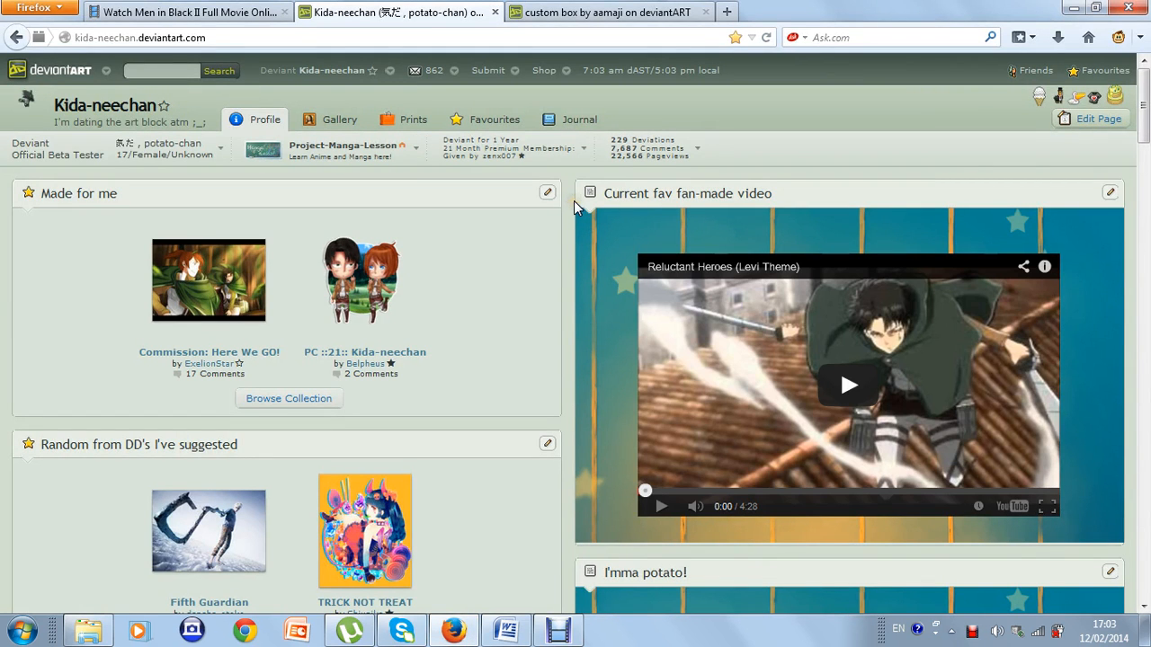
pyautogui.moveTo(572, 202)
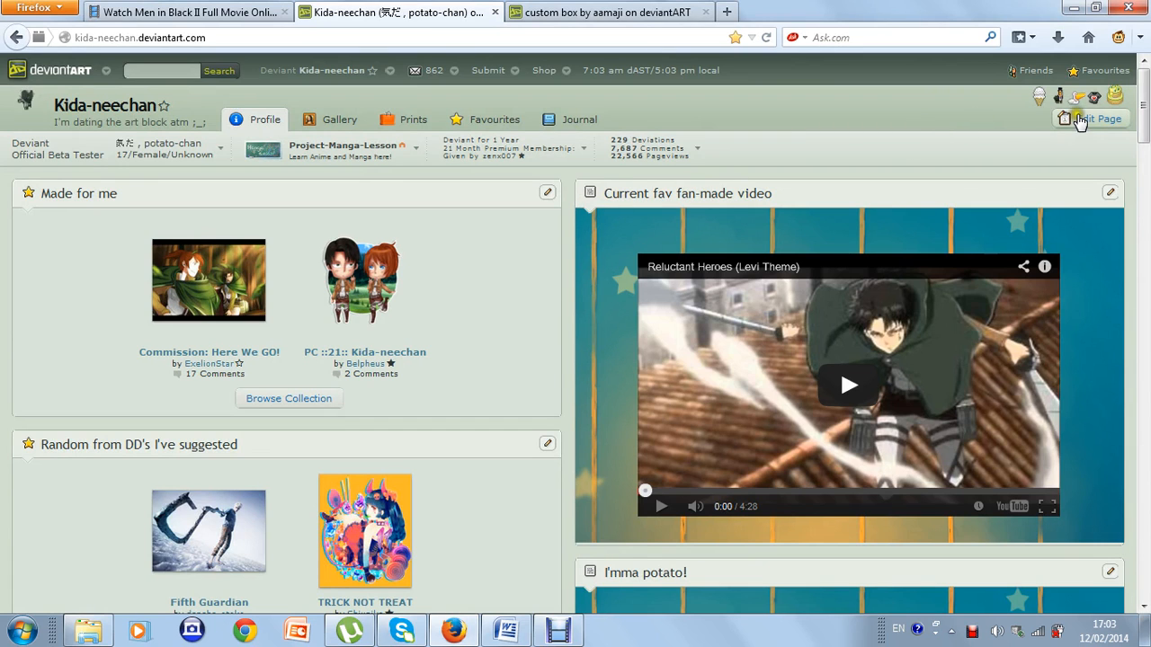
pyautogui.click(1096, 118)
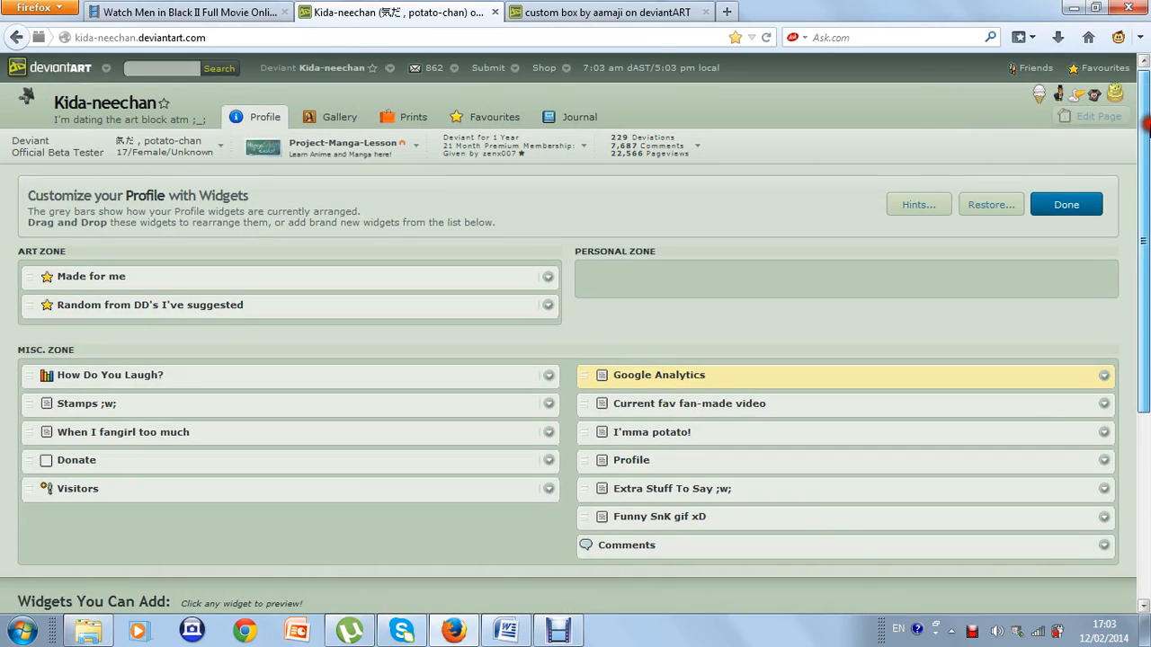
pyautogui.scroll(-3)
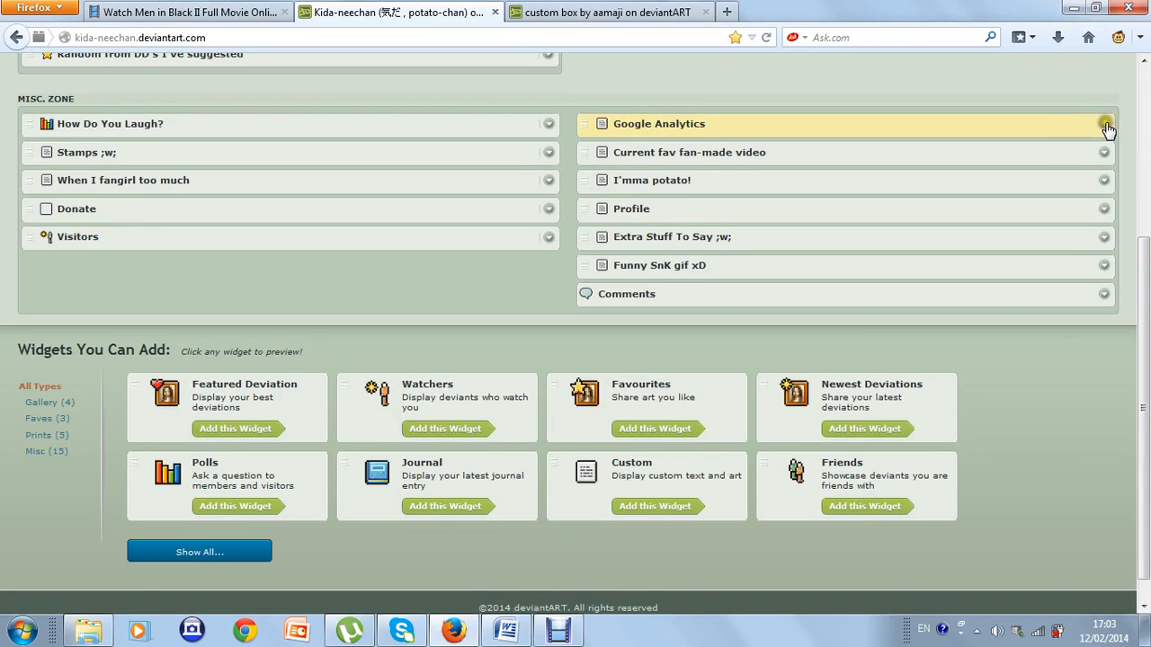
pyautogui.click(1104, 125)
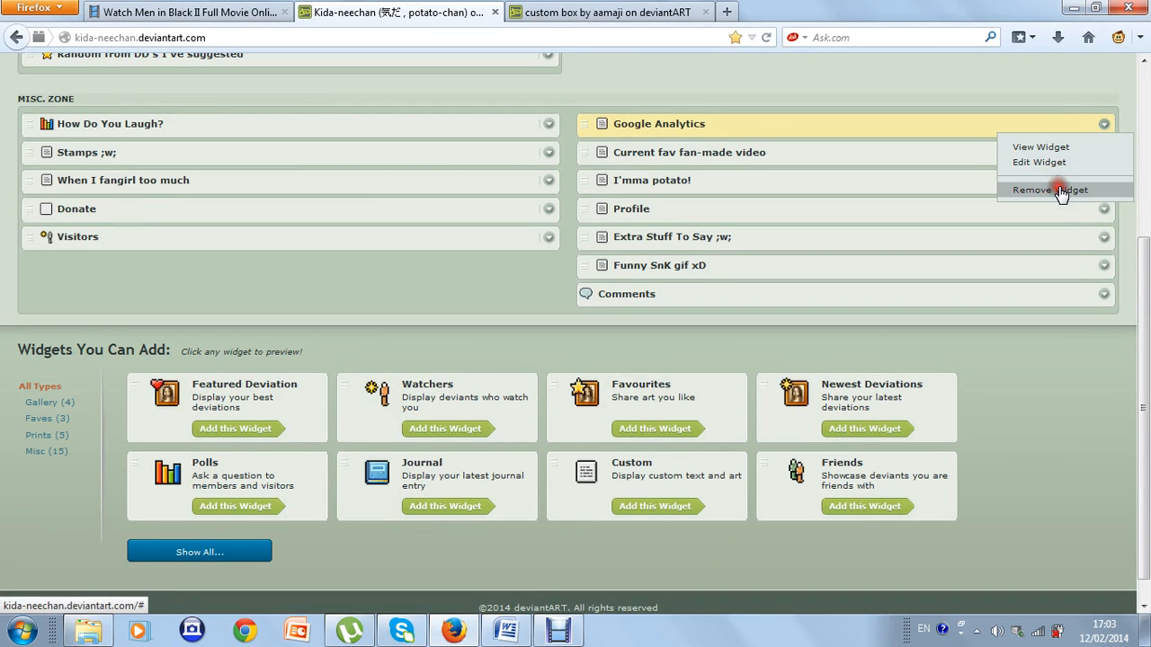
pyautogui.click(1050, 191)
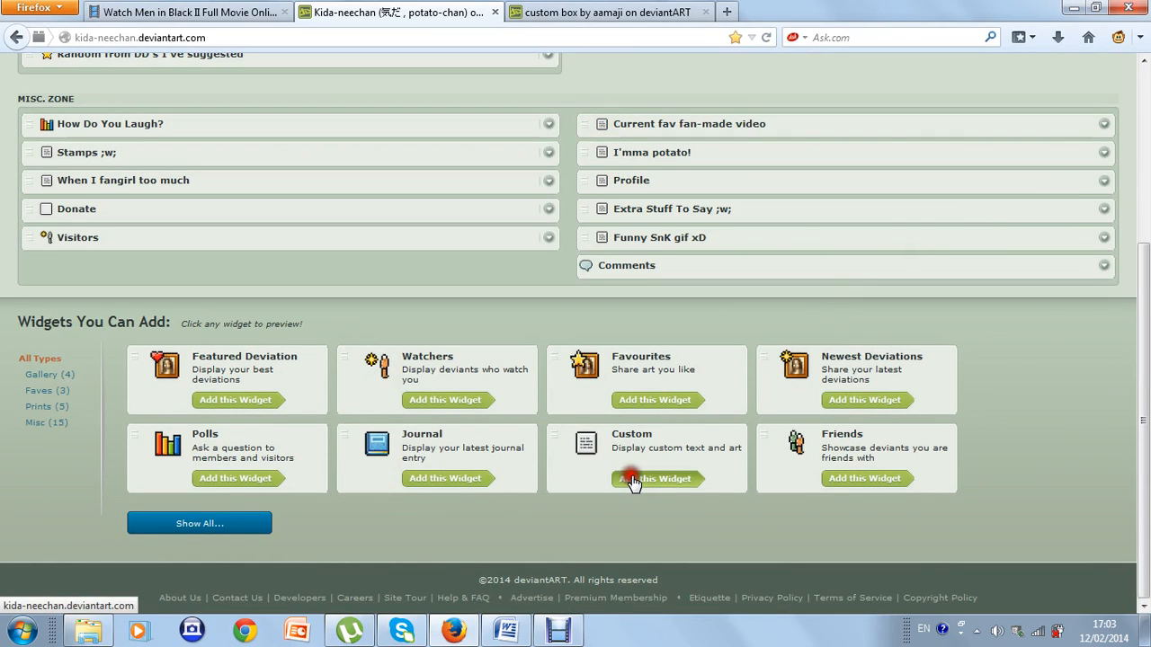
# - Install the Custom 'Randomness' widget, drag it above the fan-made video widget, and finish editing
pyautogui.click(655, 478)
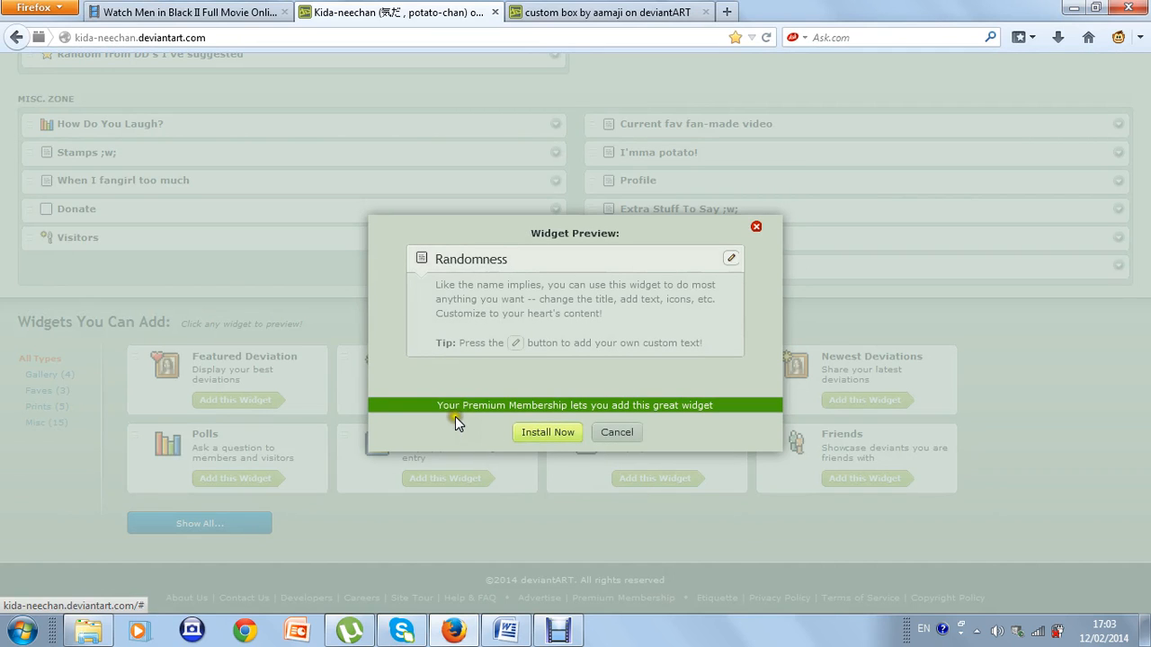
pyautogui.moveTo(471, 433)
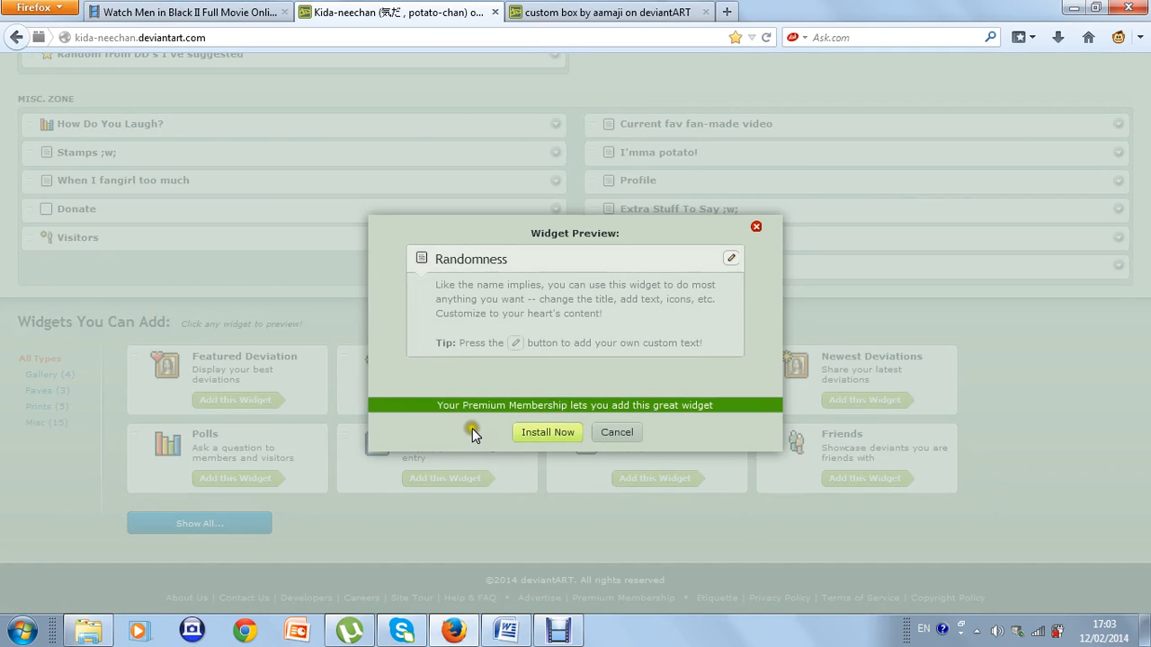
pyautogui.moveTo(483, 430)
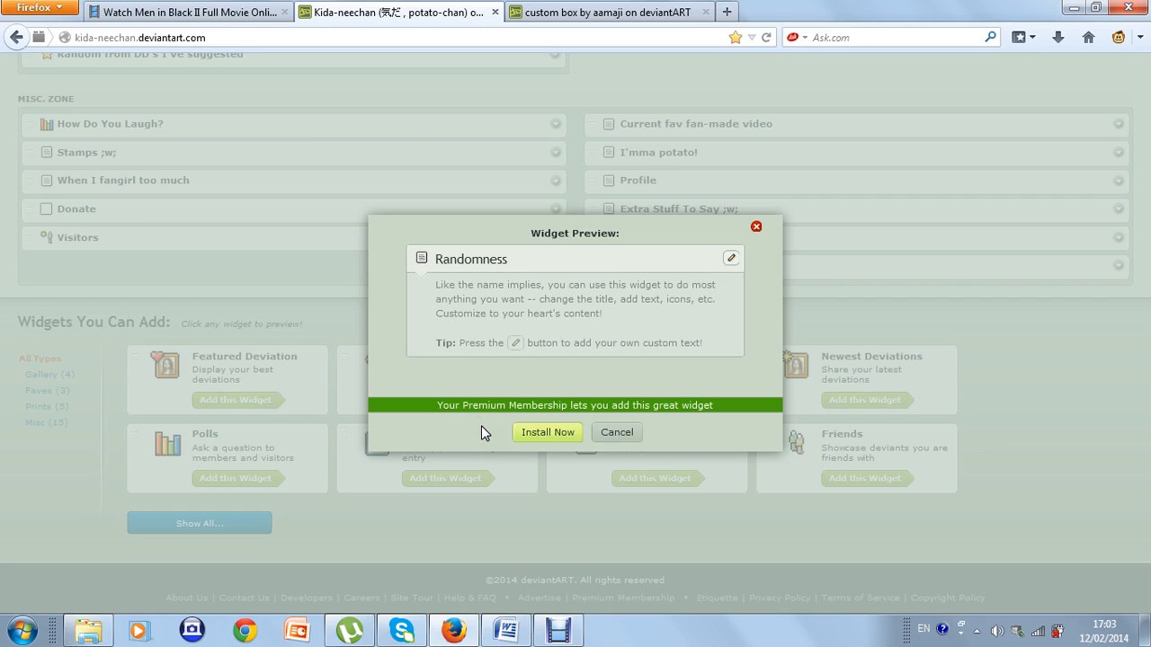
pyautogui.click(547, 431)
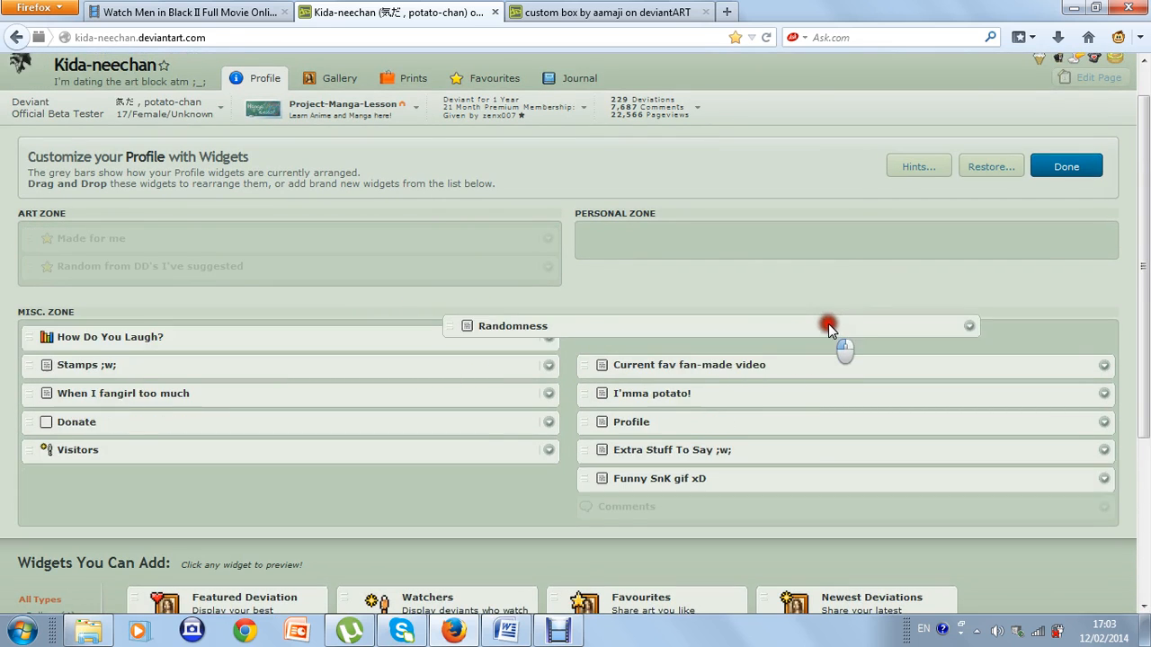
pyautogui.moveTo(827, 326); pyautogui.dragTo(674, 324)
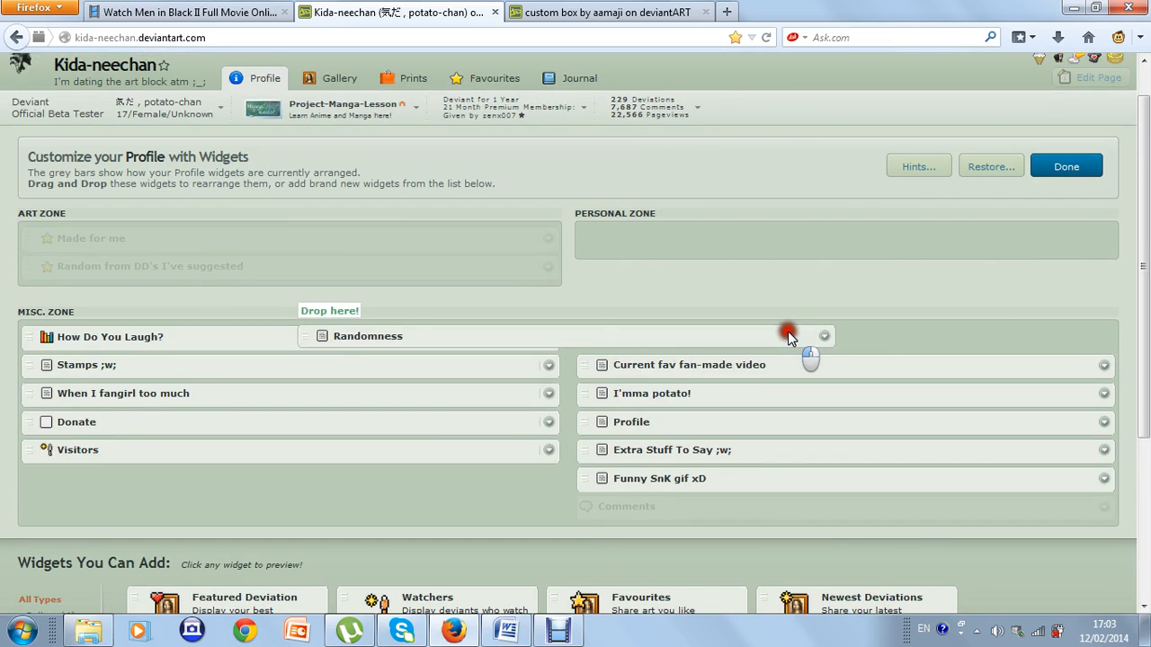
pyautogui.click(1065, 166)
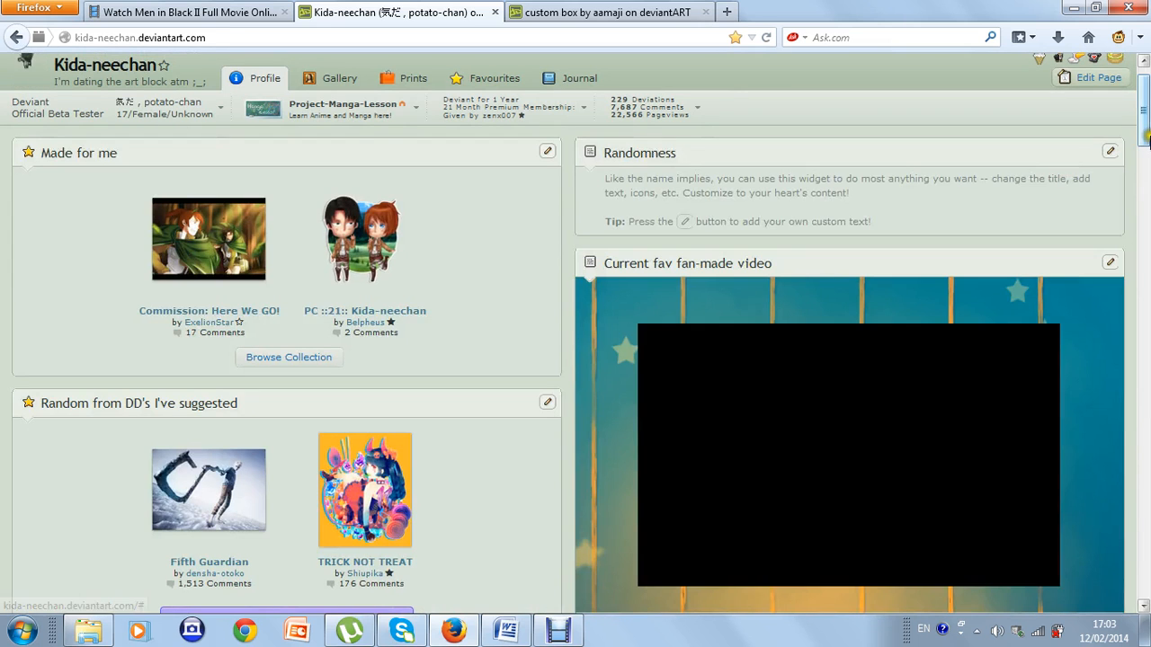
# - Edit the Randomness widget and save its Box Name as LALALALA
pyautogui.click(1109, 151)
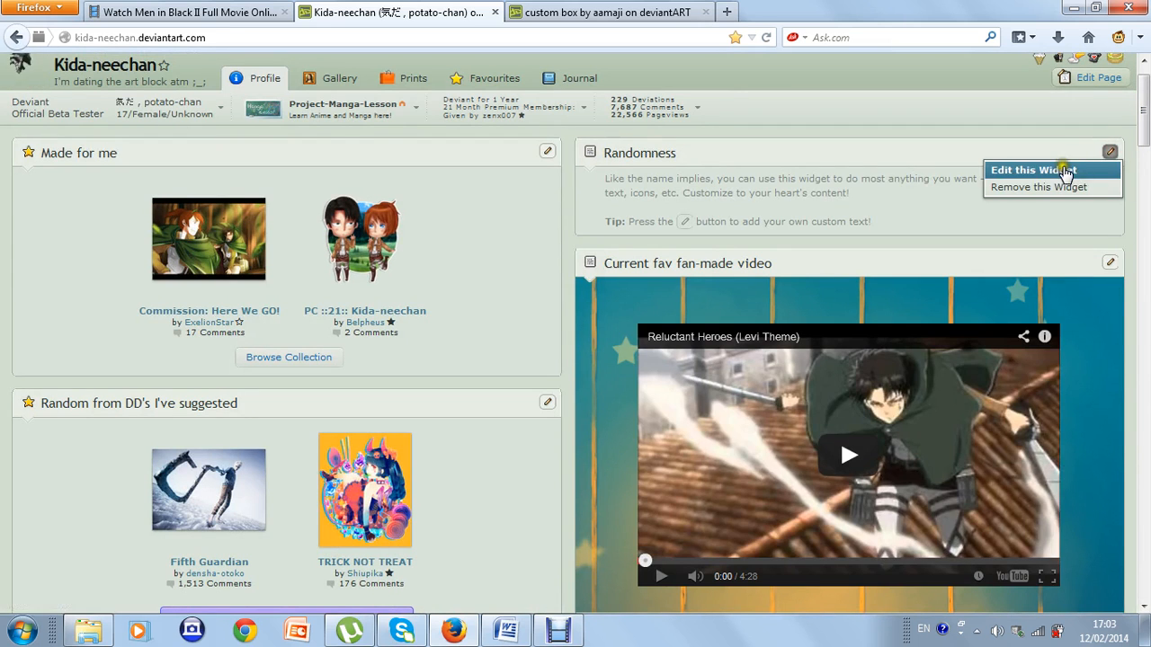
pyautogui.click(1032, 169)
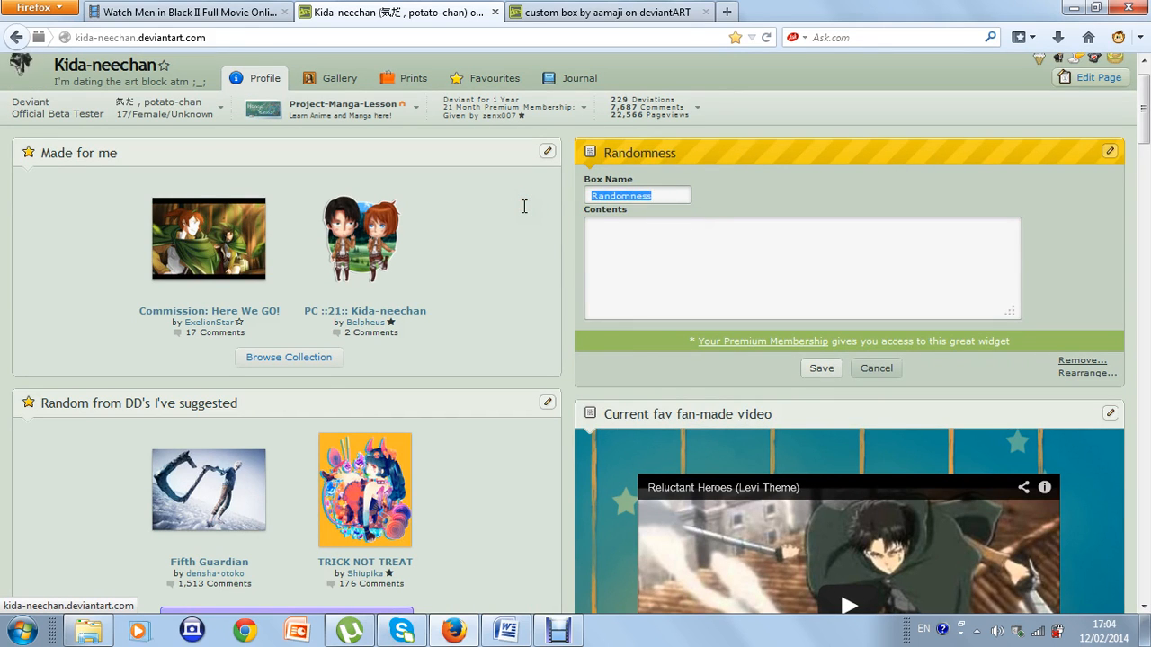
pyautogui.write('LALALAL')
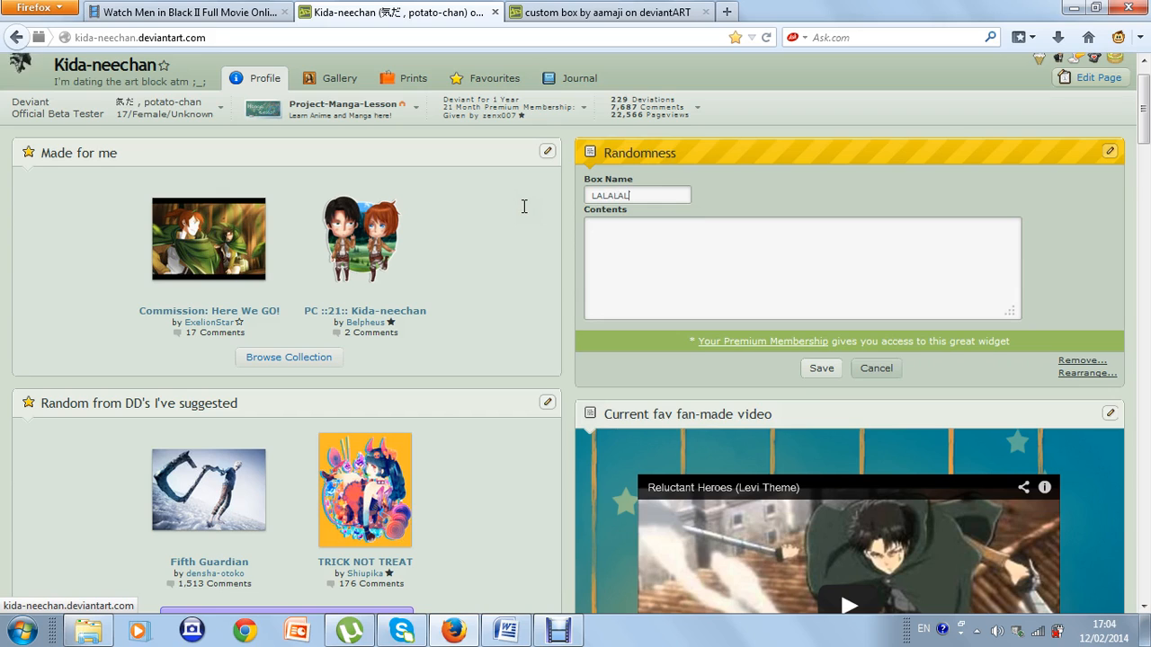
pyautogui.write('a')
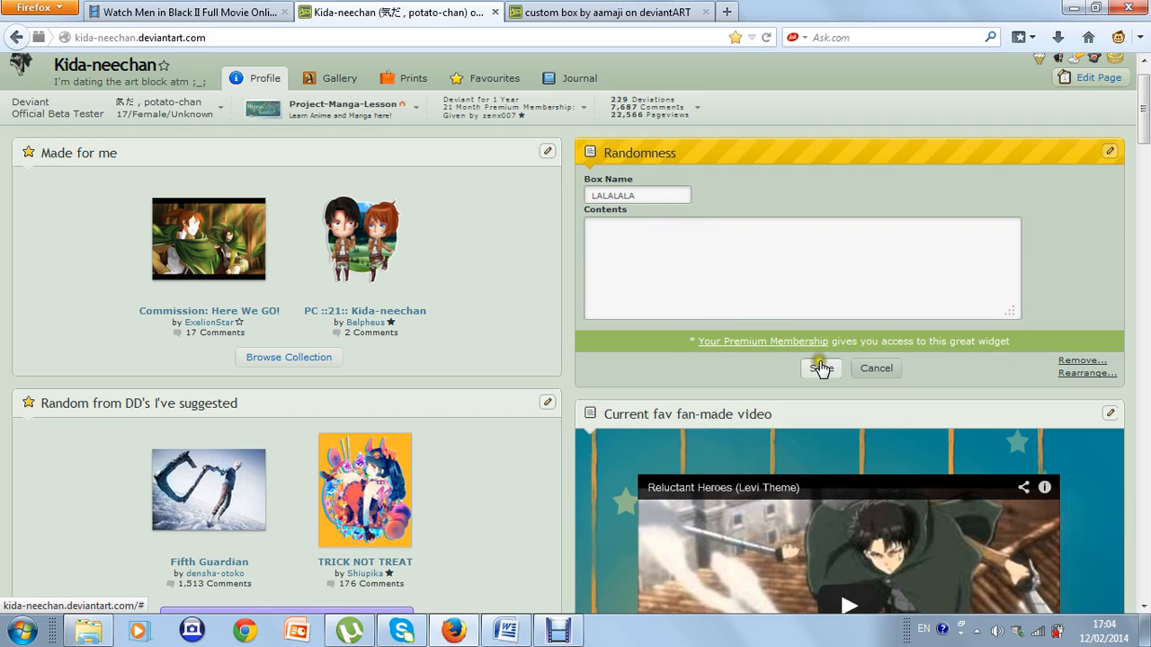
pyautogui.click(820, 367)
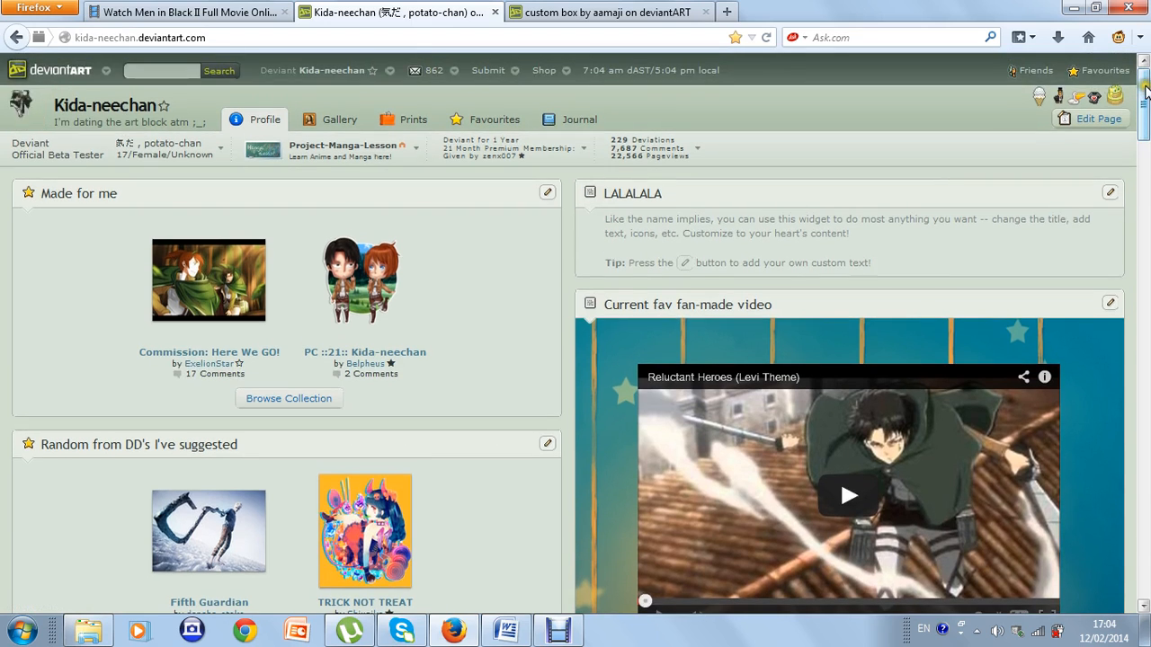
# - Set the LALALALA widget's Contents to 'I love DeviantArt' and save it
pyautogui.scroll(-3)
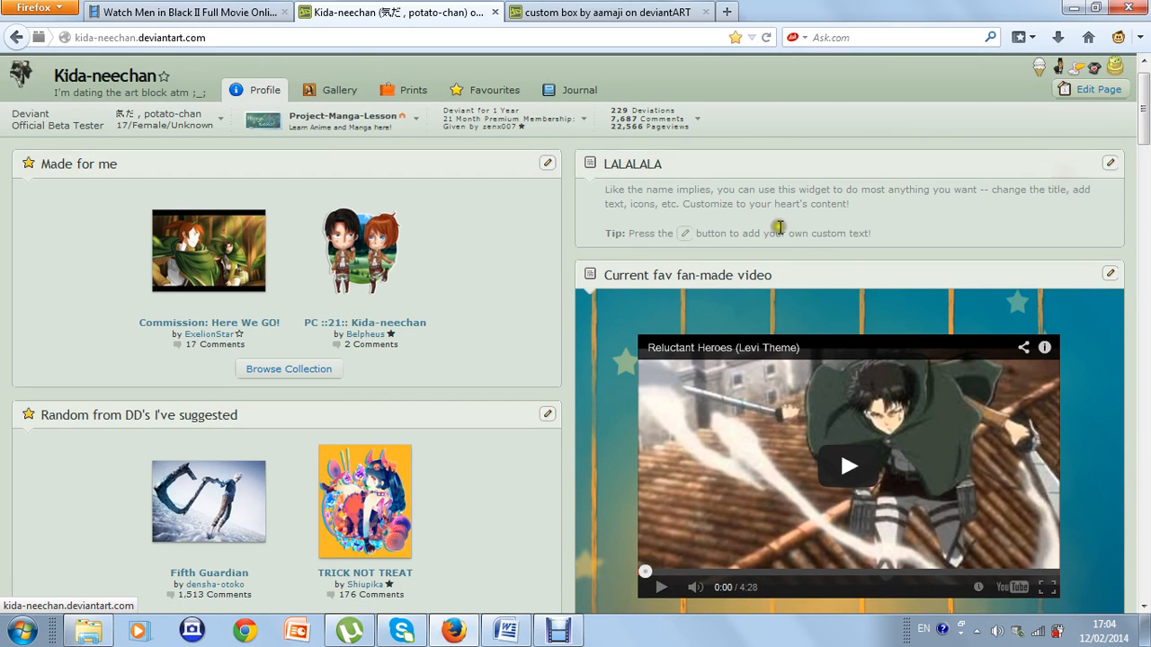
pyautogui.click(1109, 162)
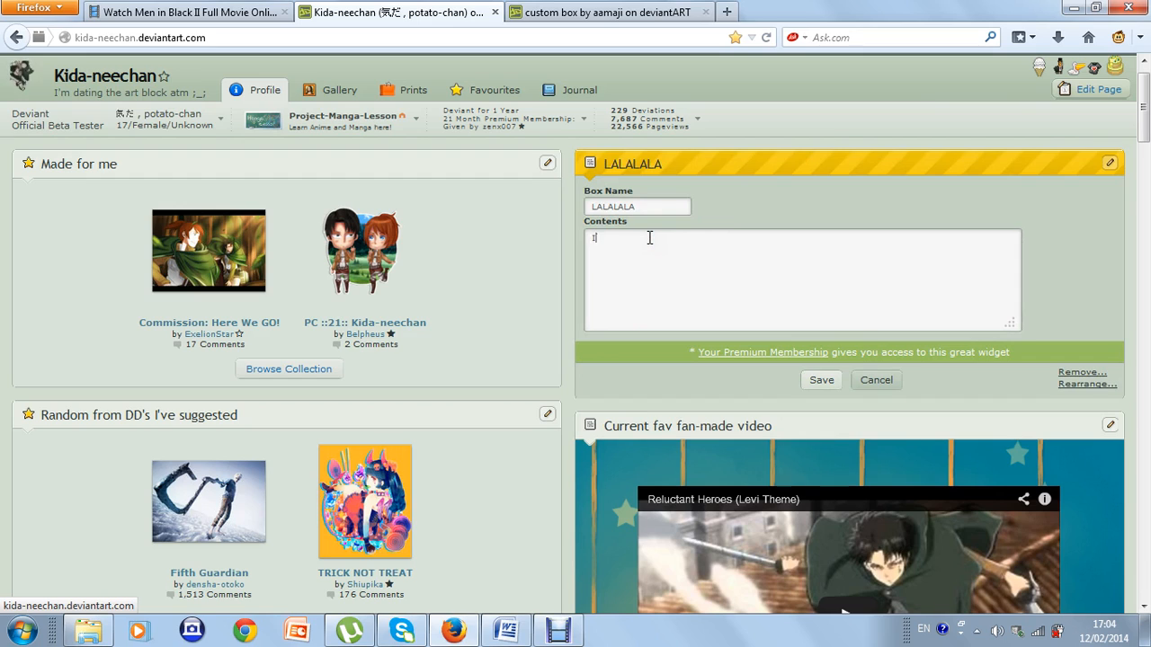
pyautogui.write('I love de')
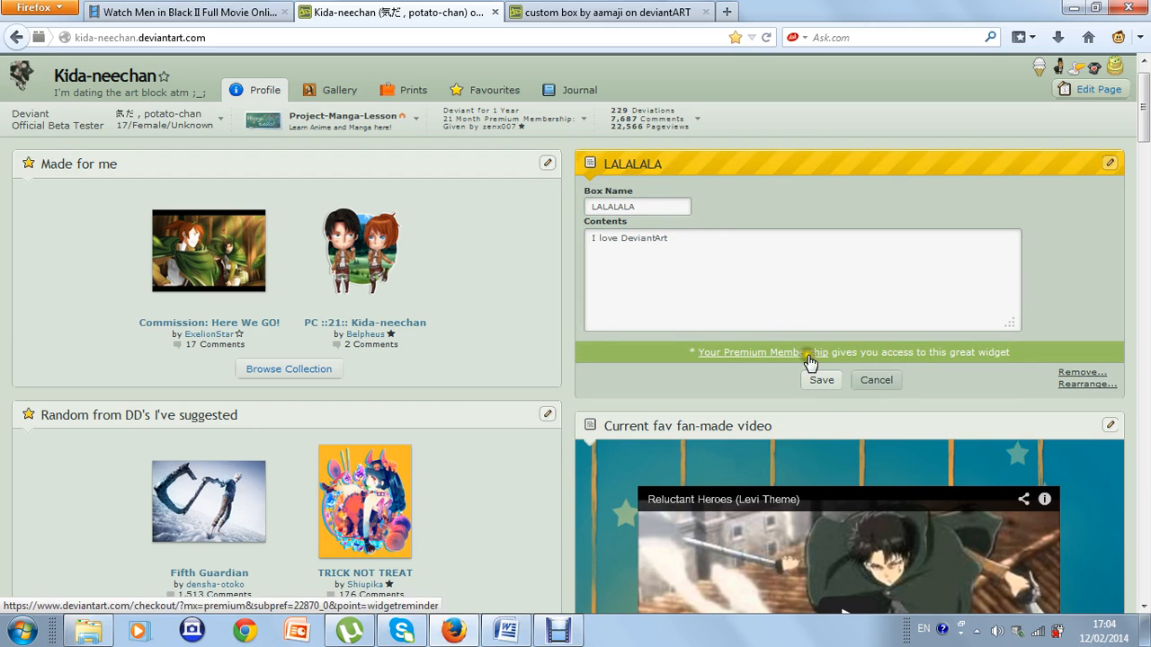
pyautogui.click(819, 380)
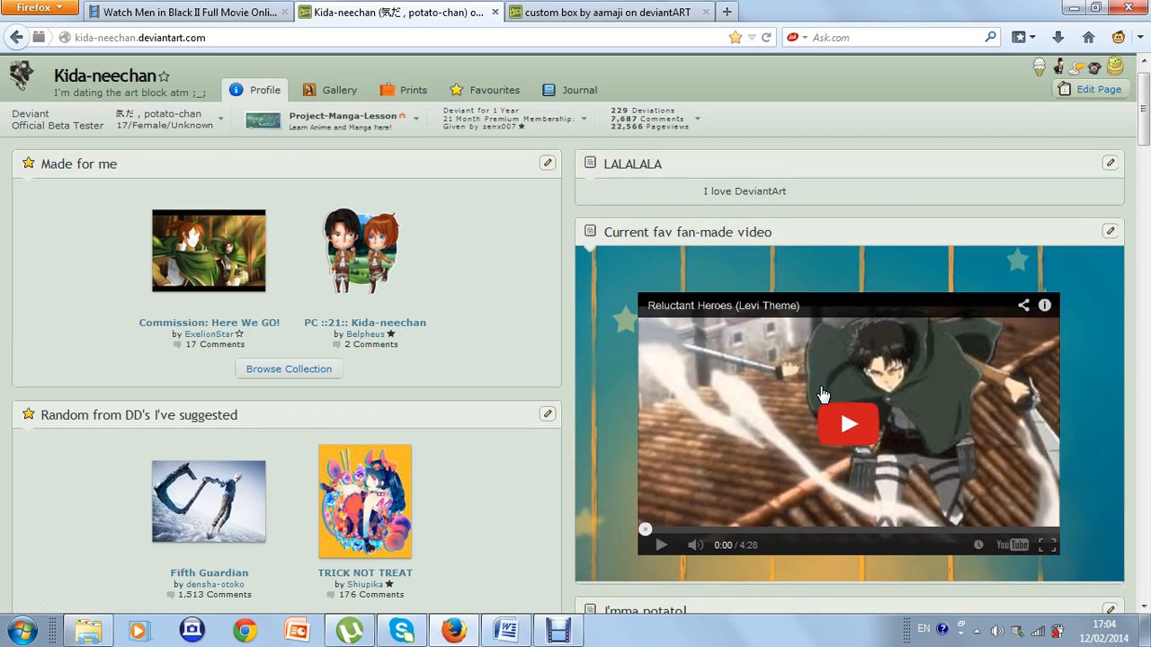
pyautogui.moveTo(917, 214)
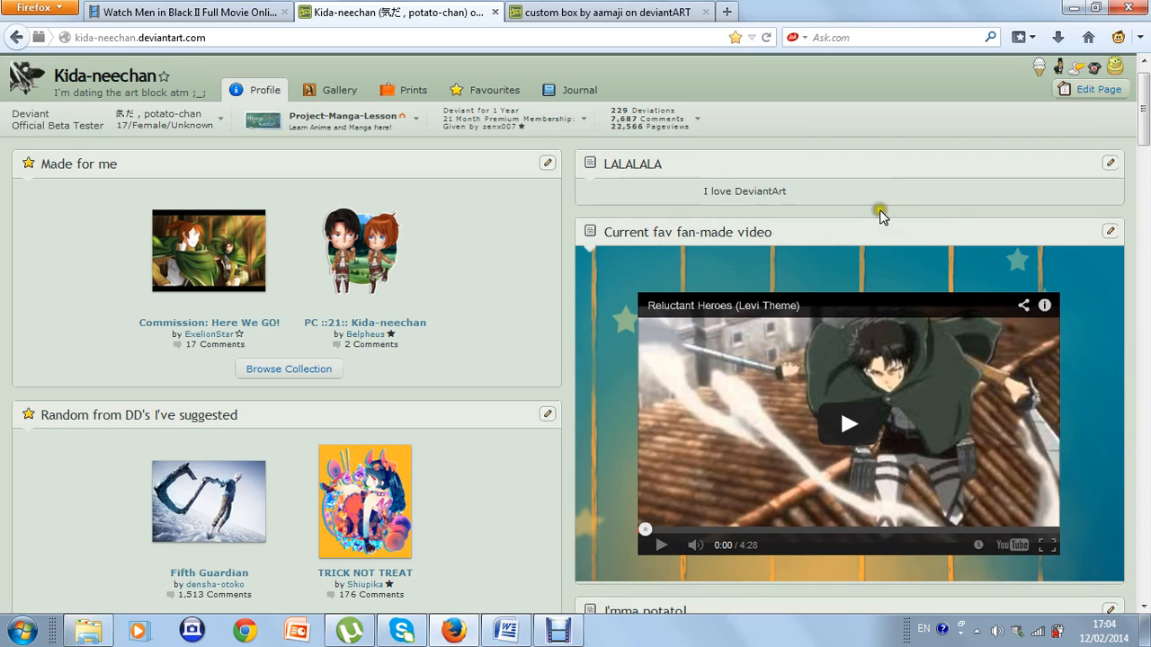
# - Reopen the widget for editing and switch to the Microsoft Word notes
pyautogui.click(1110, 164)
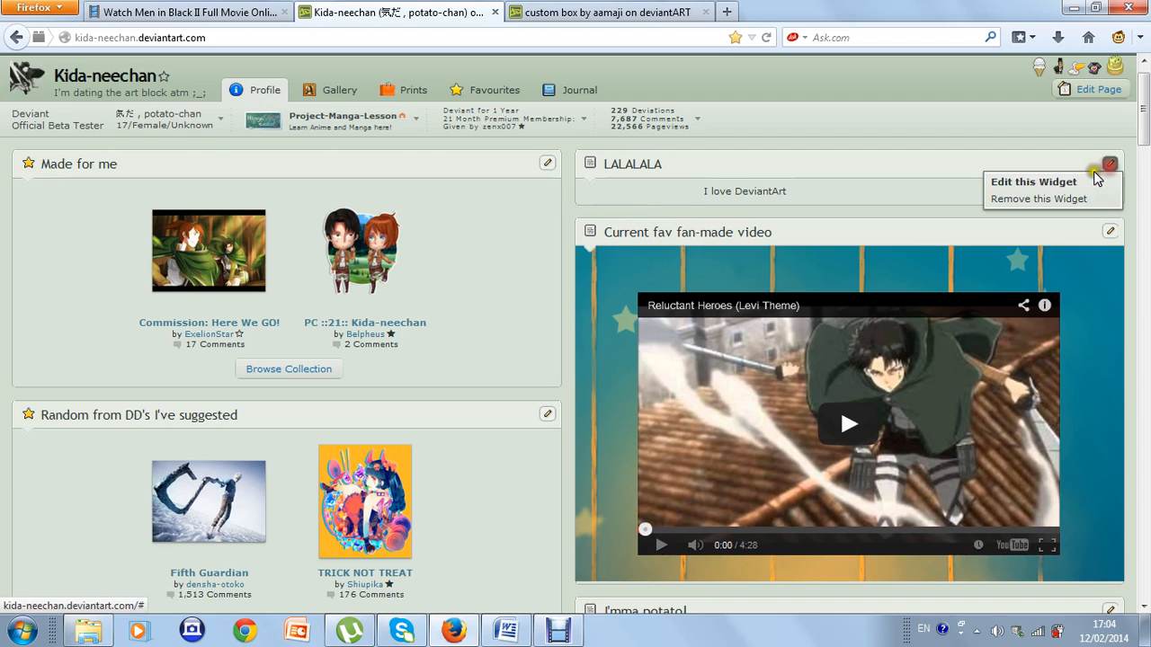
pyautogui.click(1032, 180)
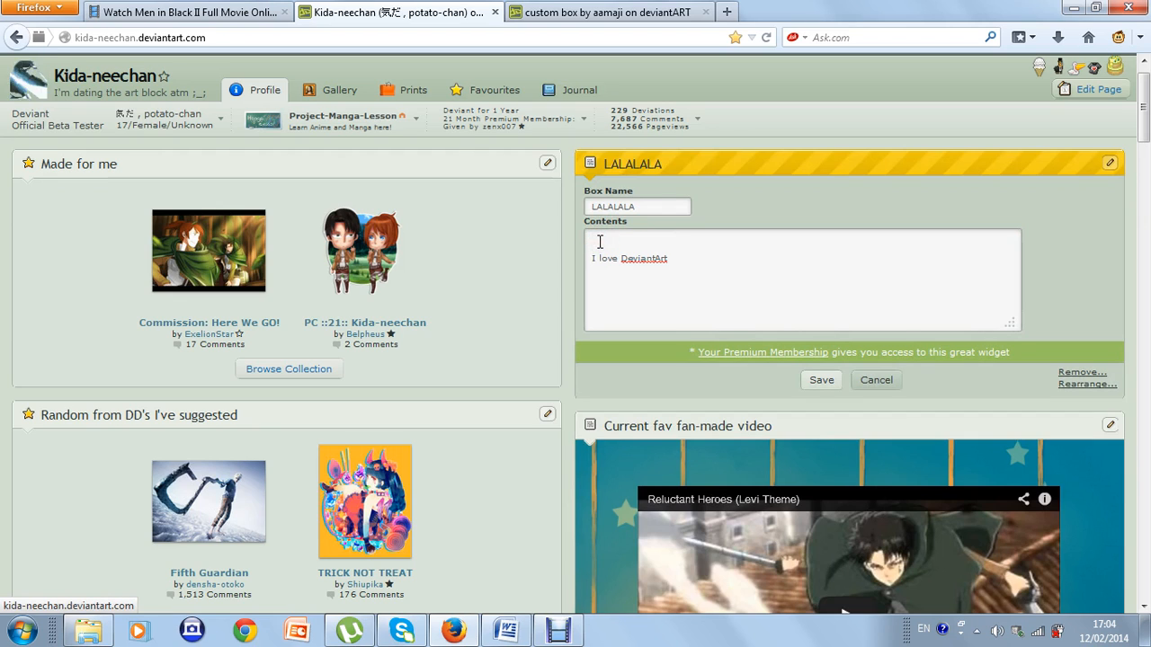
pyautogui.click(505, 629)
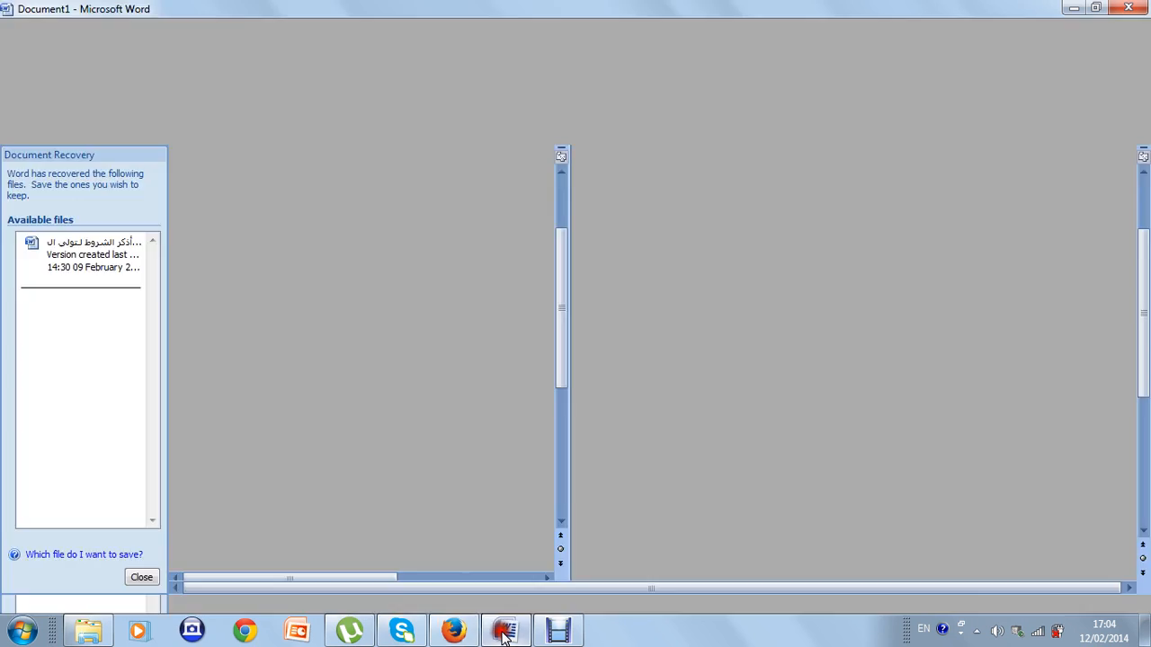
# - Copy the first four div lines of code in Word and return to the profile editor
pyautogui.click(507, 630)
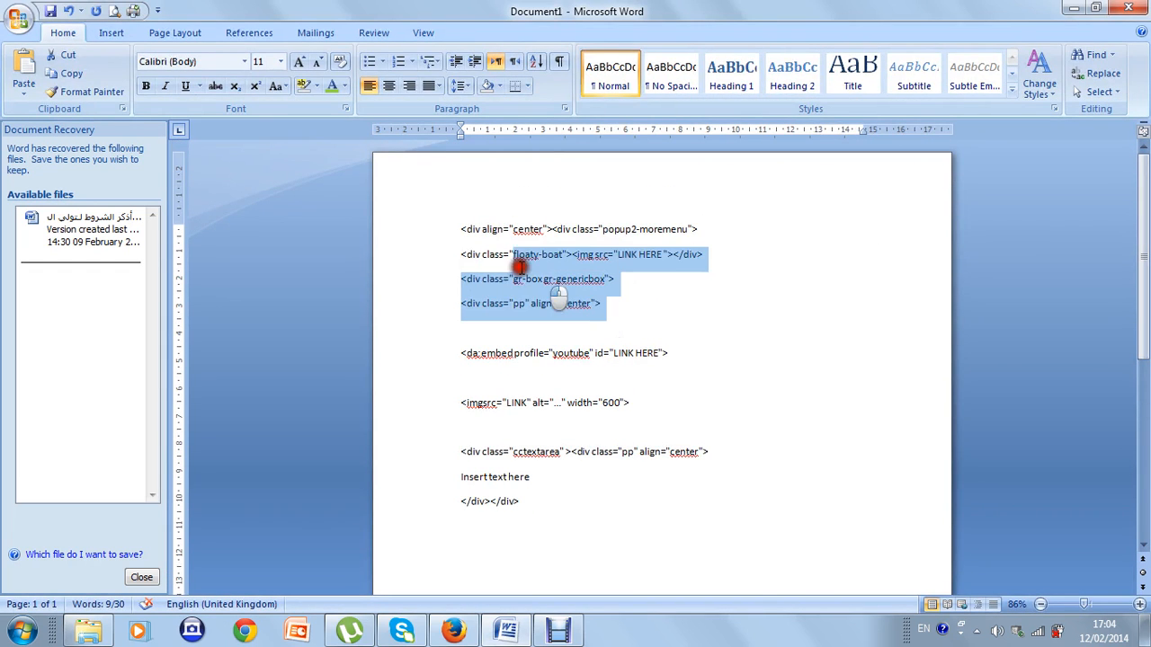
pyautogui.rightClick(521, 266)
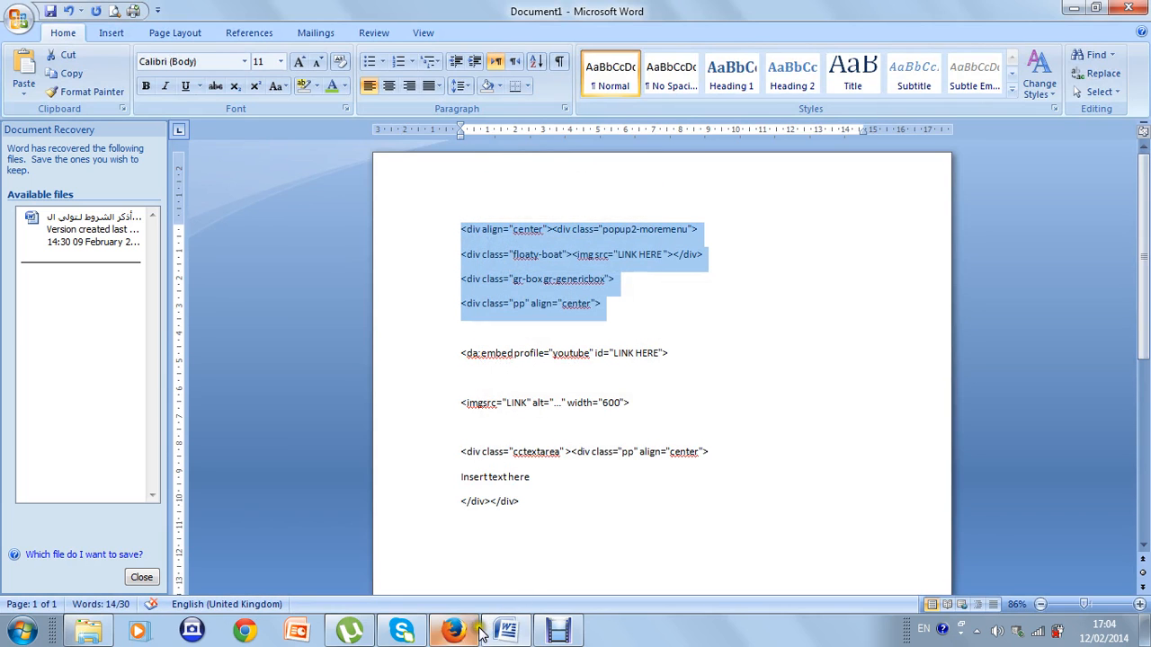
pyautogui.click(453, 629)
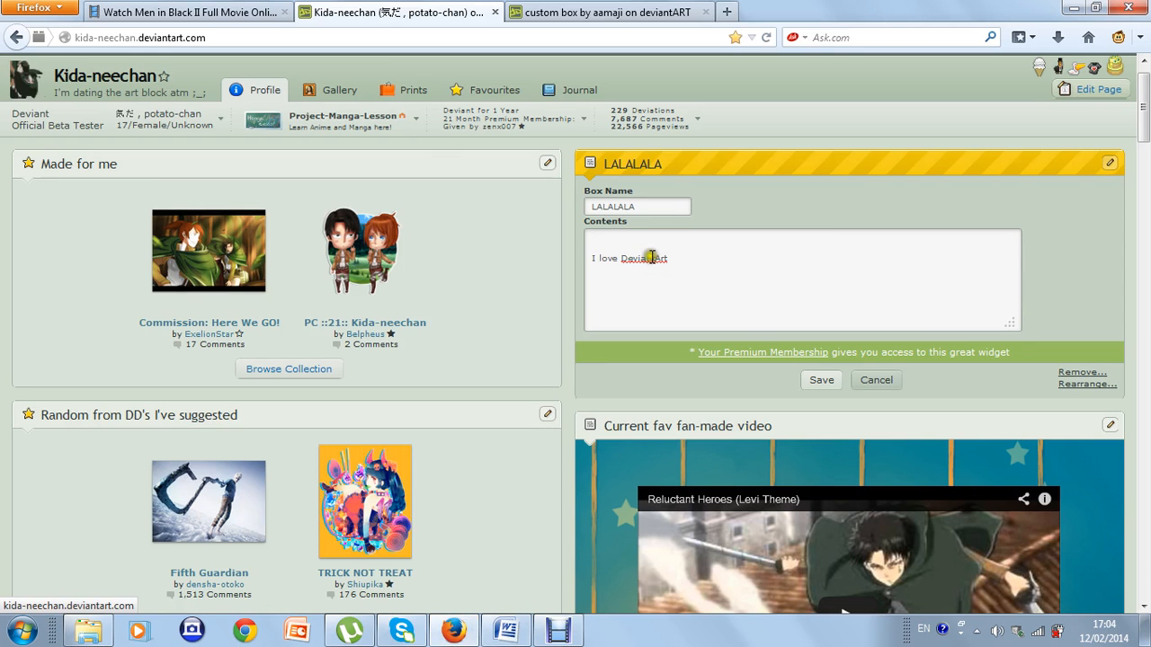
# - Paste the opening div code above 'I love DeviantArt', save, and reopen the widget
pyautogui.rightClick(644, 258)
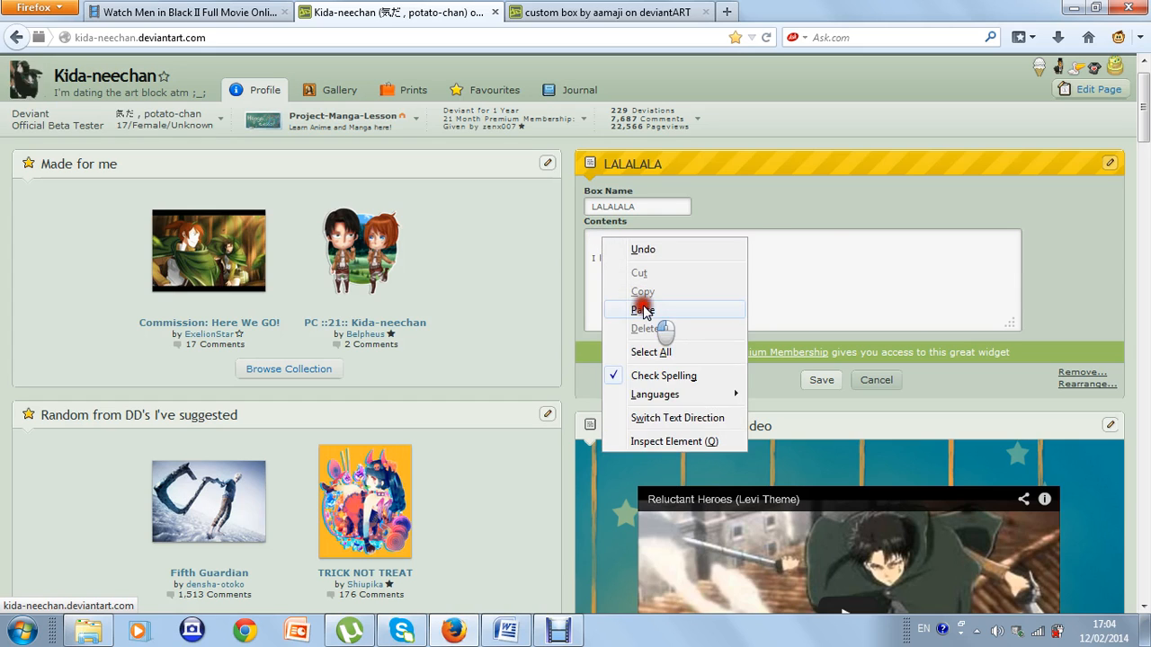
pyautogui.click(644, 309)
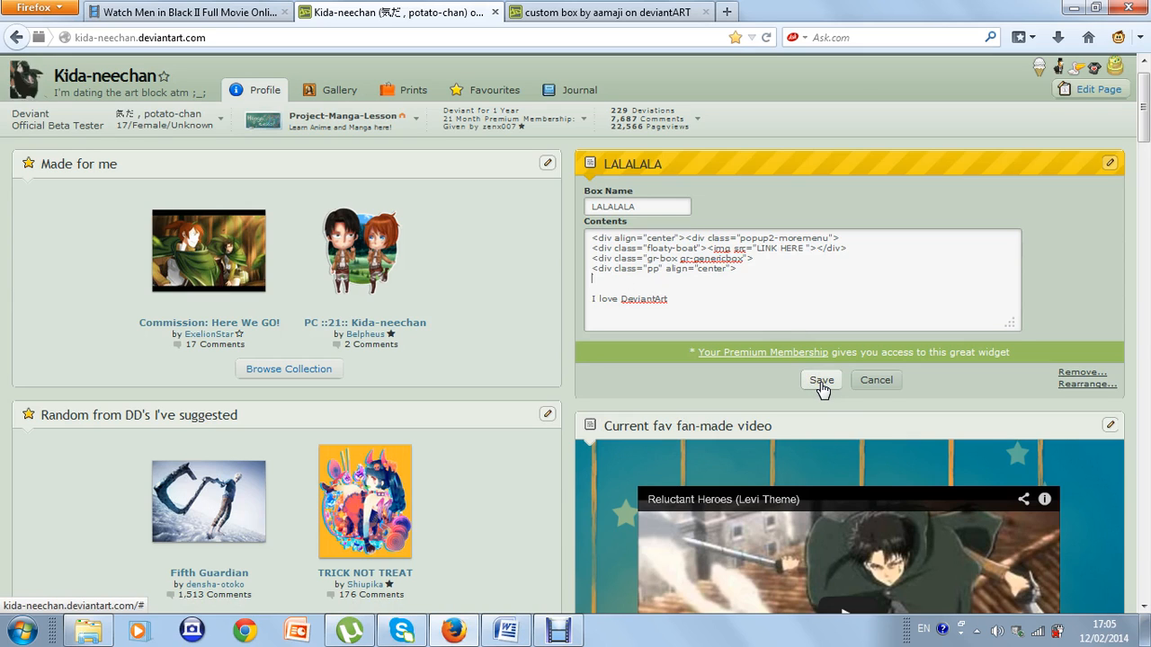
pyautogui.click(820, 379)
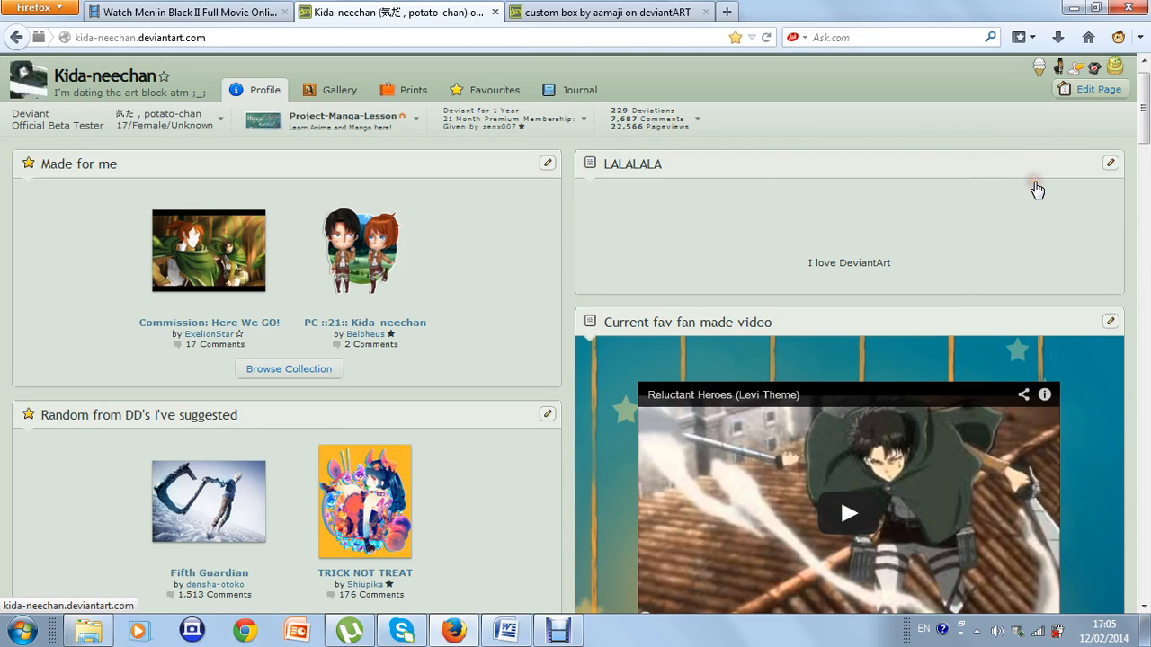
pyautogui.click(1111, 162)
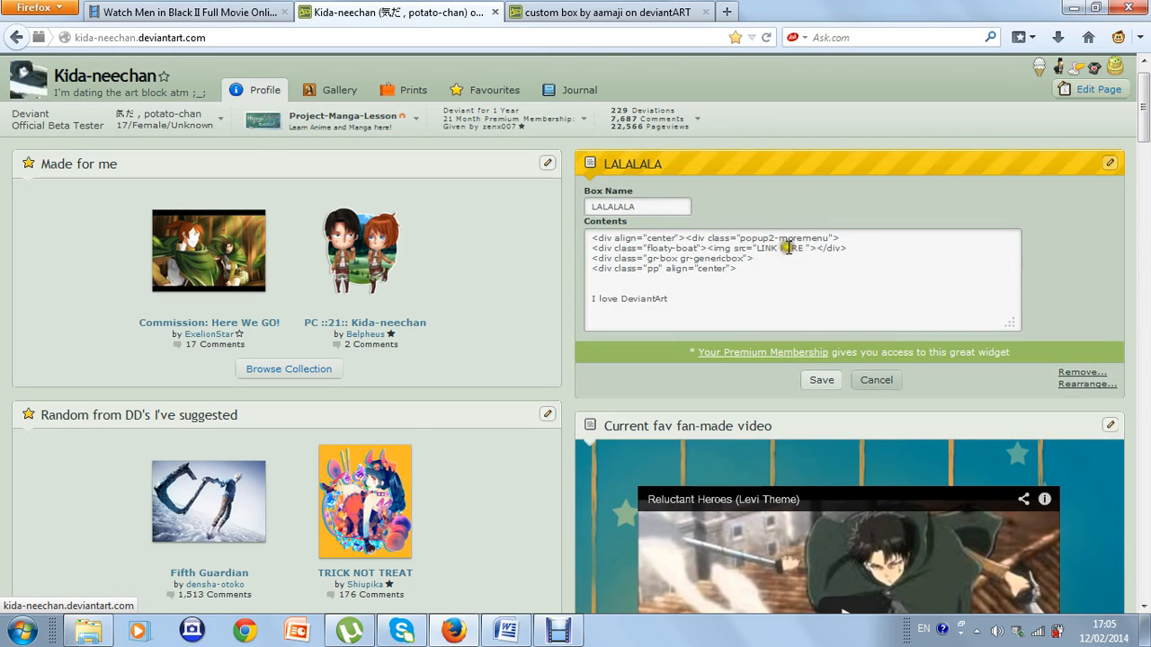
pyautogui.moveTo(608, 10)
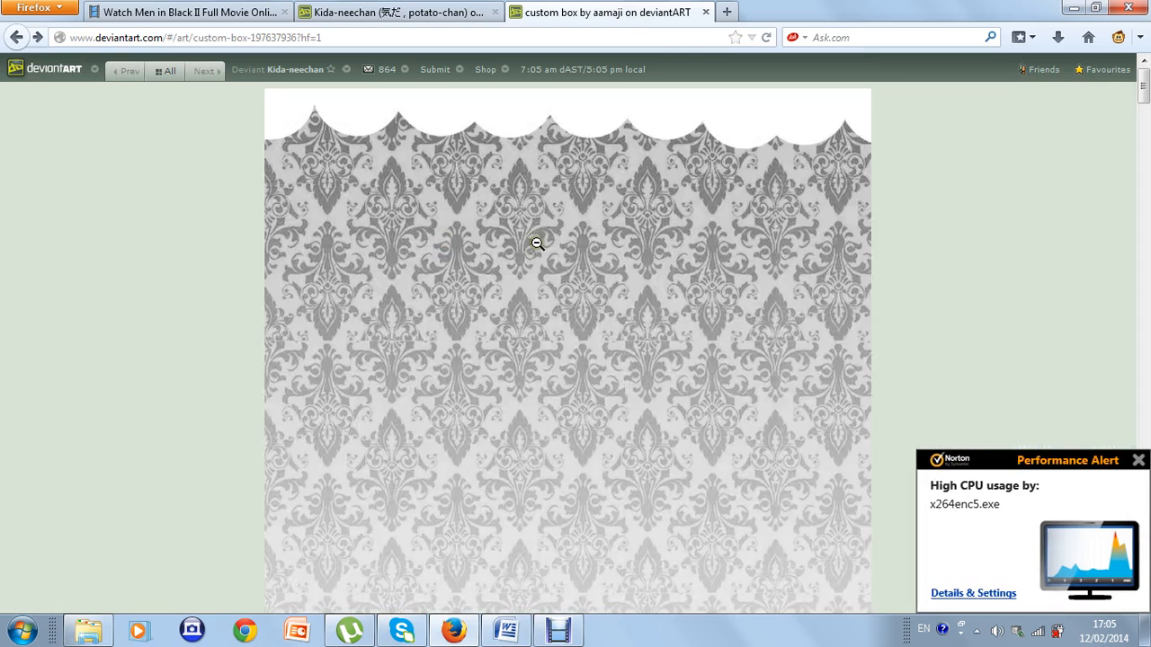
# - Copy the damask image's location into the img src link and save the widget
pyautogui.scroll(-3)
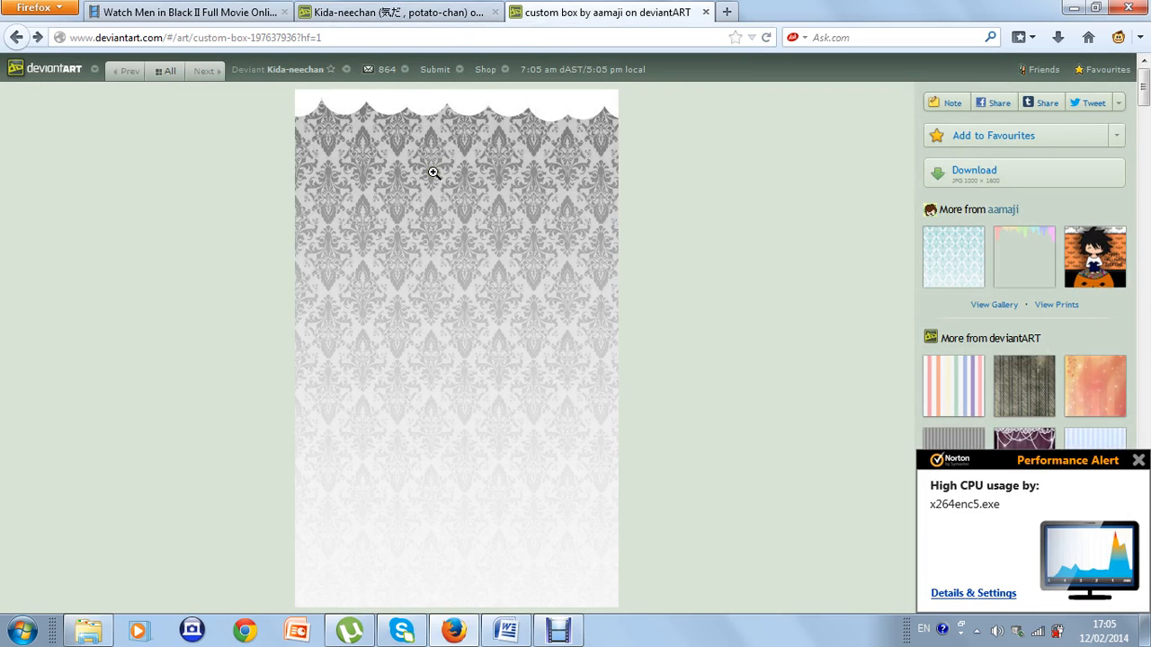
pyautogui.rightClick(495, 286)
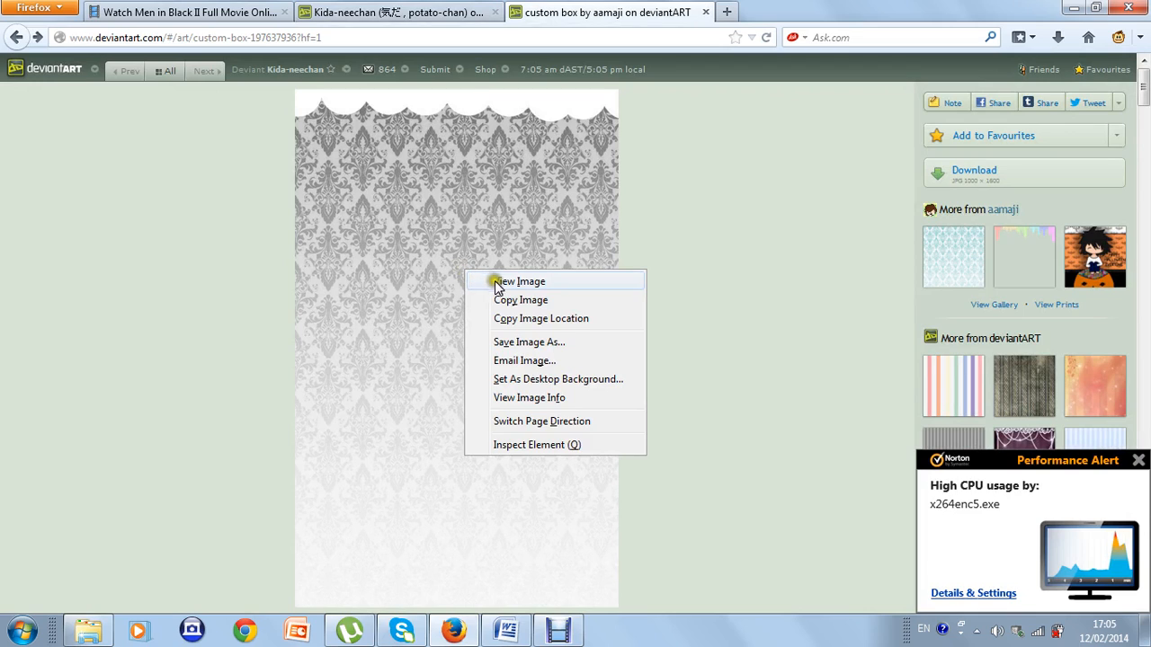
pyautogui.moveTo(507, 290)
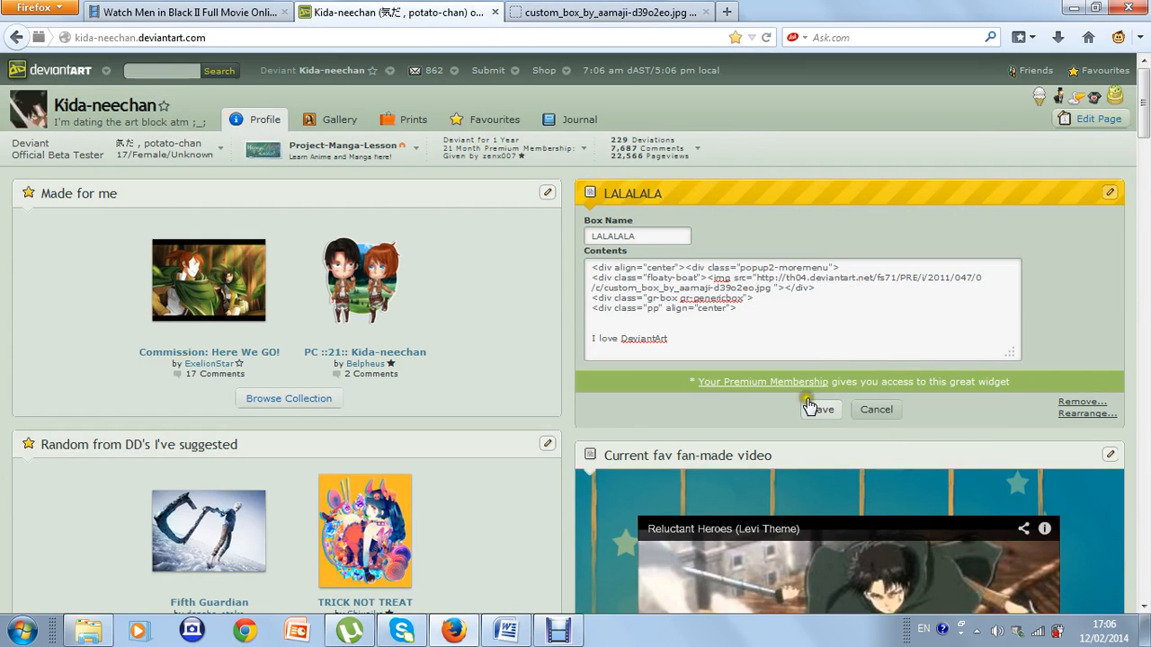
pyautogui.click(818, 410)
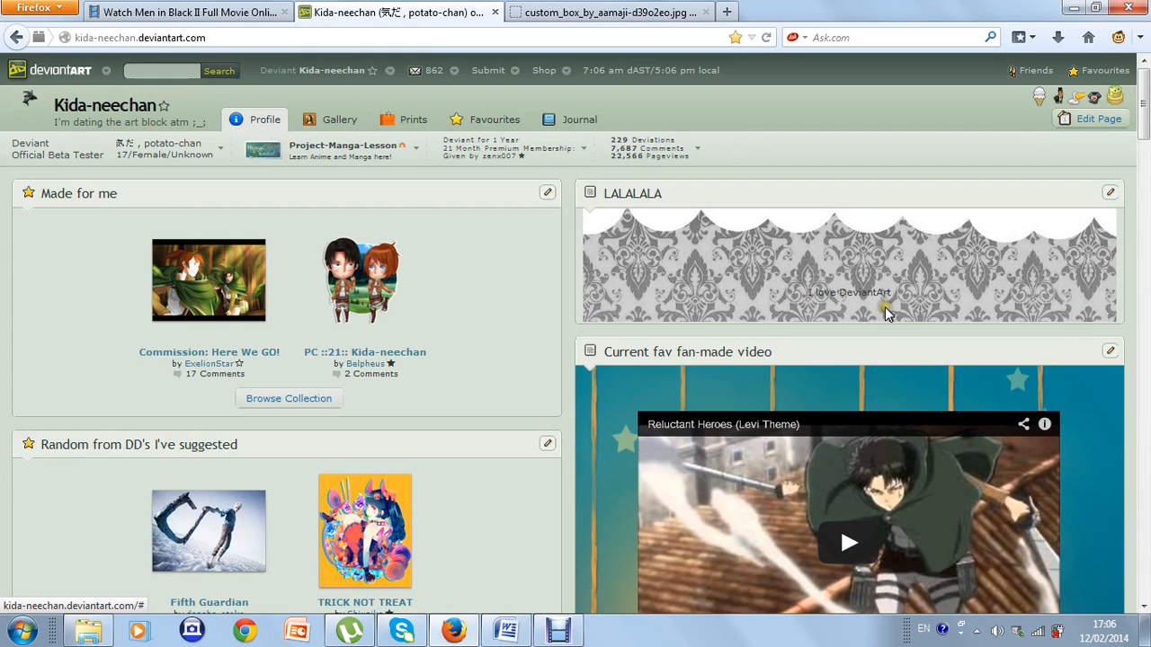
pyautogui.moveTo(970, 273)
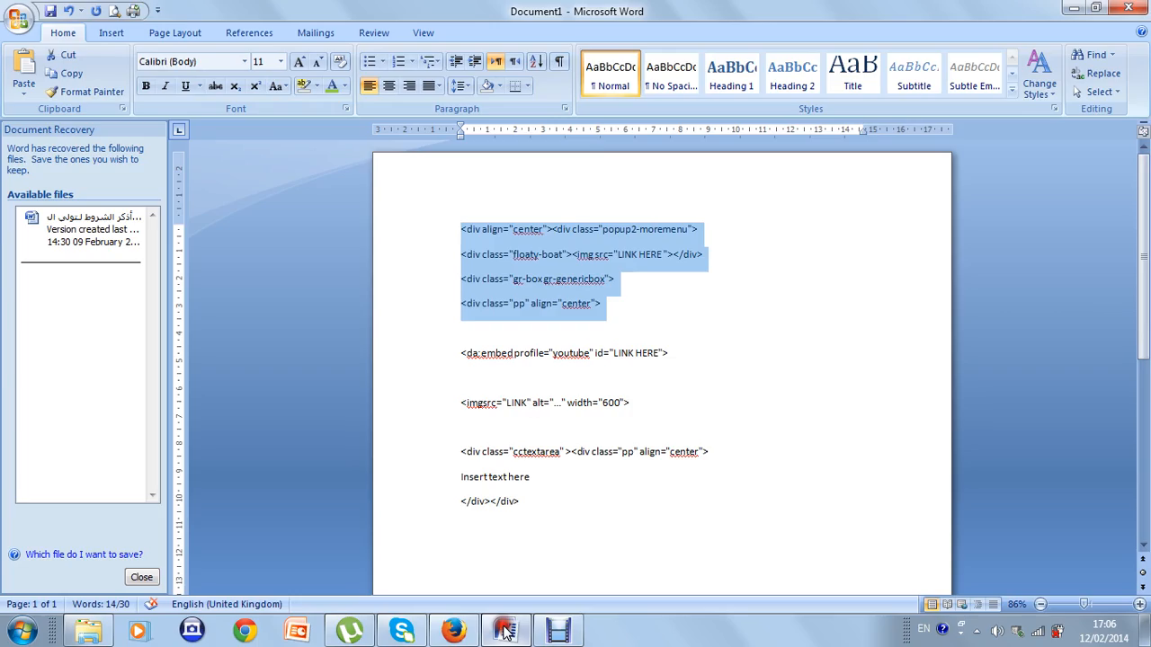
# - Copy the cctextarea text-box block from Word and paste it below the existing widget code
pyautogui.click(460, 449)
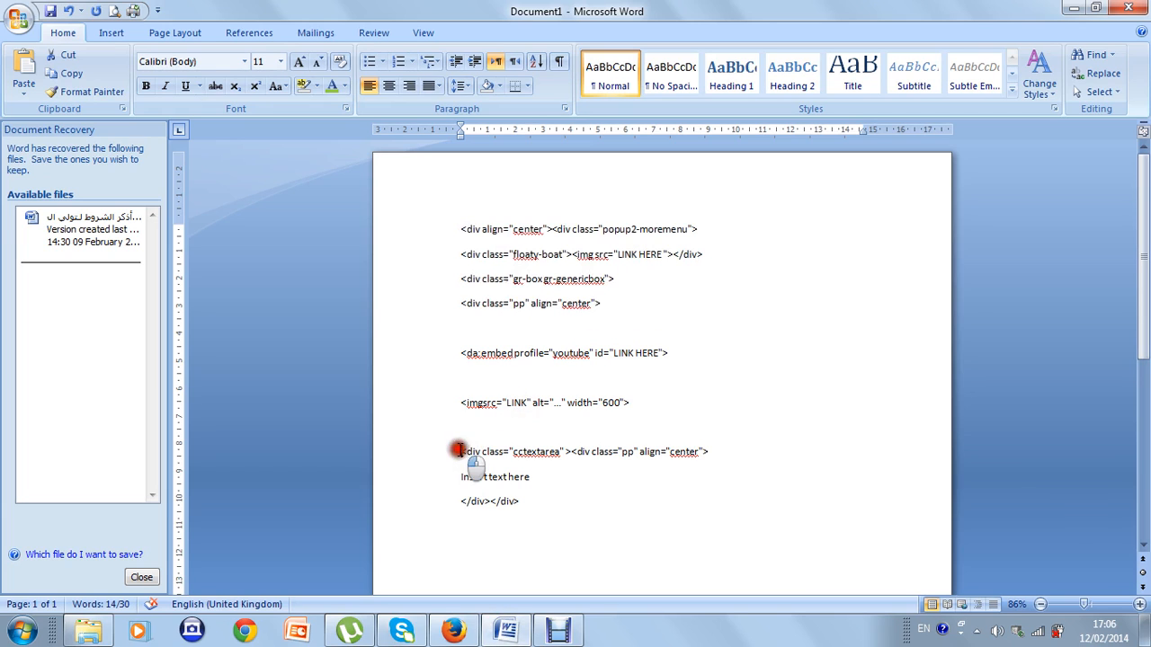
pyautogui.rightClick(460, 452)
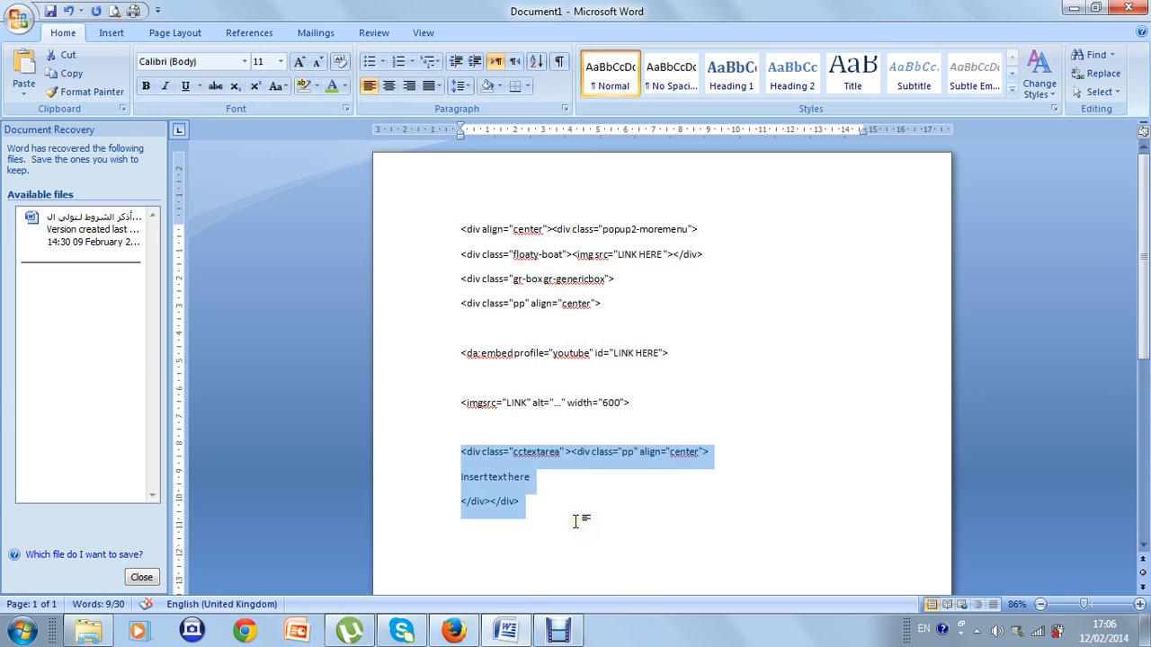
pyautogui.click(558, 629)
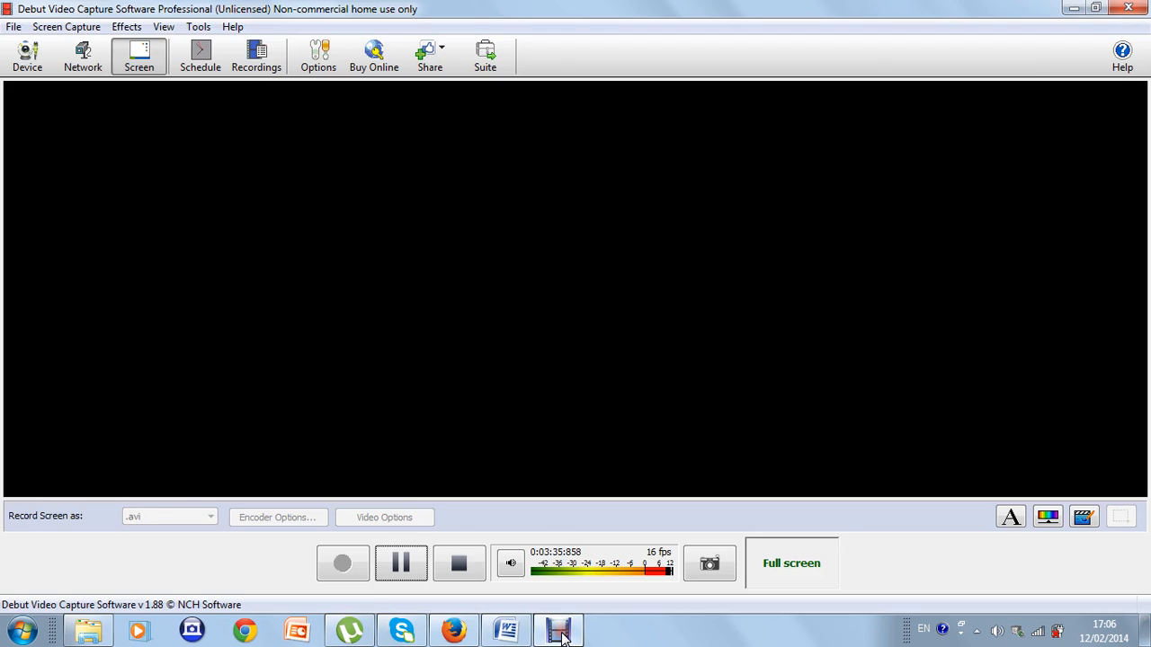
pyautogui.click(244, 629)
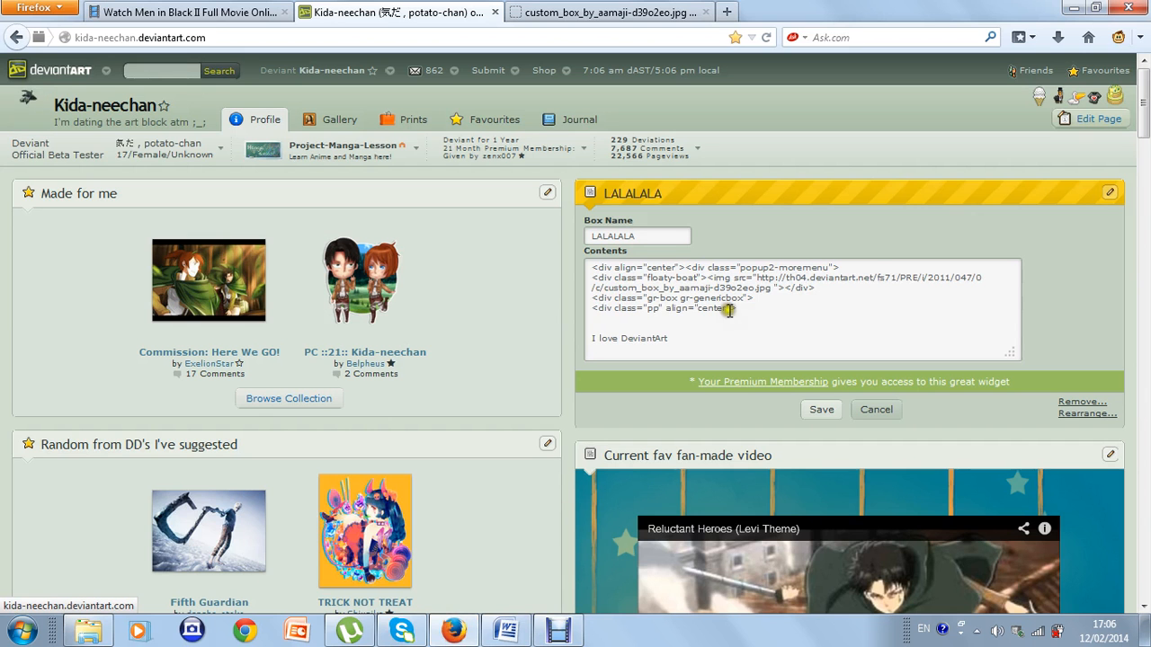
pyautogui.rightClick(728, 309)
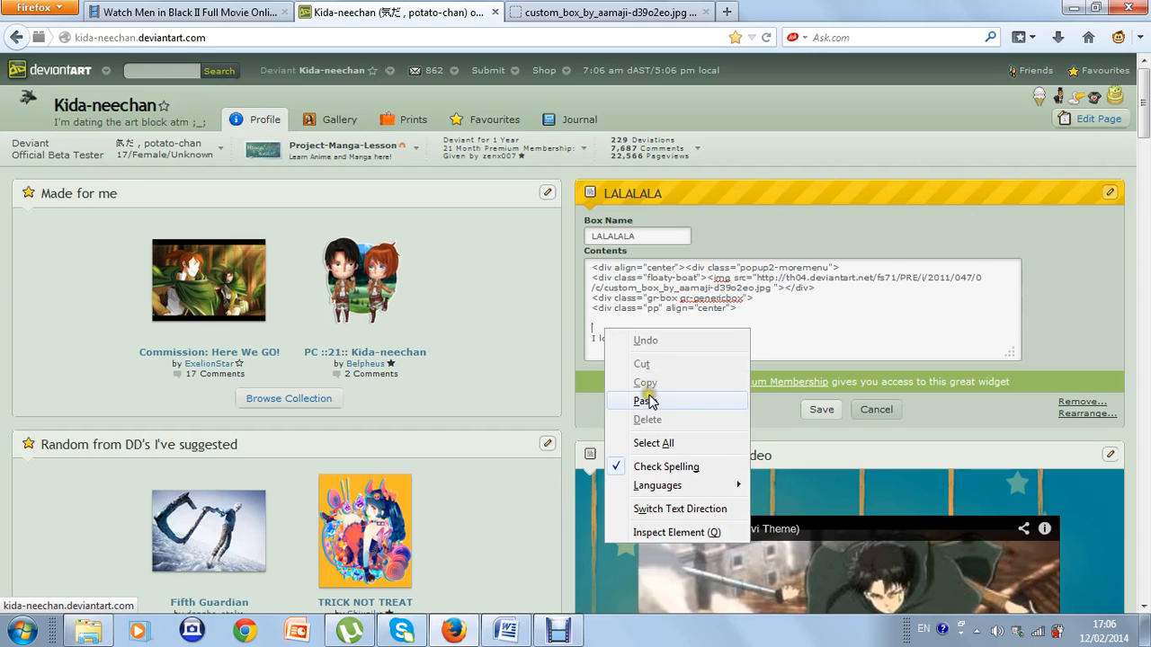
pyautogui.click(646, 401)
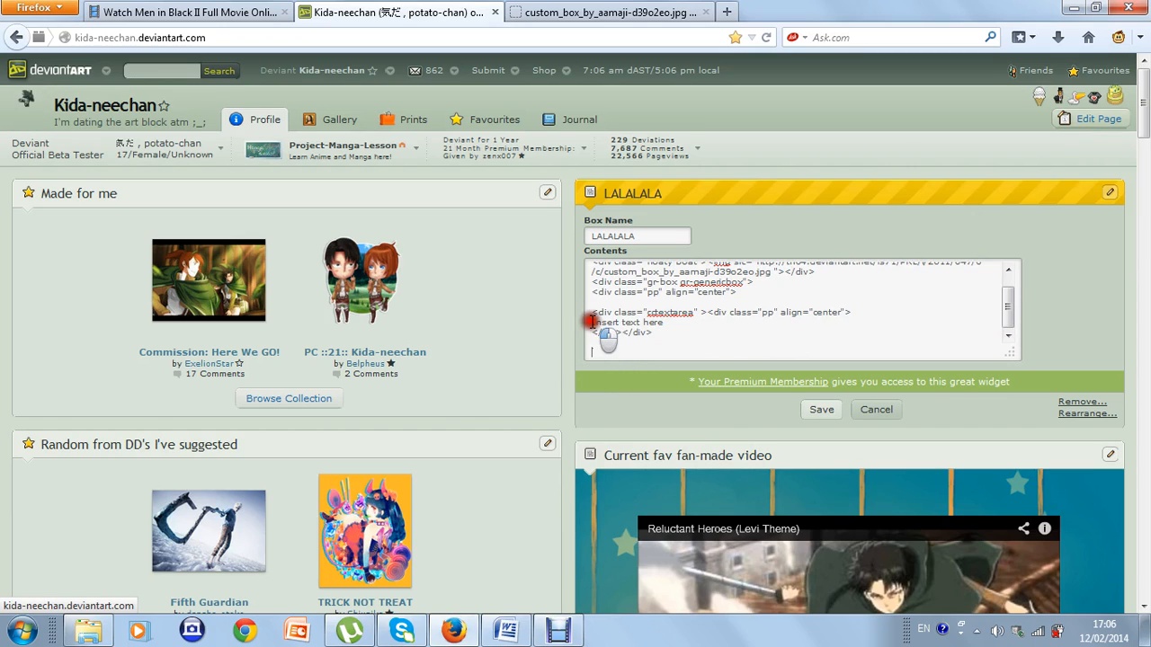
# - Replace 'Insert text here' with 'I love DeviantArt' and save the widget
pyautogui.doubleClick(628, 322)
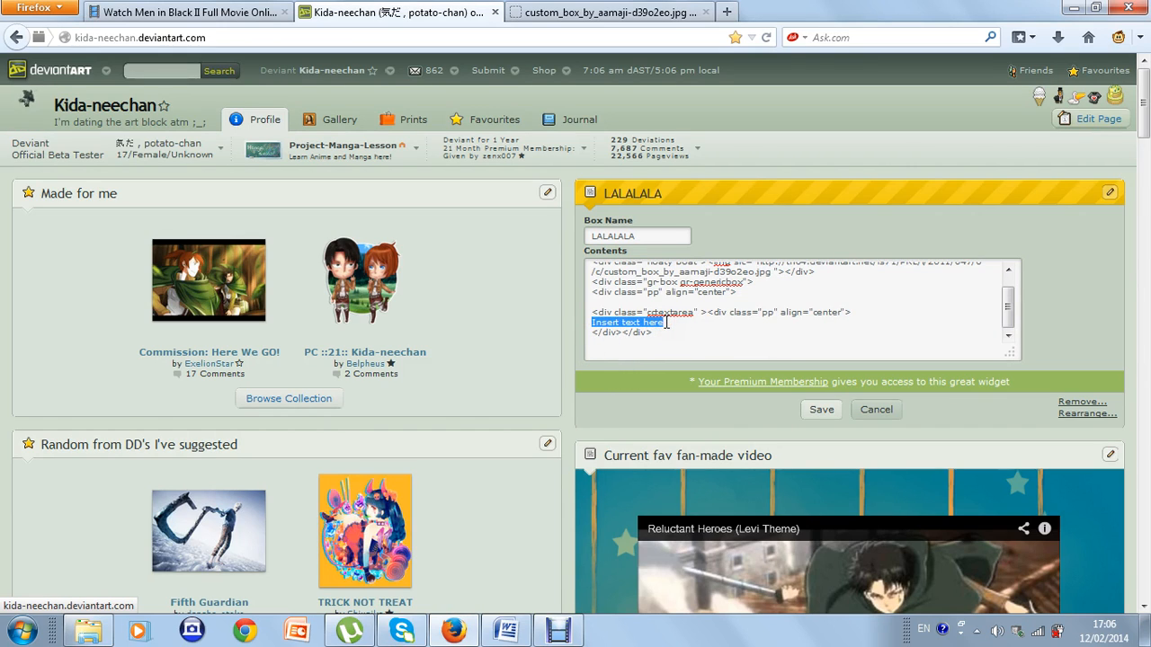
pyautogui.write('I love')
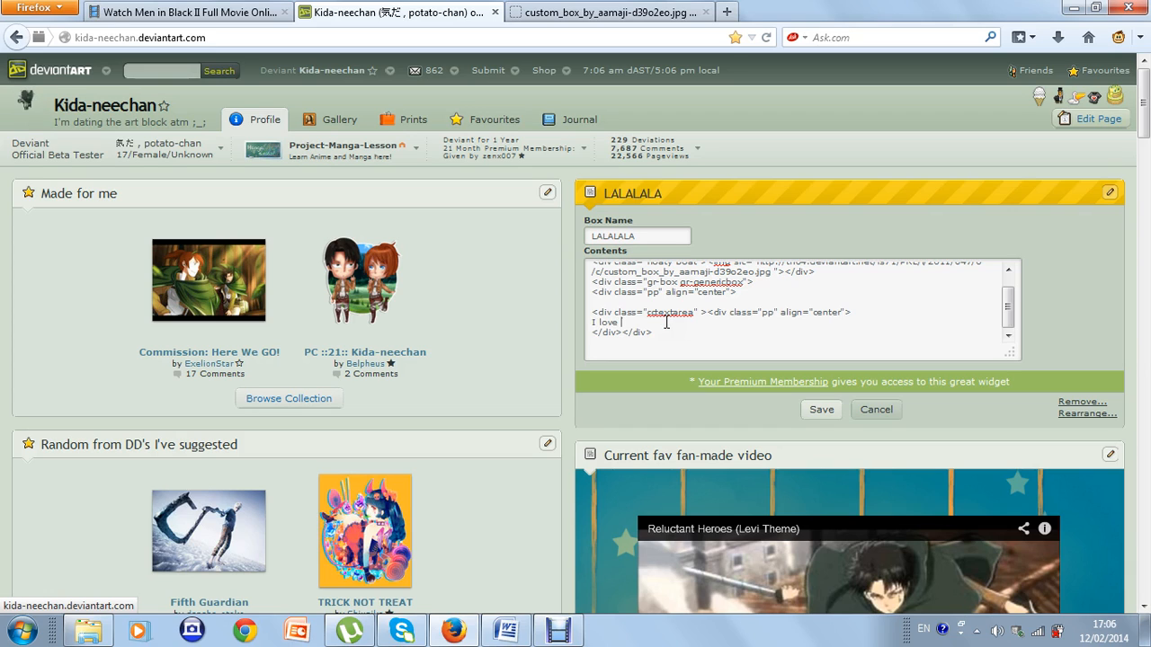
pyautogui.write('DeviantArt')
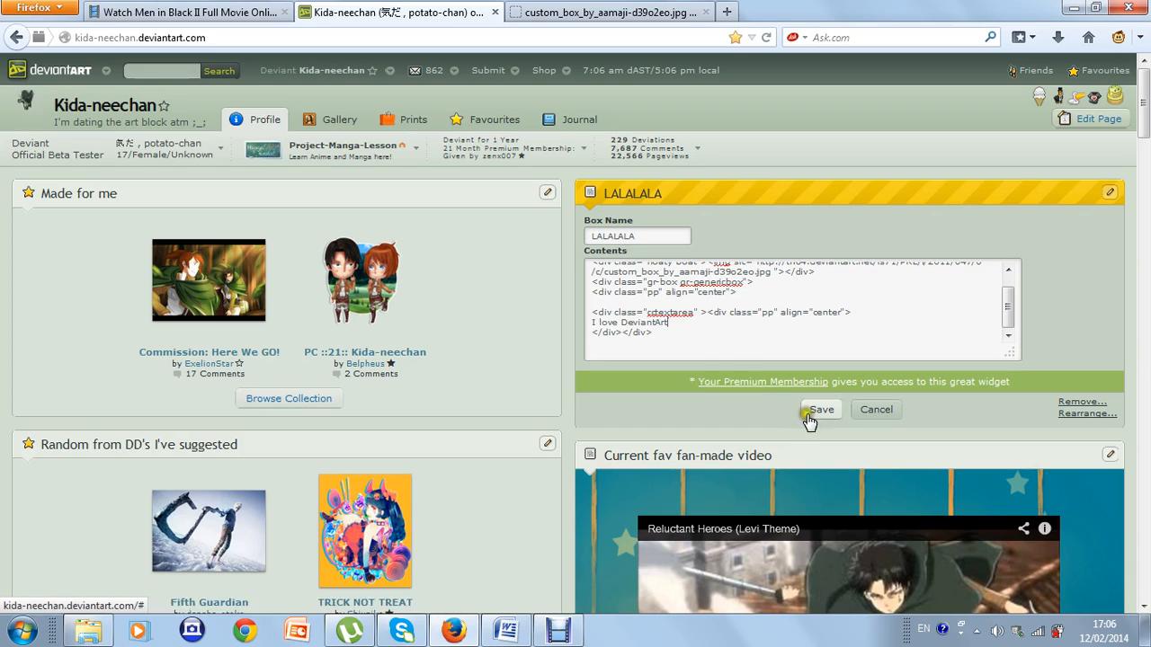
pyautogui.click(820, 410)
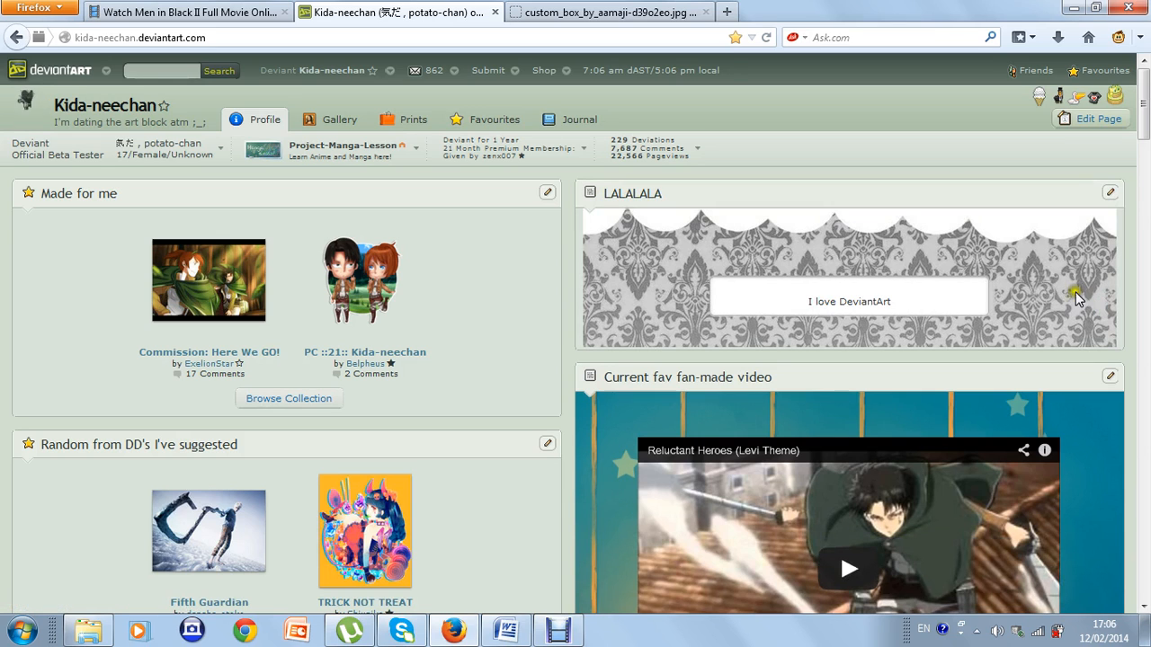
pyautogui.moveTo(809, 297)
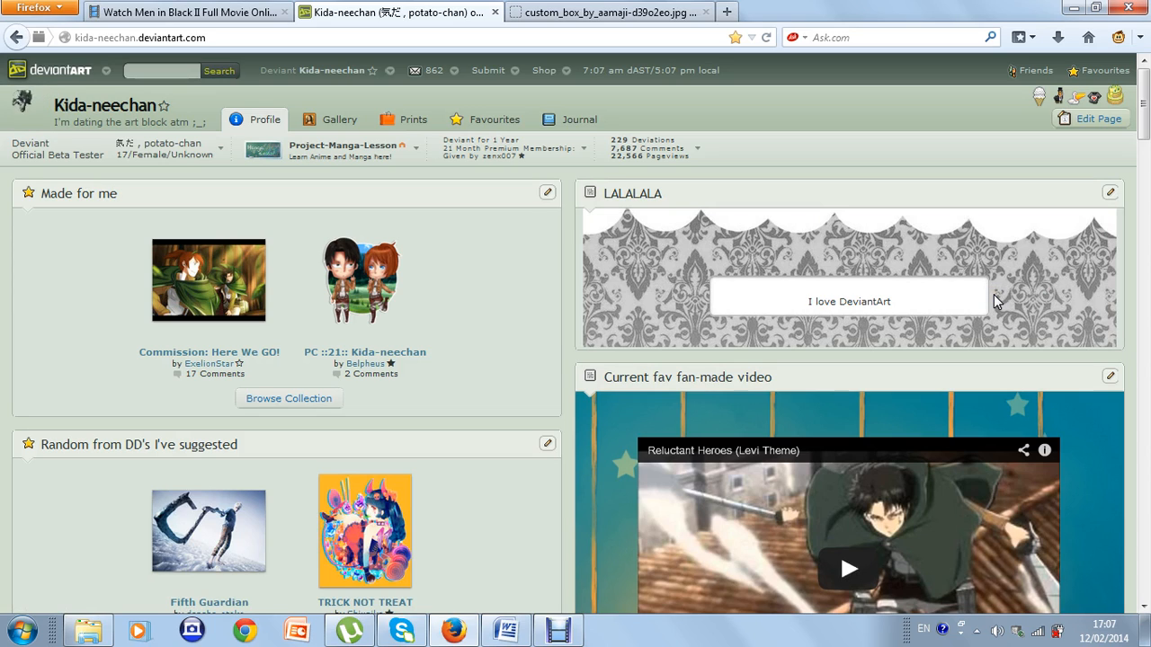
pyautogui.moveTo(1082, 277)
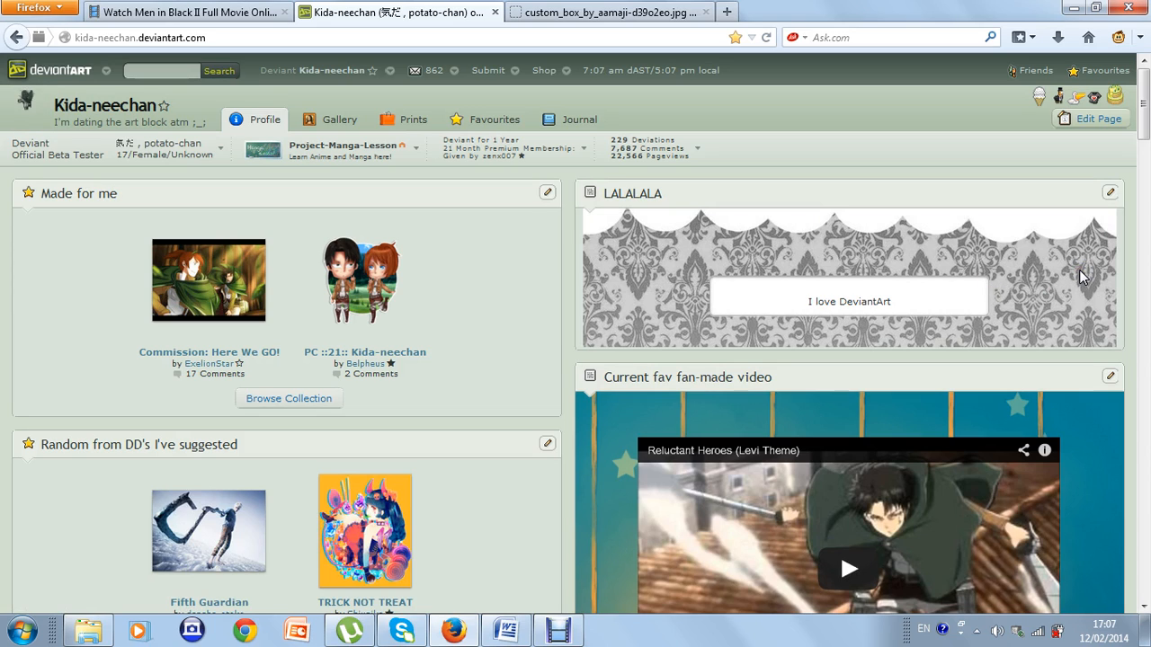
pyautogui.scroll(-3)
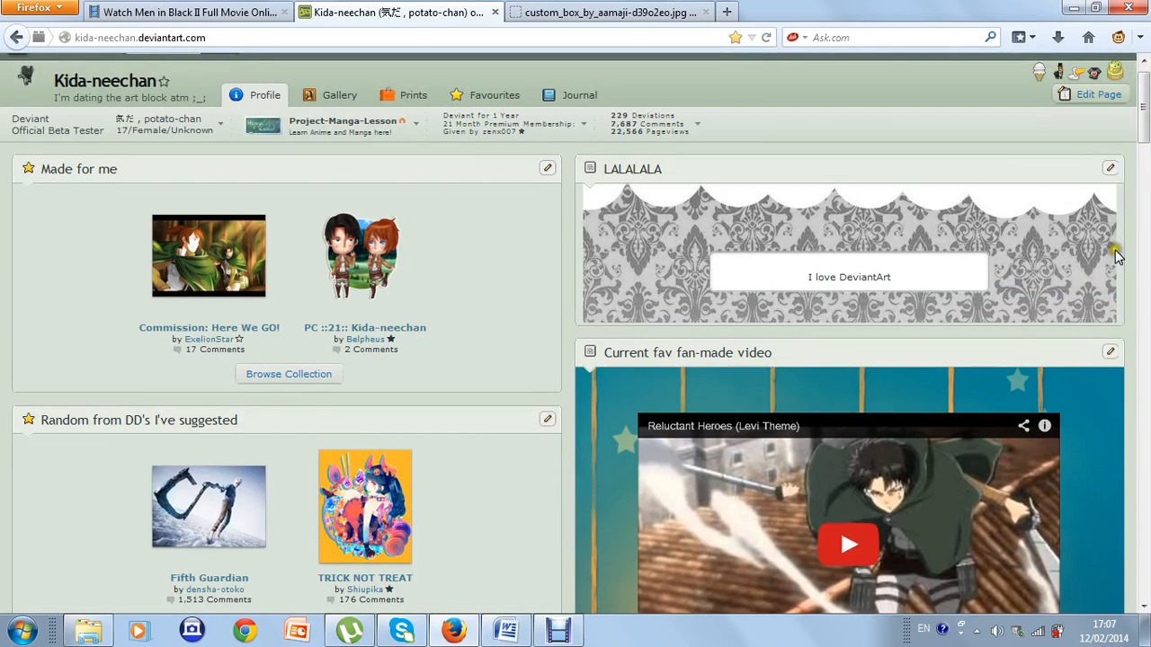
pyautogui.scroll(-3)
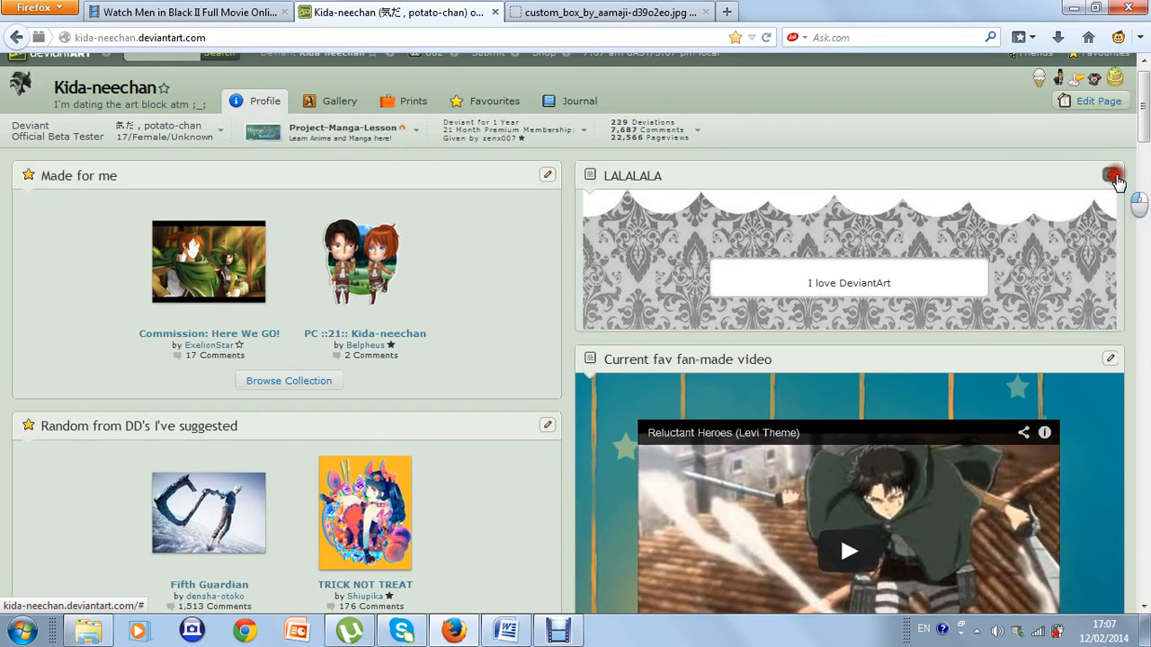
pyautogui.click(1113, 176)
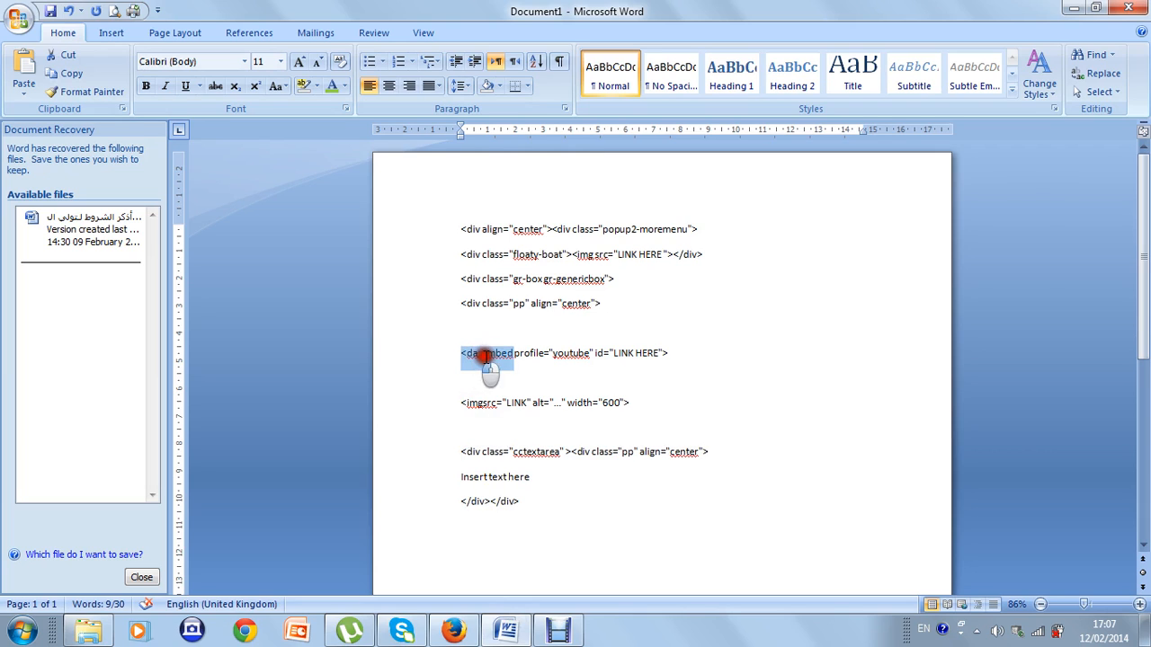
# - Copy the <da:embed profile="youtube"> code line from the Word notes
pyautogui.rightClick(486, 352)
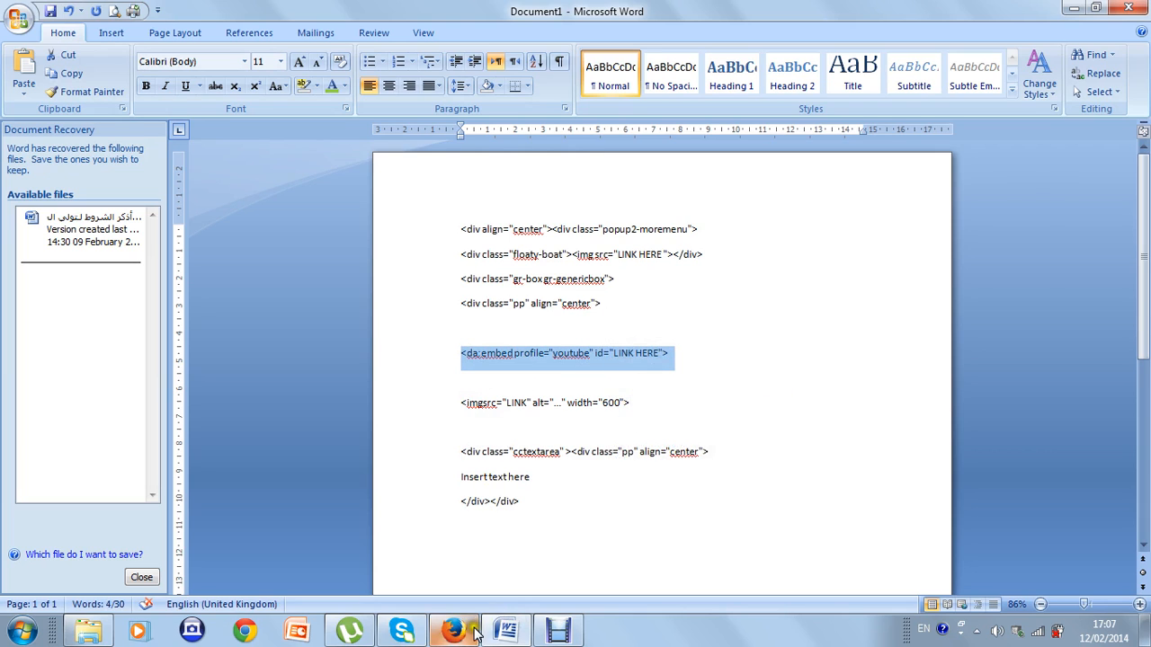
pyautogui.rightClick(622, 336)
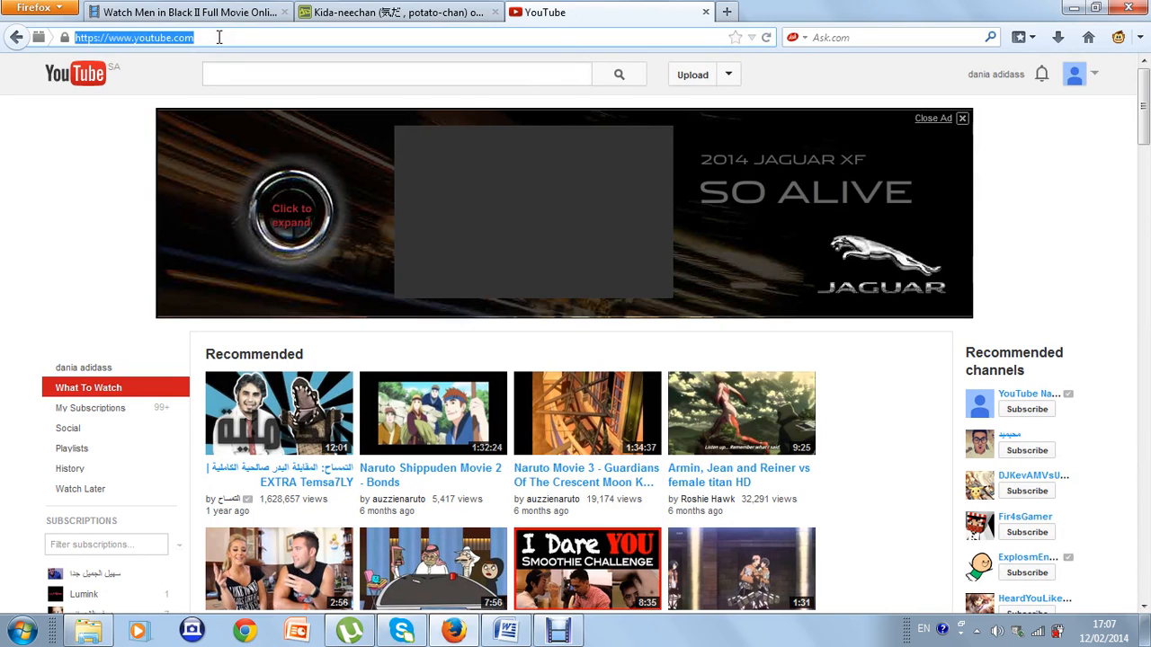
# - Search YouTube for 'pure arrogance' and open the Rivaille - Pure Arrogance - HD video
pyautogui.write('pure art')
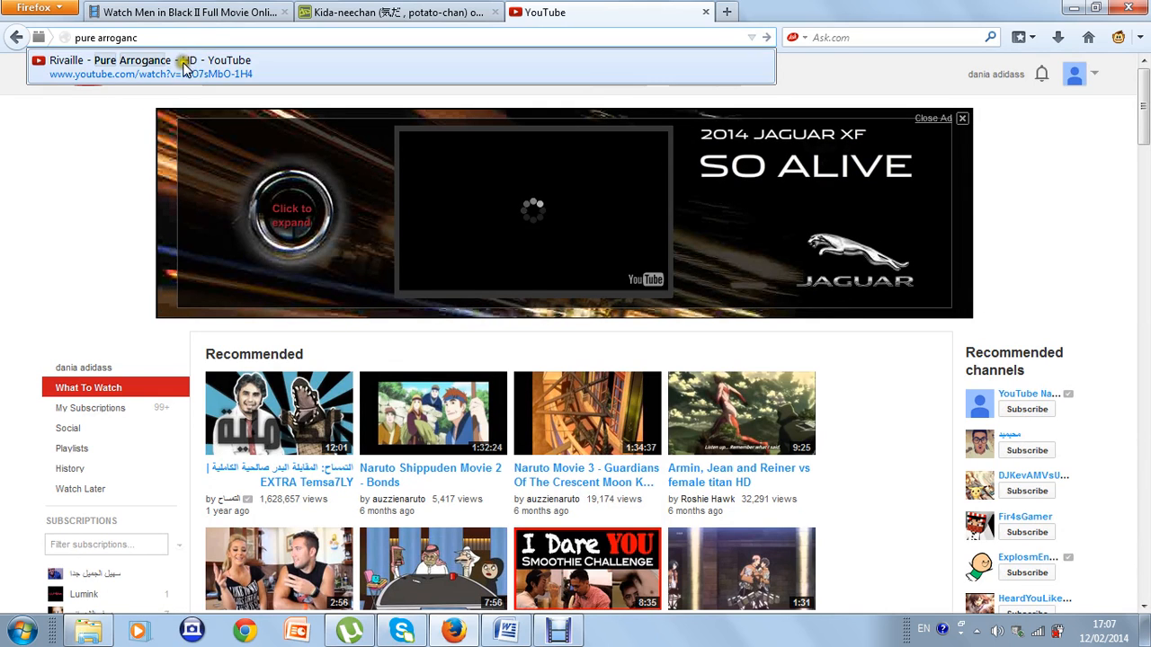
pyautogui.click(158, 72)
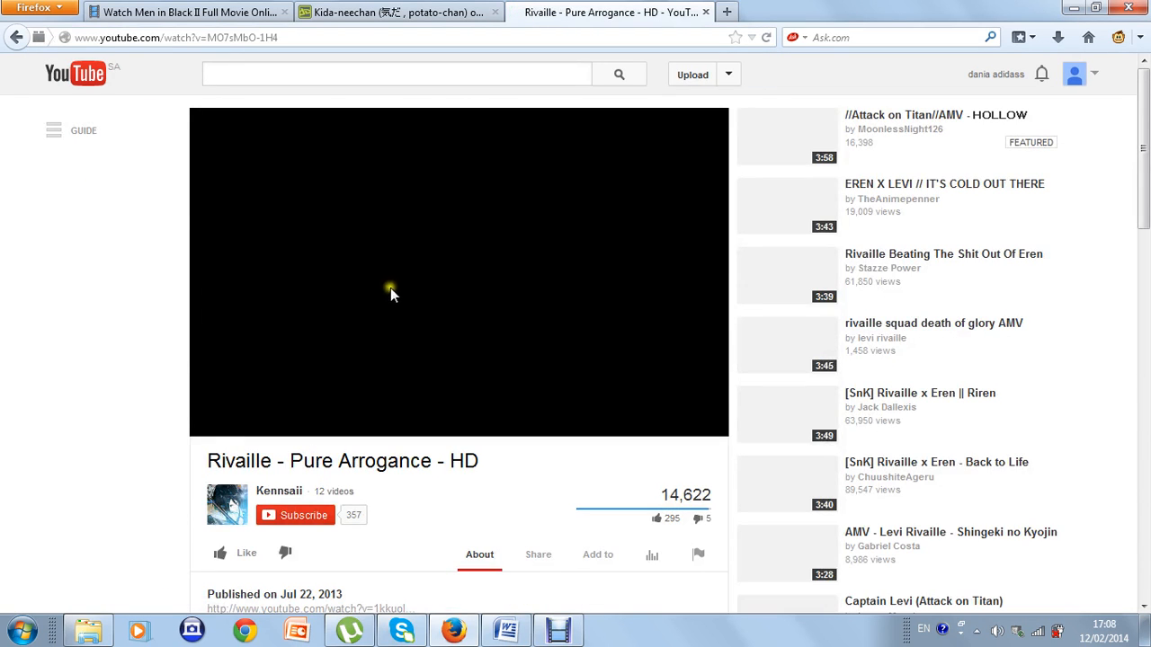
pyautogui.click(392, 295)
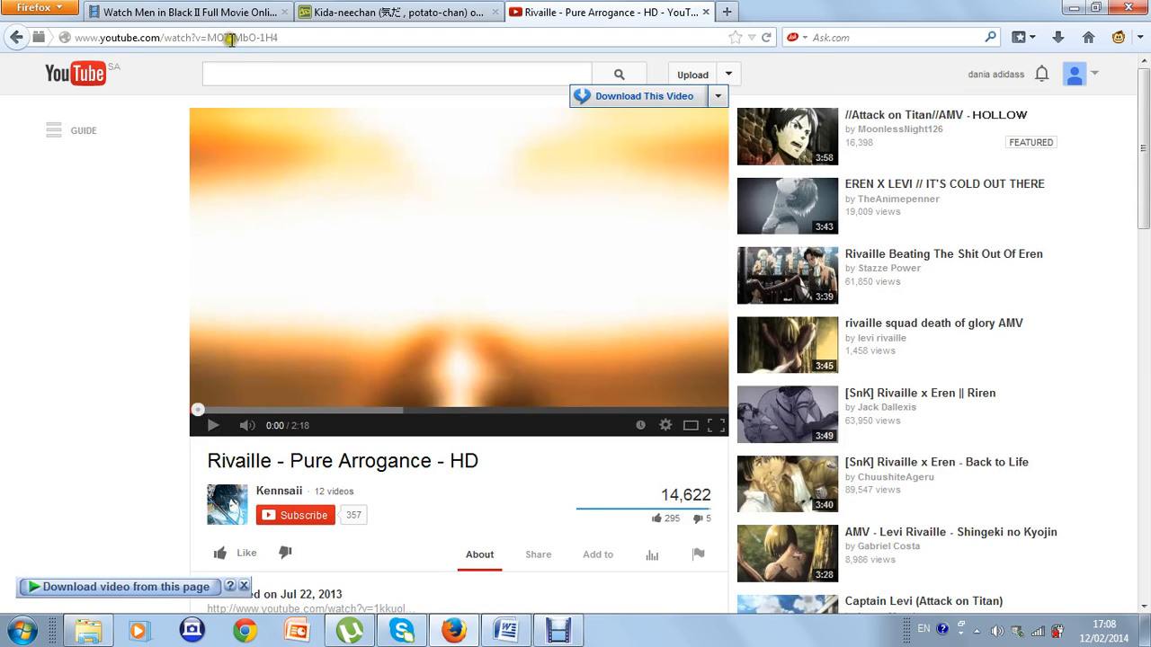
pyautogui.click(395, 11)
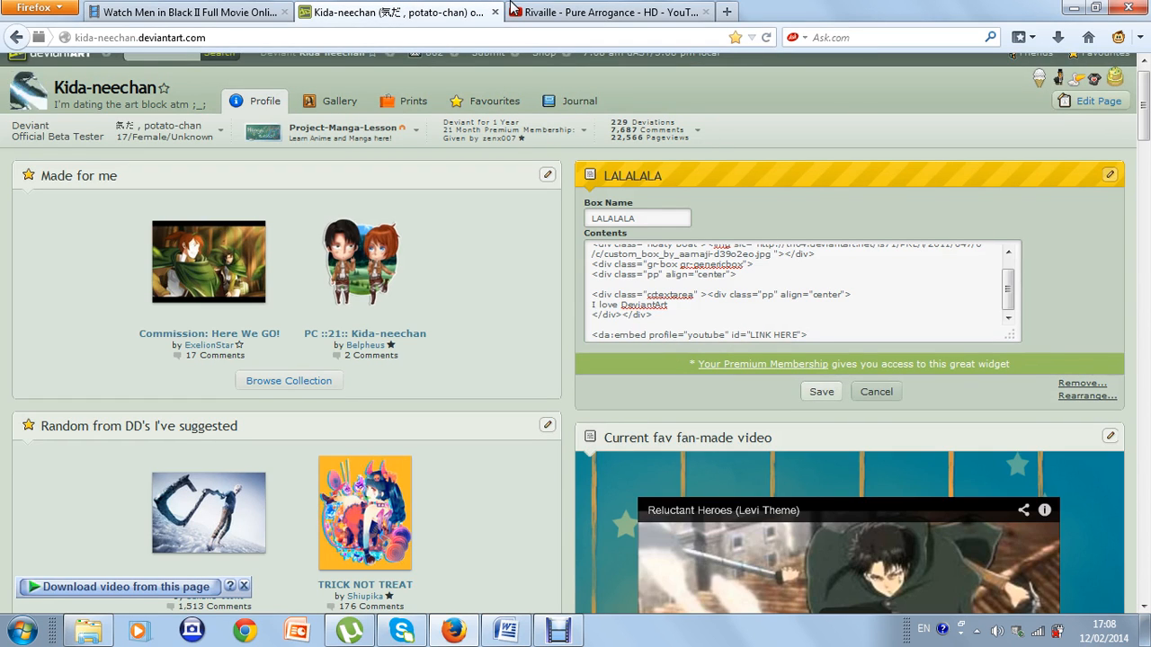
pyautogui.click(608, 11)
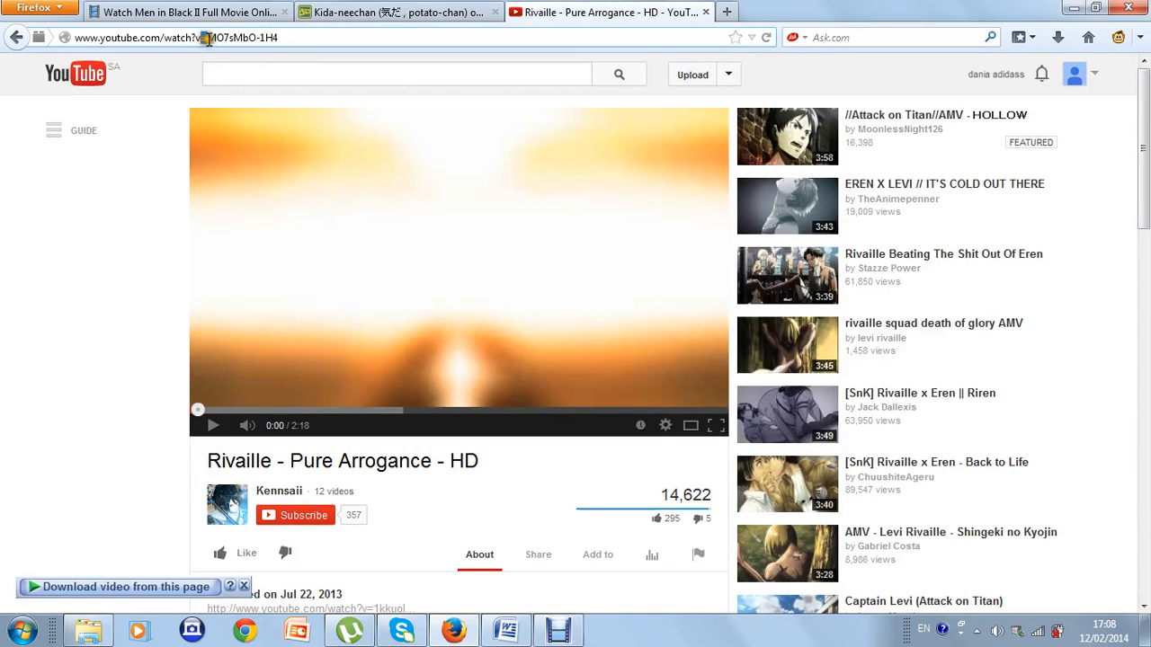
# - Copy the video id from the address bar and return to the DeviantArt editor
pyautogui.doubleClick(243, 38)
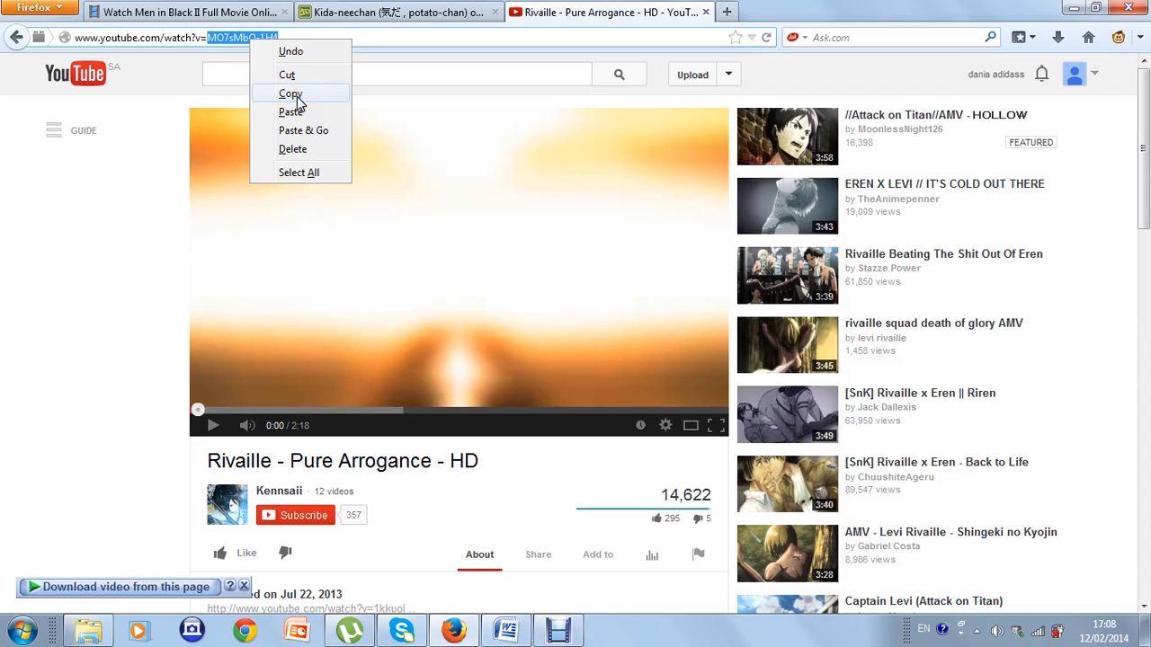
pyautogui.click(292, 93)
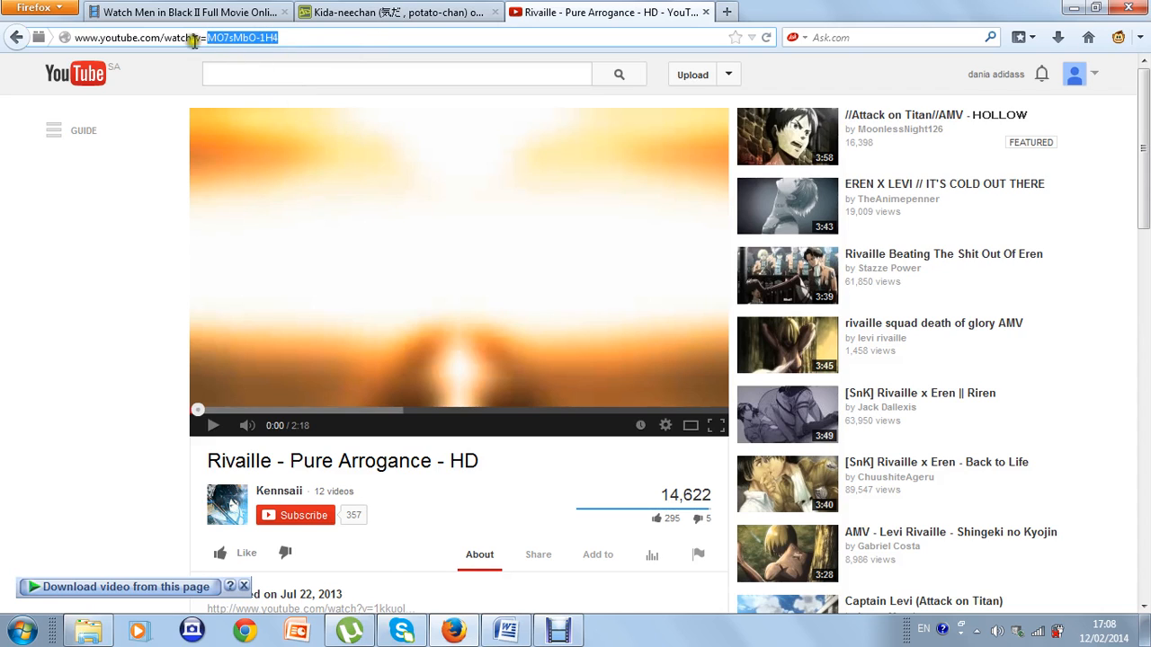
pyautogui.click(396, 11)
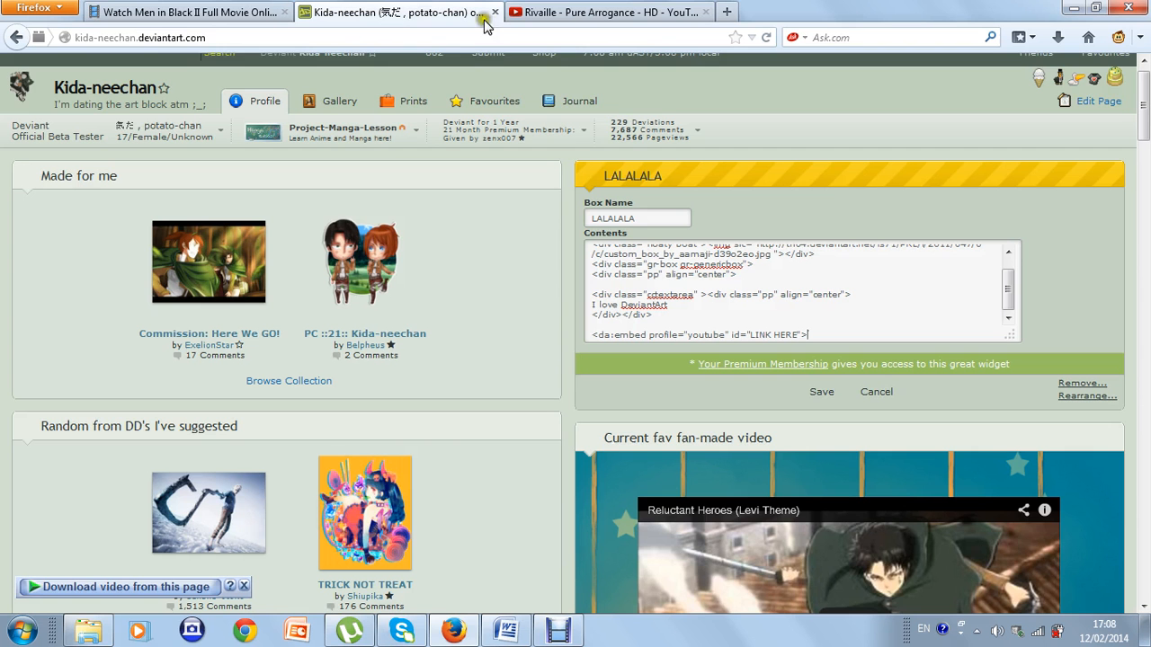
# - Paste the video id MO7sMbO-1H4 over the LINK HERE placeholder and save the widget
pyautogui.doubleClick(769, 334)
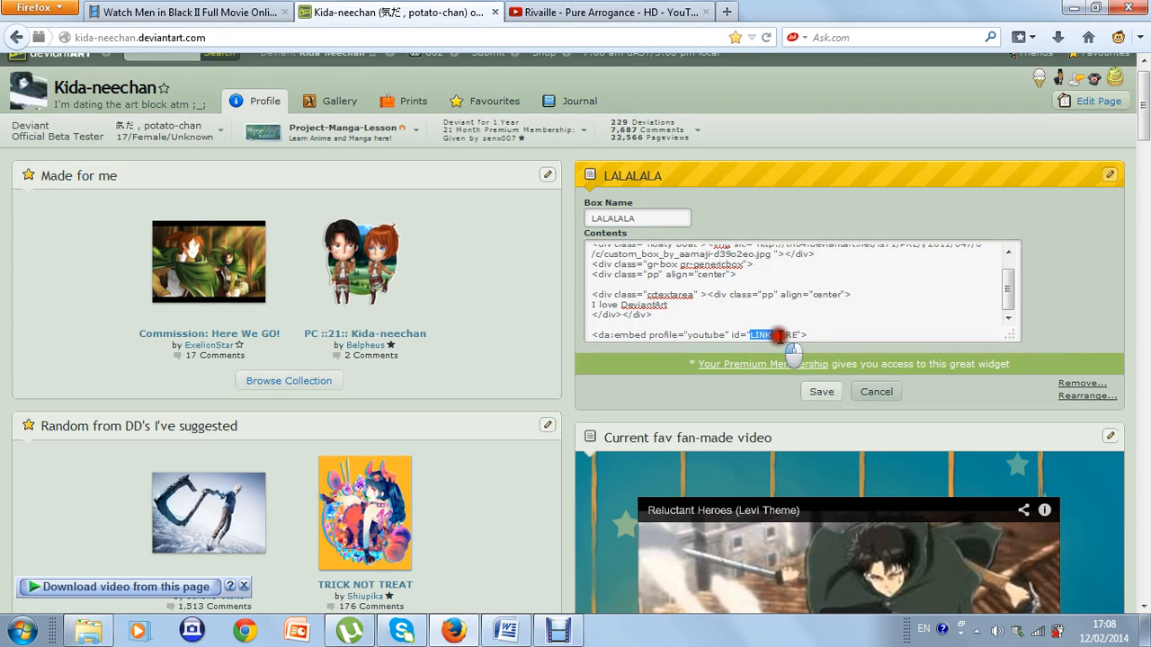
pyautogui.rightClick(776, 334)
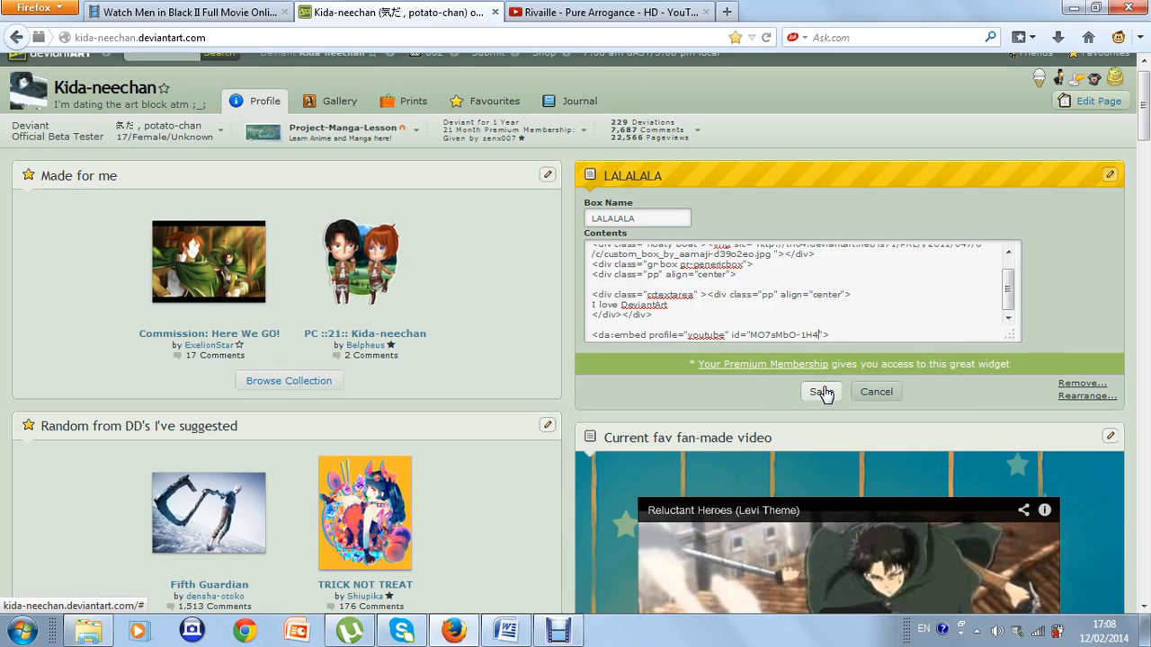
pyautogui.click(820, 391)
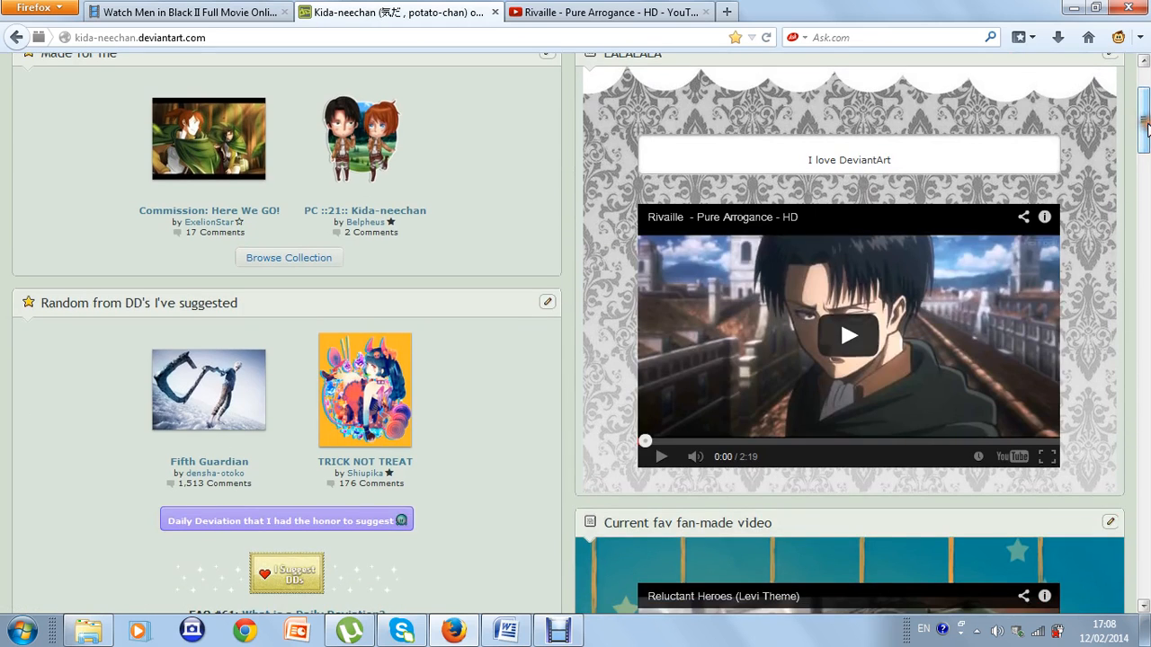
# - Play the embedded Pure Arrogance video in the widget and scroll down the profile
pyautogui.click(848, 334)
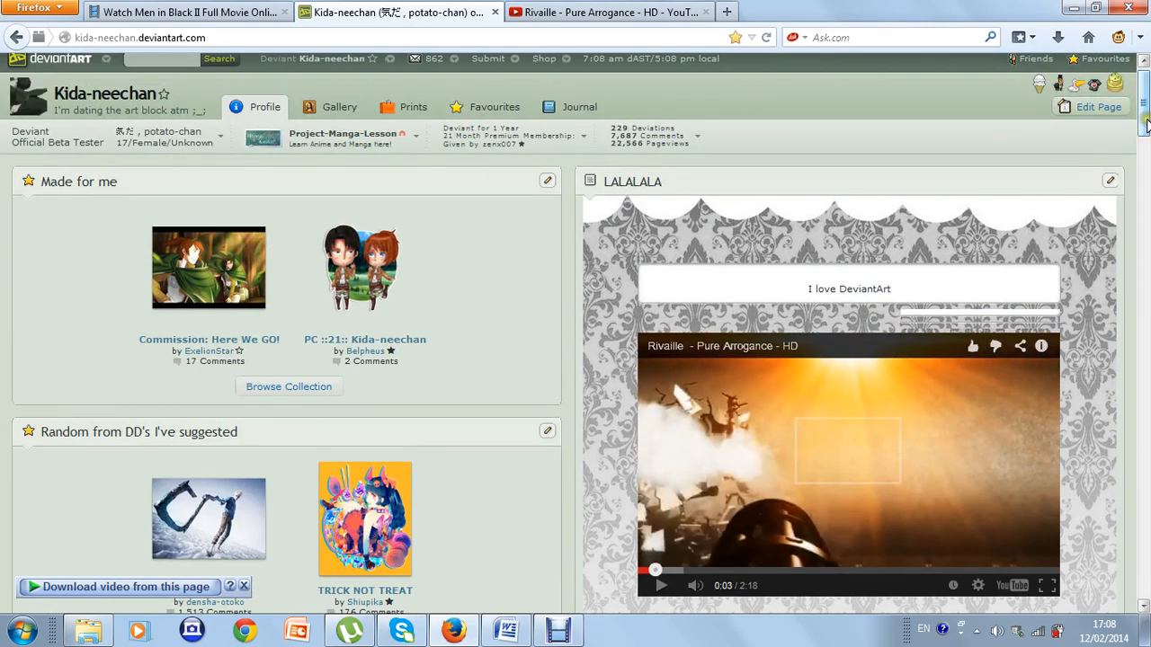
pyautogui.scroll(-3)
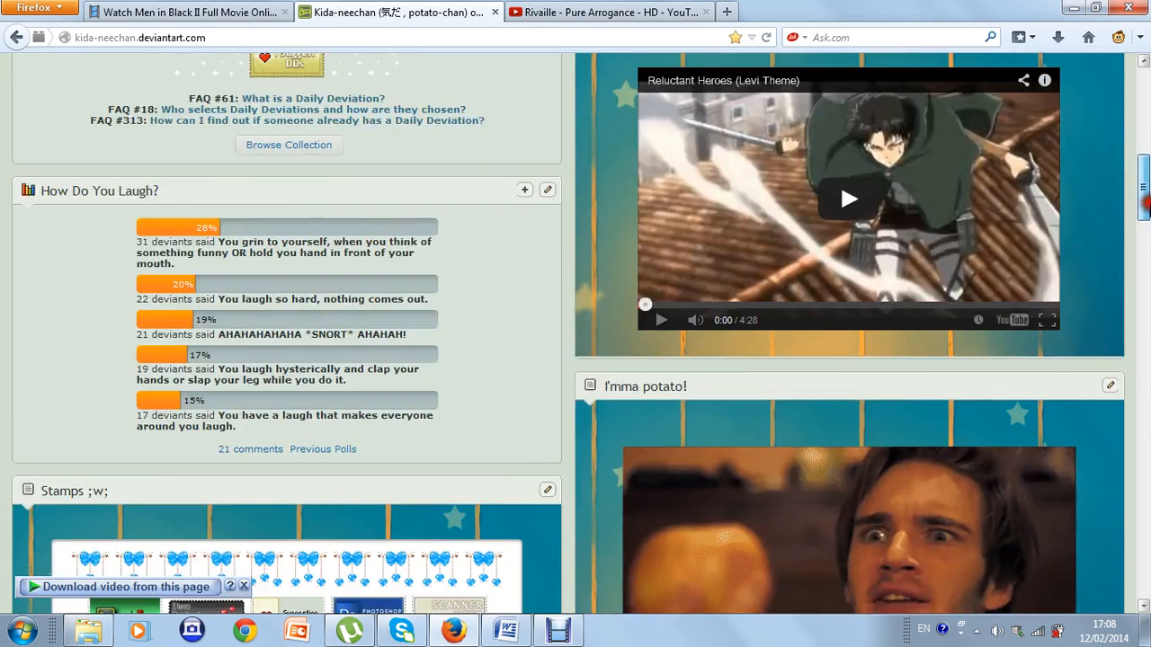
pyautogui.scroll(-3)
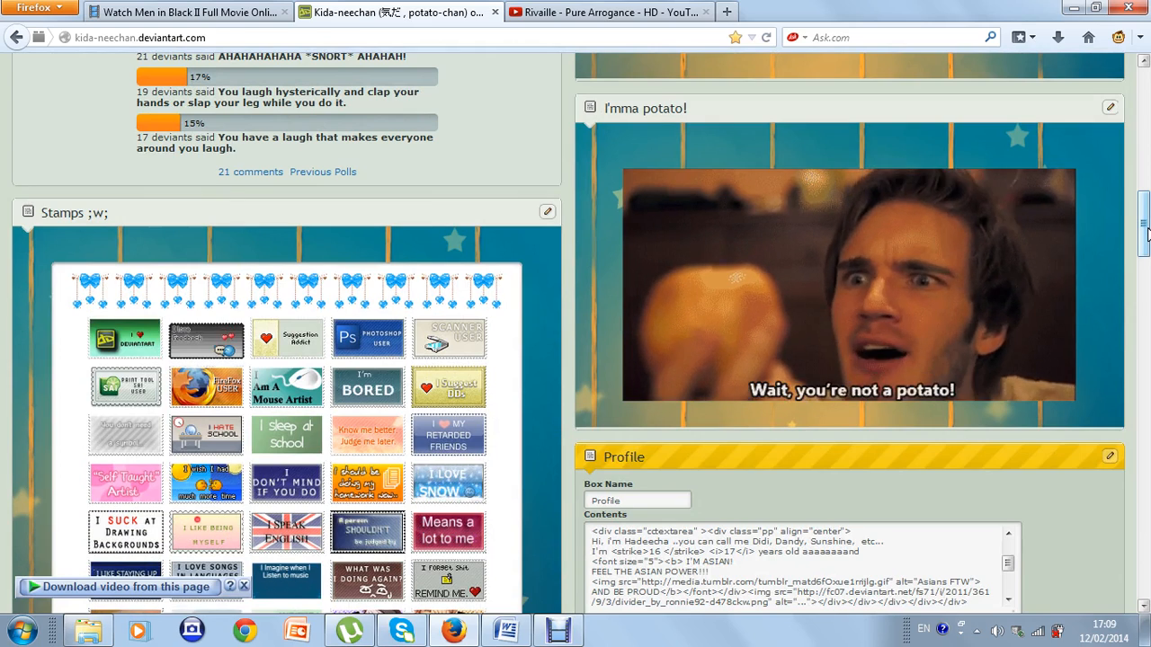
pyautogui.scroll(-3)
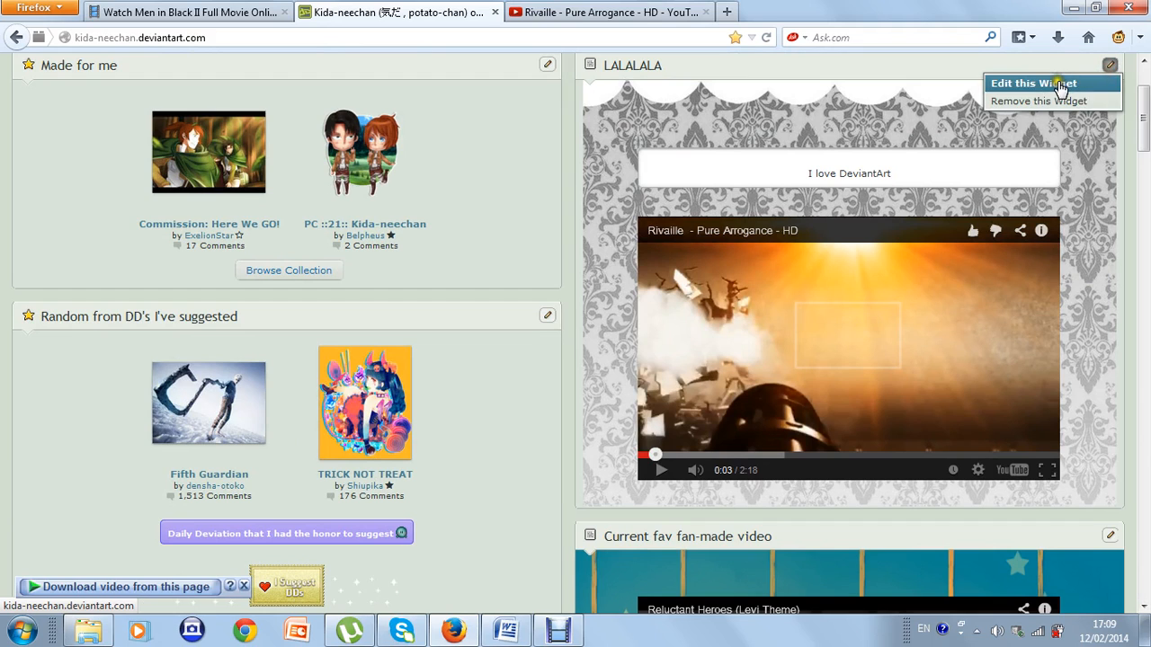
# - Edit the widget and enter the da:embed youtube line with id MO7sMbO-1H4
pyautogui.click(1032, 83)
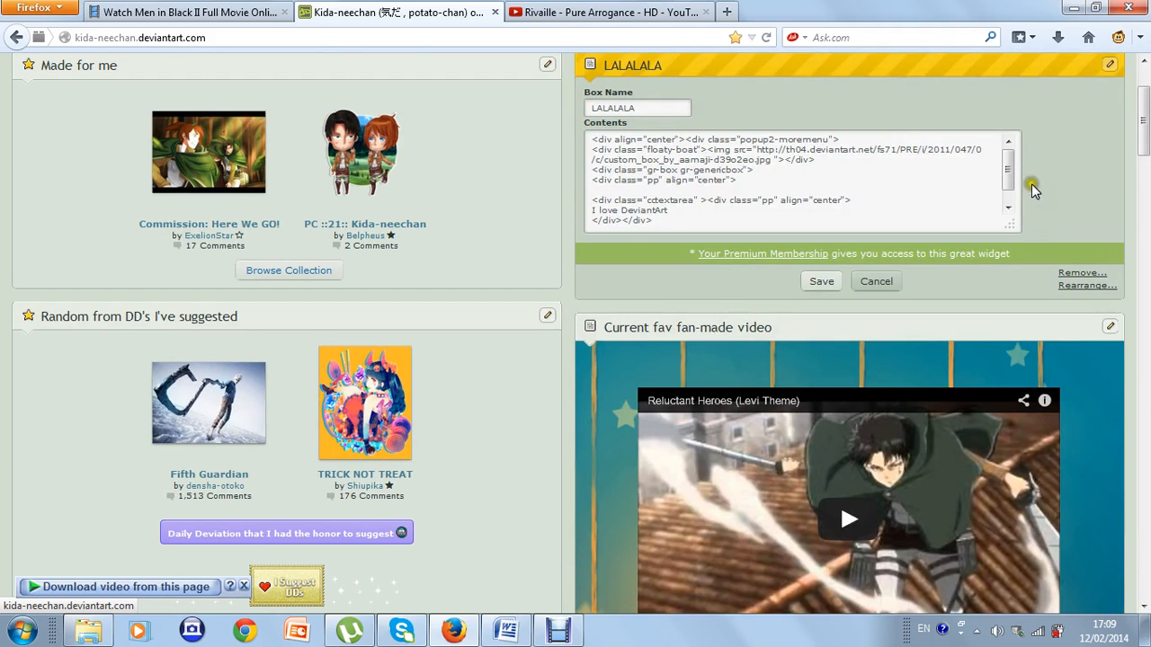
pyautogui.write('<da:embed profile="youtube" id="MO7sMbO-1H4">')
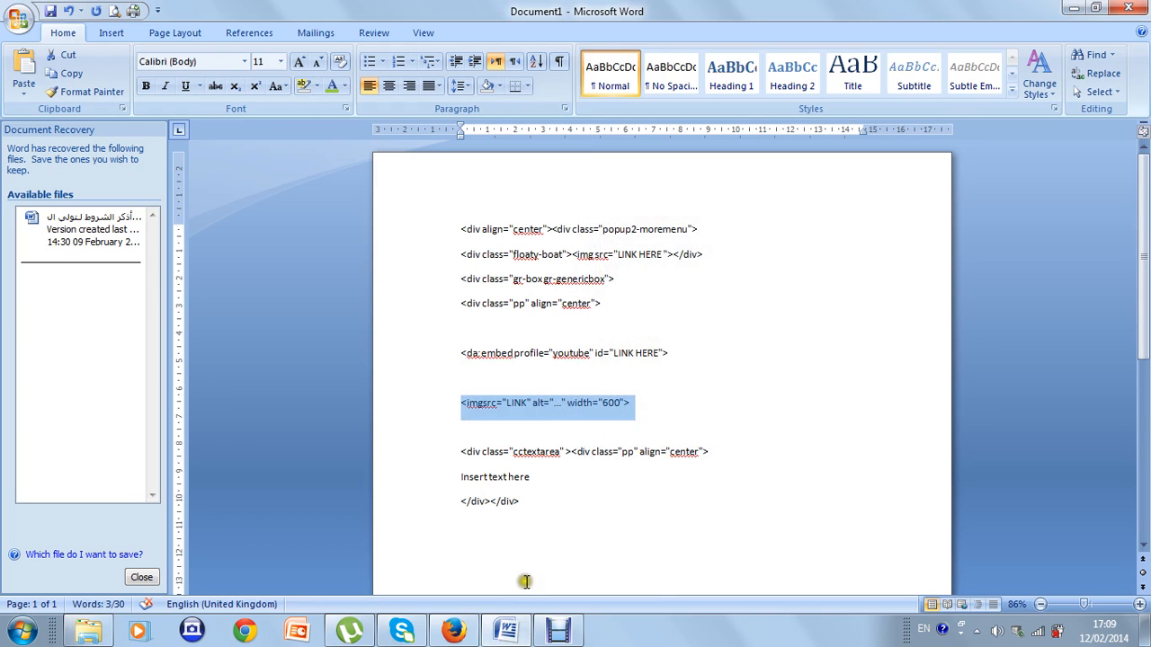
pyautogui.moveTo(453, 630)
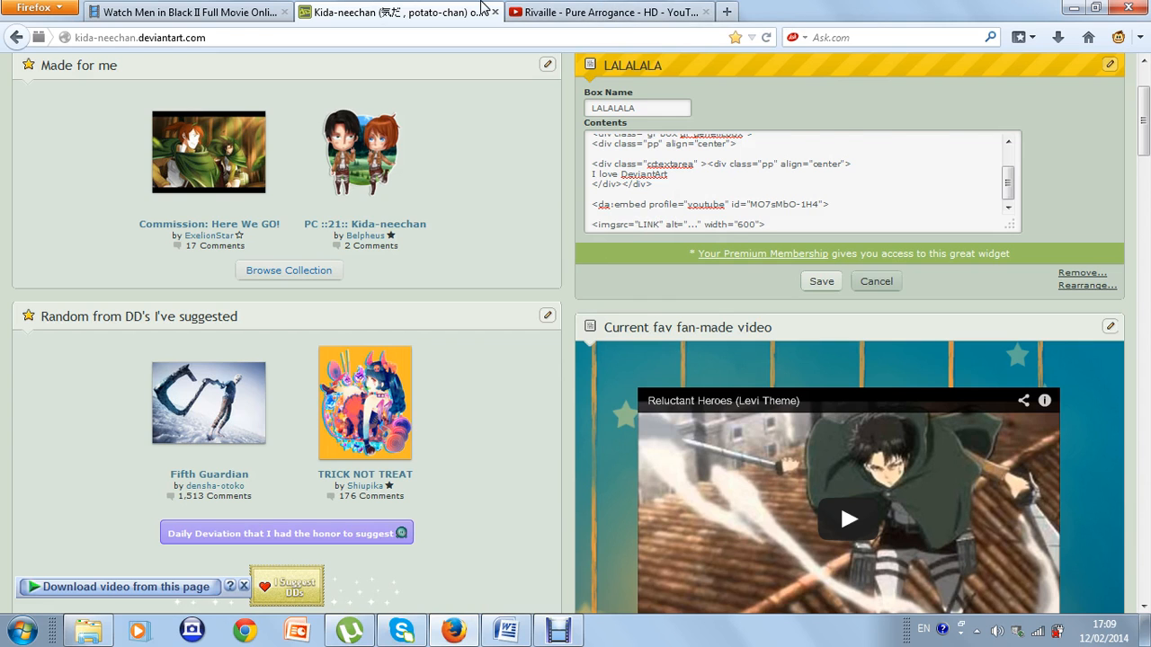
# - Navigate back to the DeviantArt profile and into its gallery of deviations
pyautogui.click(607, 11)
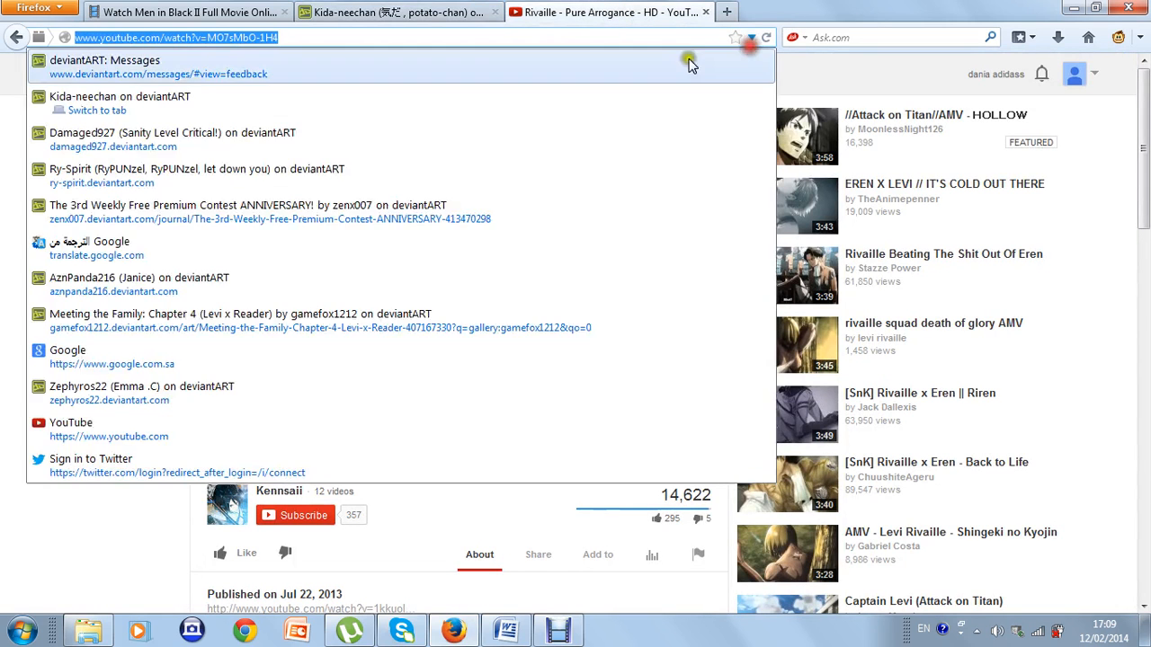
pyautogui.click(104, 61)
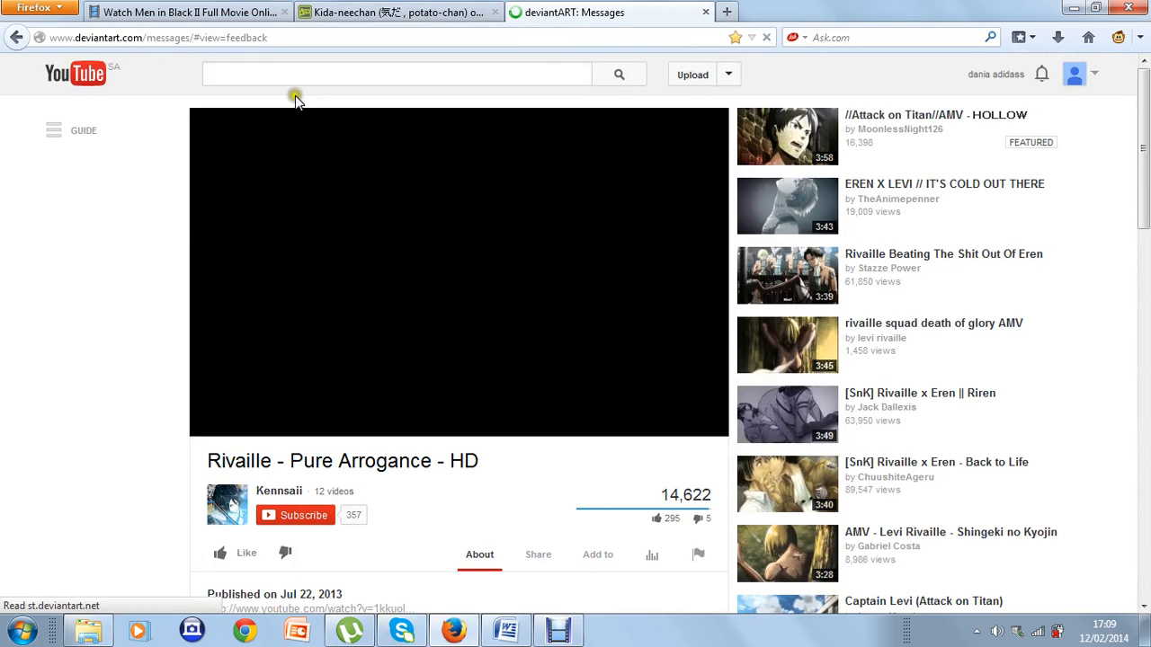
pyautogui.click(281, 69)
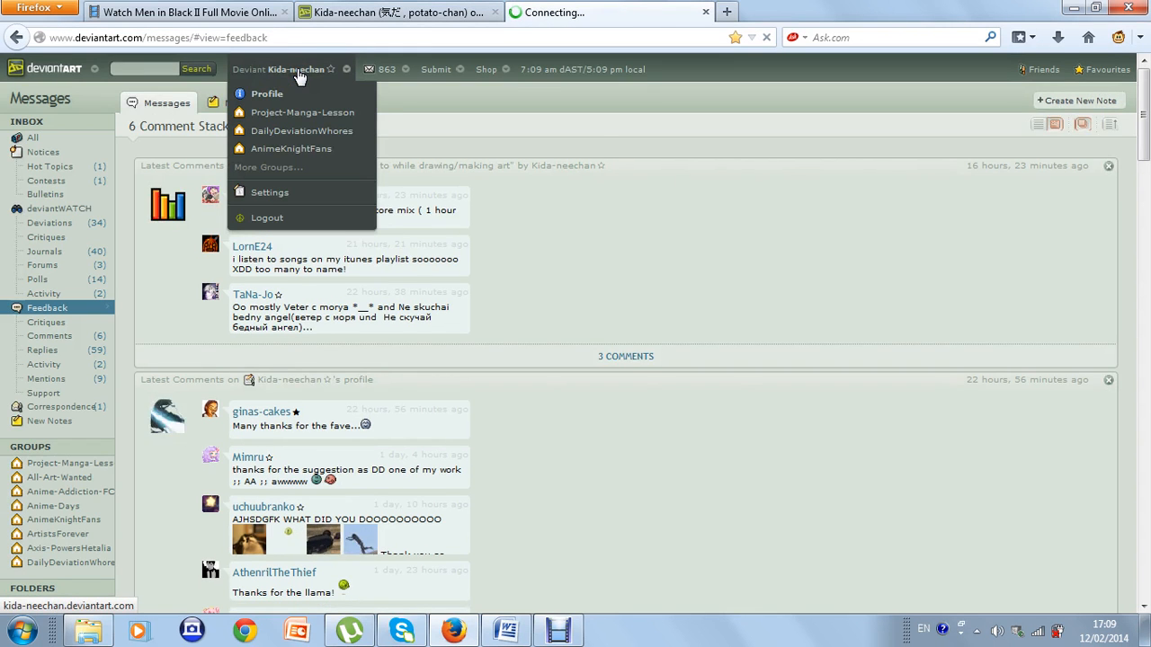
pyautogui.click(266, 94)
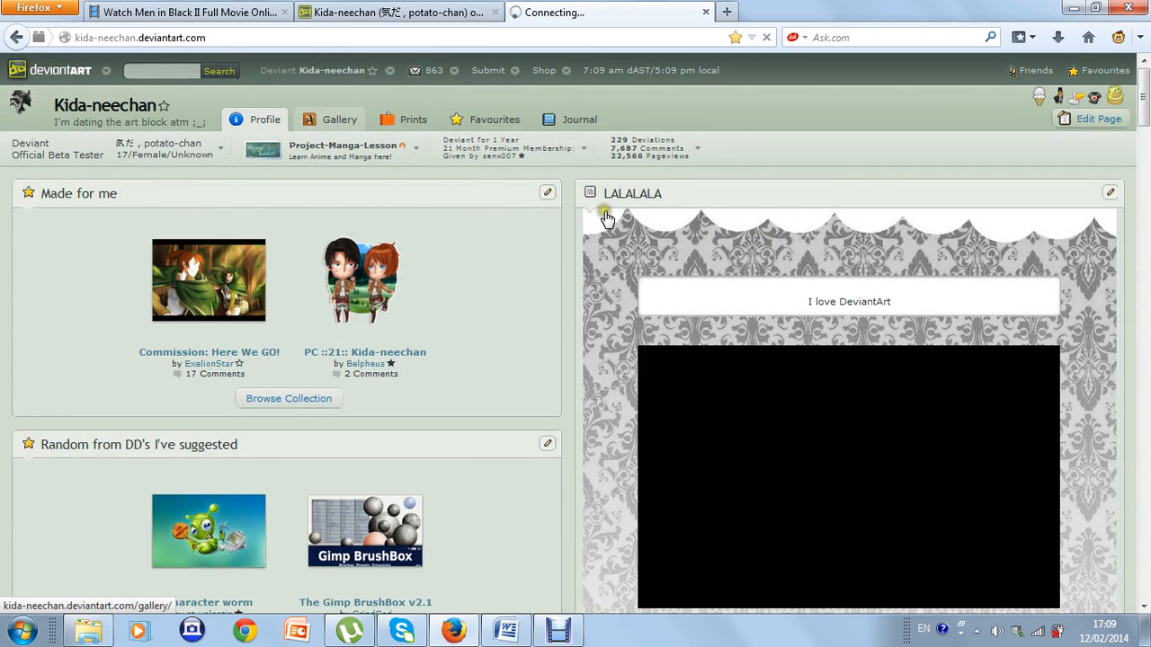
pyautogui.click(604, 216)
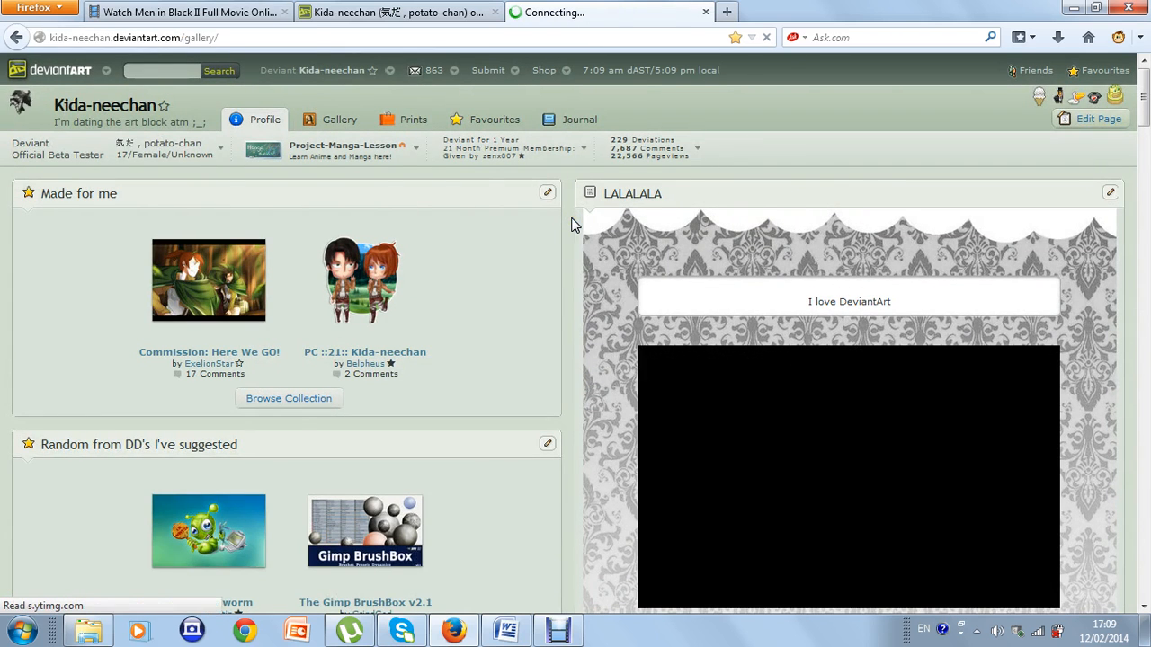
pyautogui.click(338, 119)
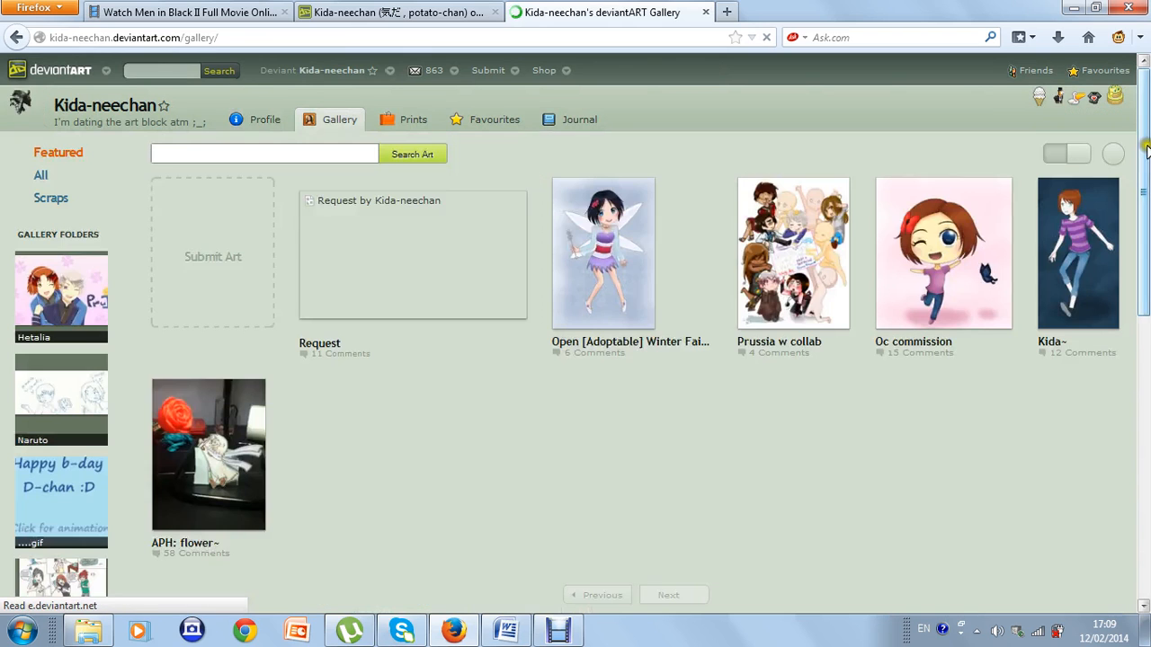
# - Open the Math, math, FRUKing MATH!! drawing in the Unsorted stuff folder
pyautogui.scroll(-3)
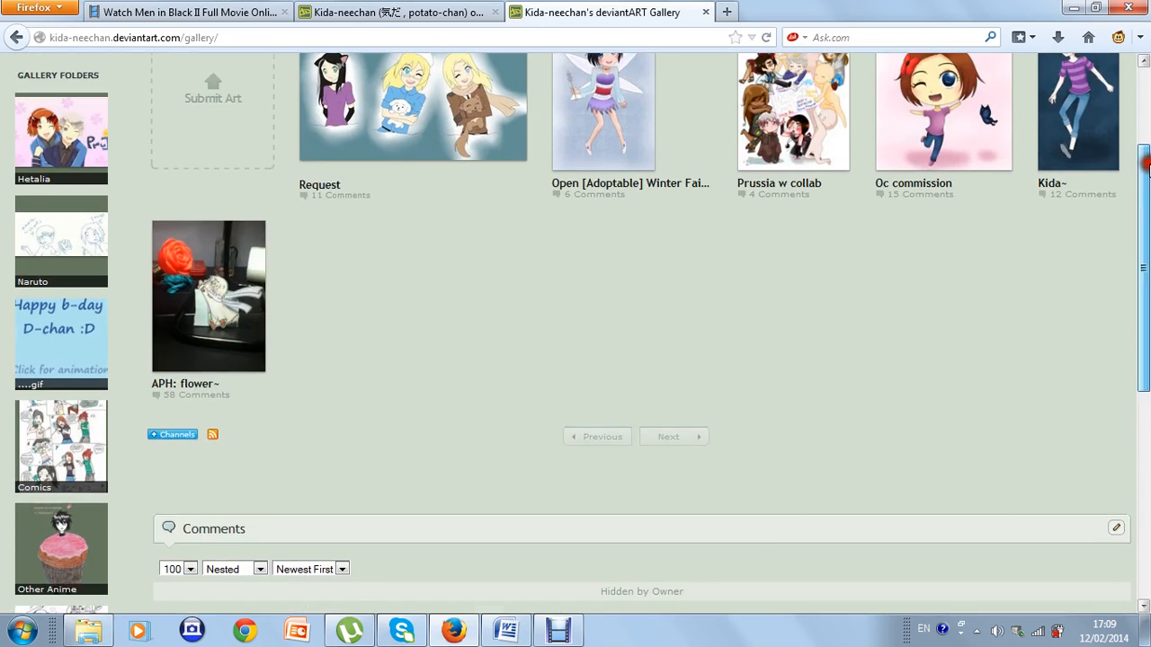
pyautogui.scroll(-3)
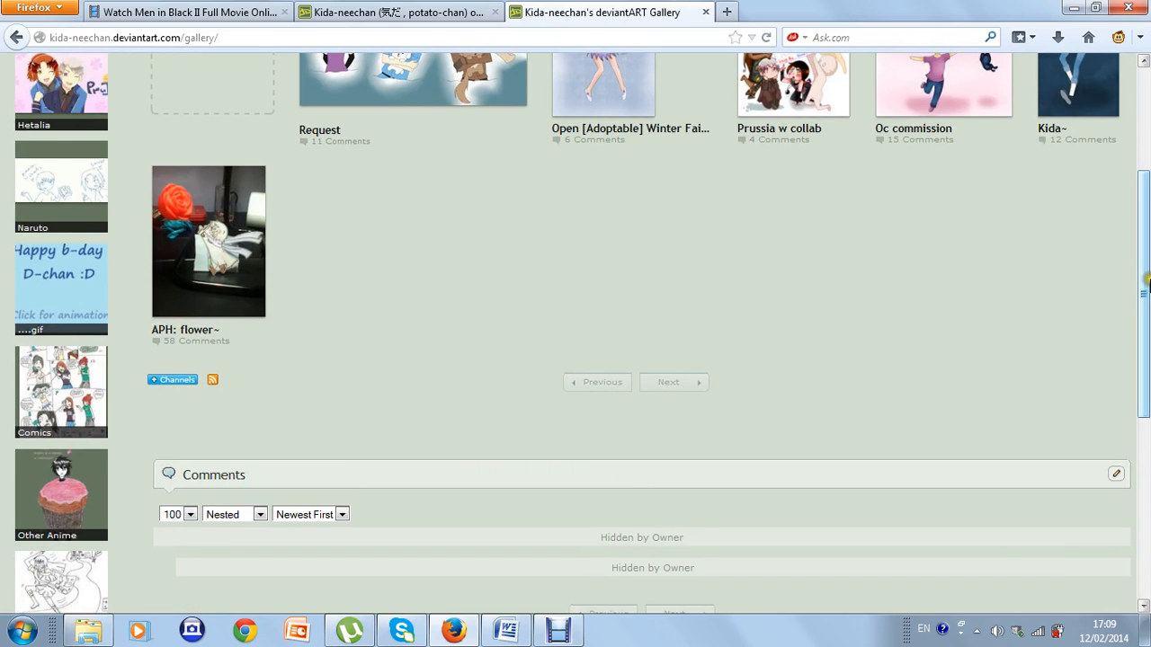
pyautogui.scroll(-3)
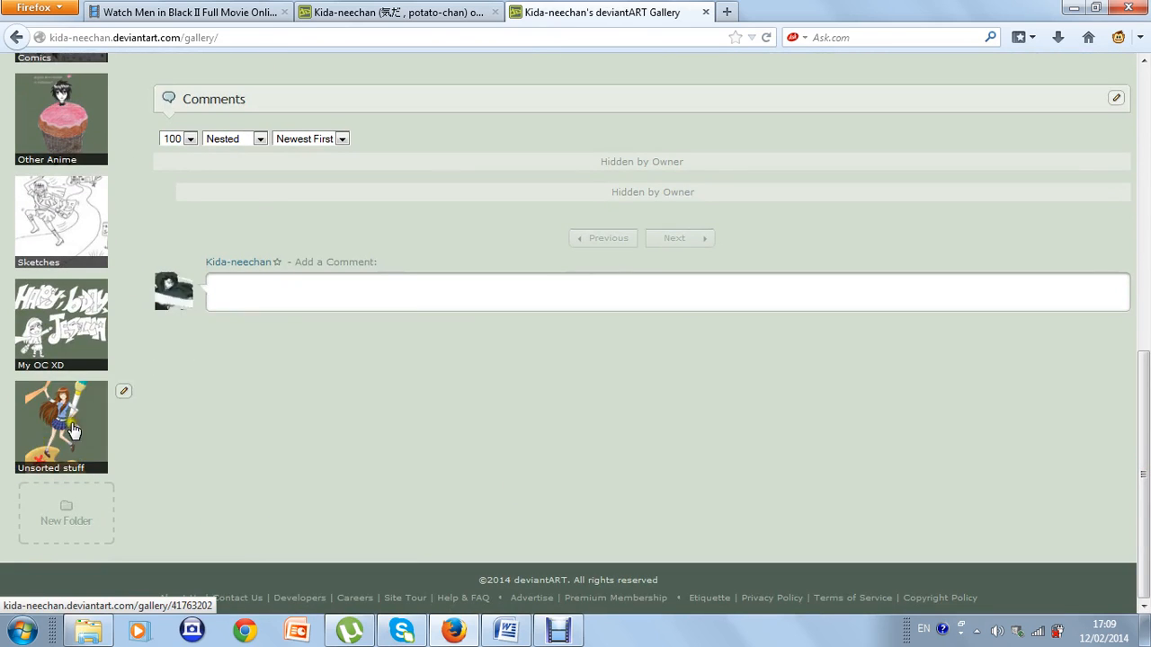
pyautogui.click(61, 428)
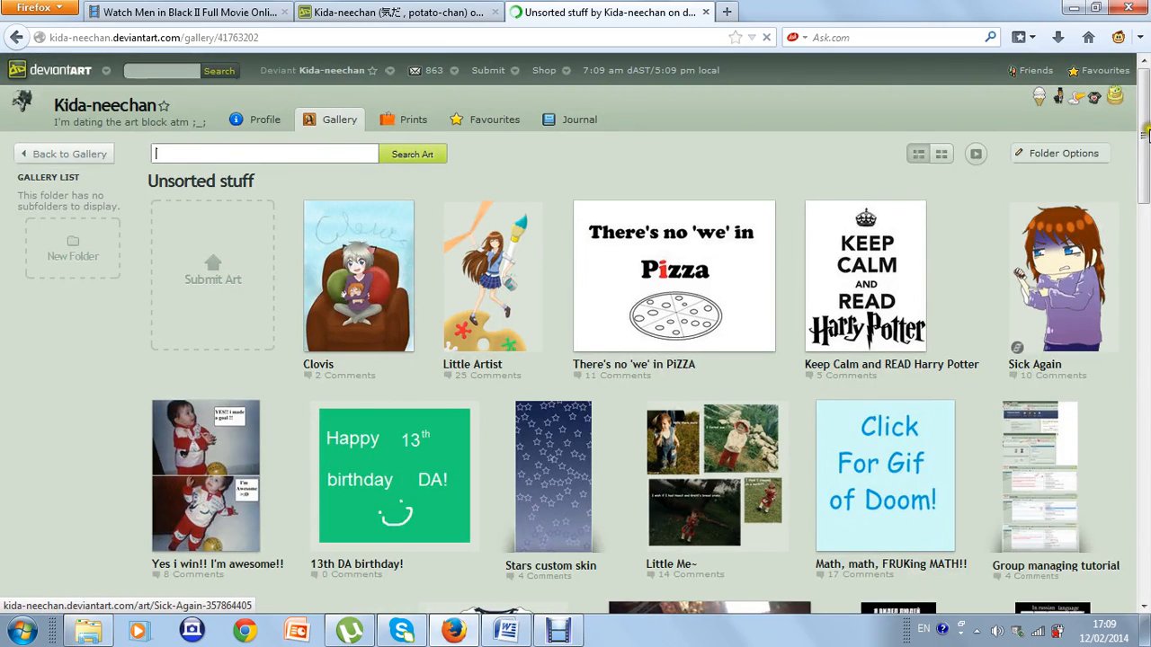
pyautogui.click(885, 476)
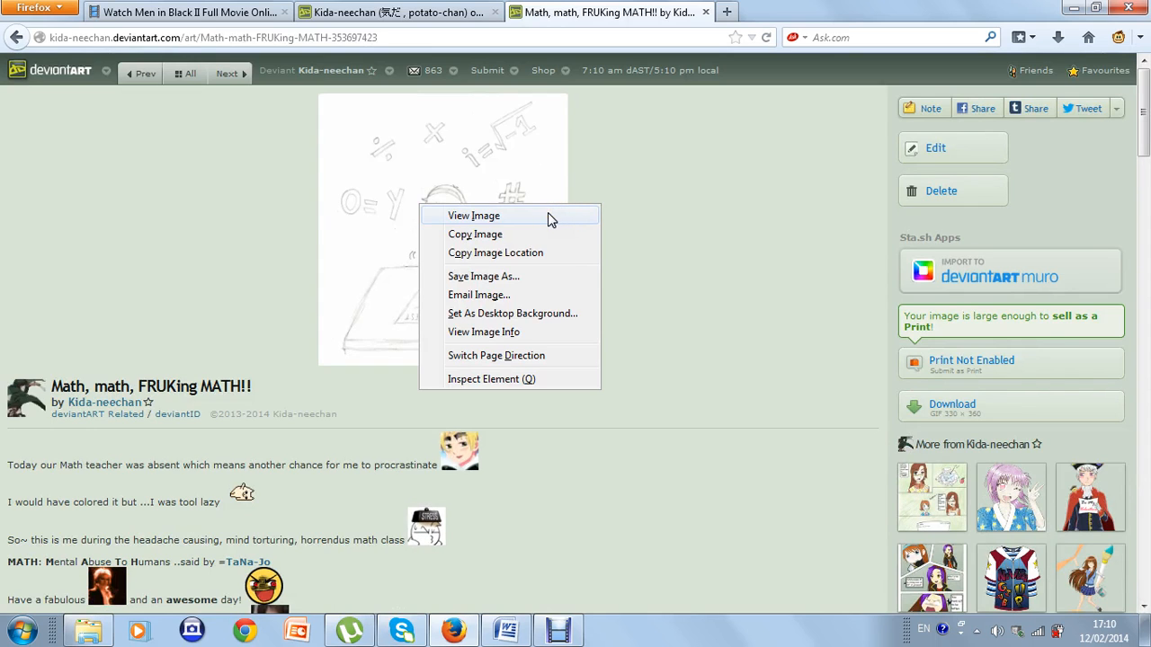
# - View the math drawing's GIF on its own, copy its web address and return to the profile tab
pyautogui.click(475, 215)
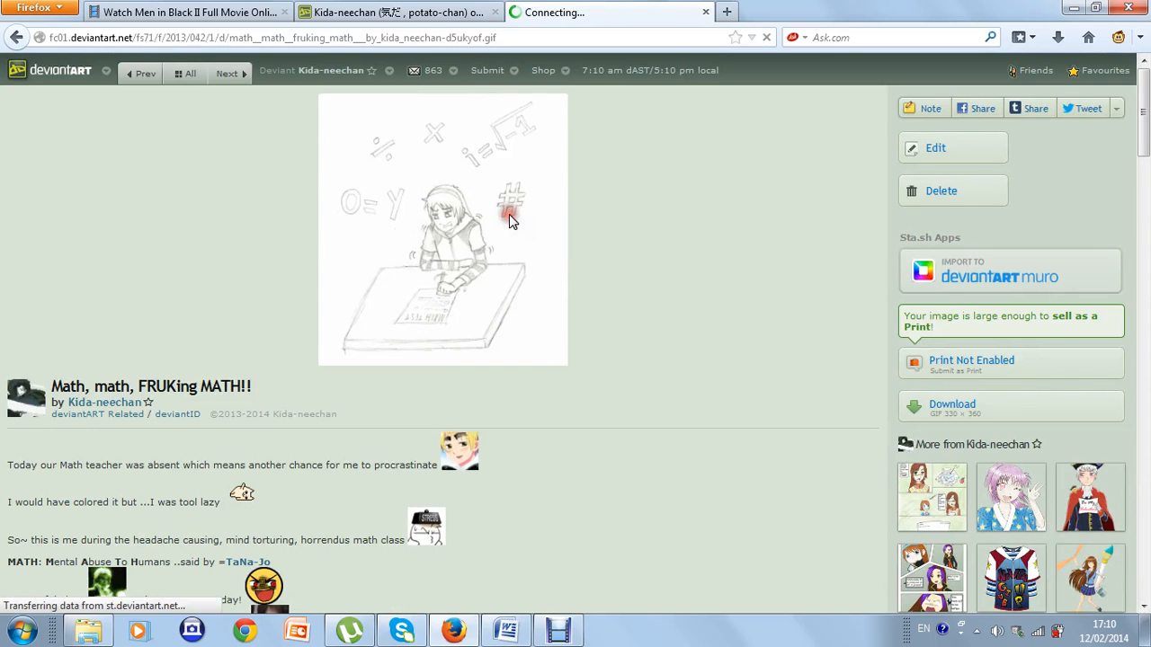
pyautogui.rightClick(252, 36)
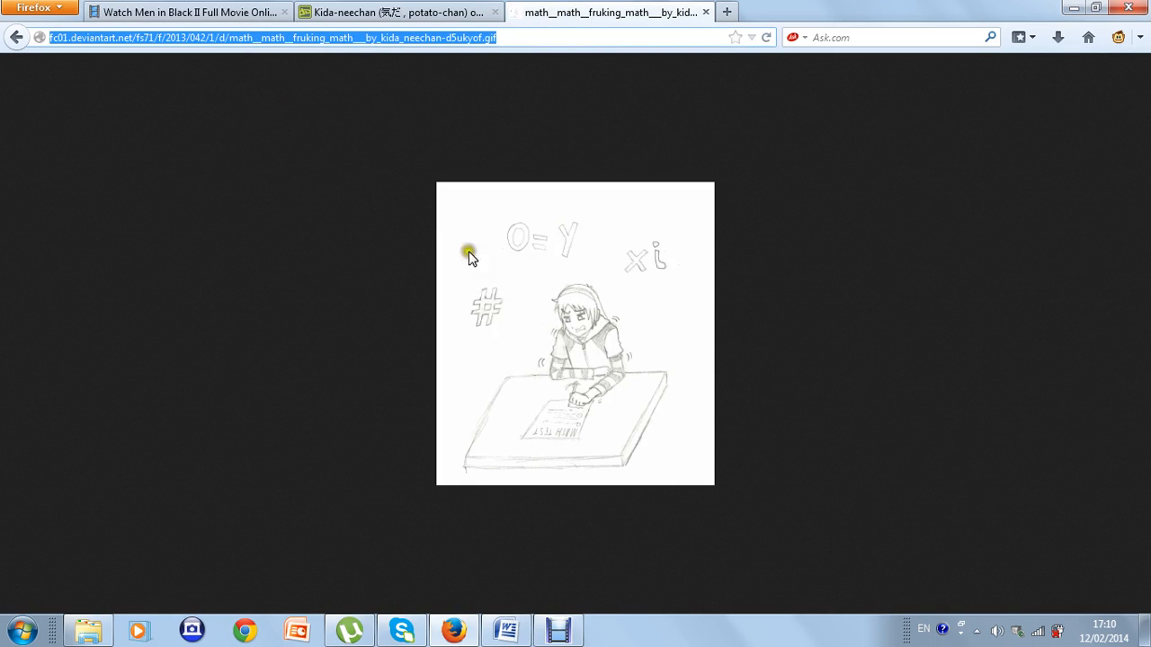
pyautogui.click(396, 11)
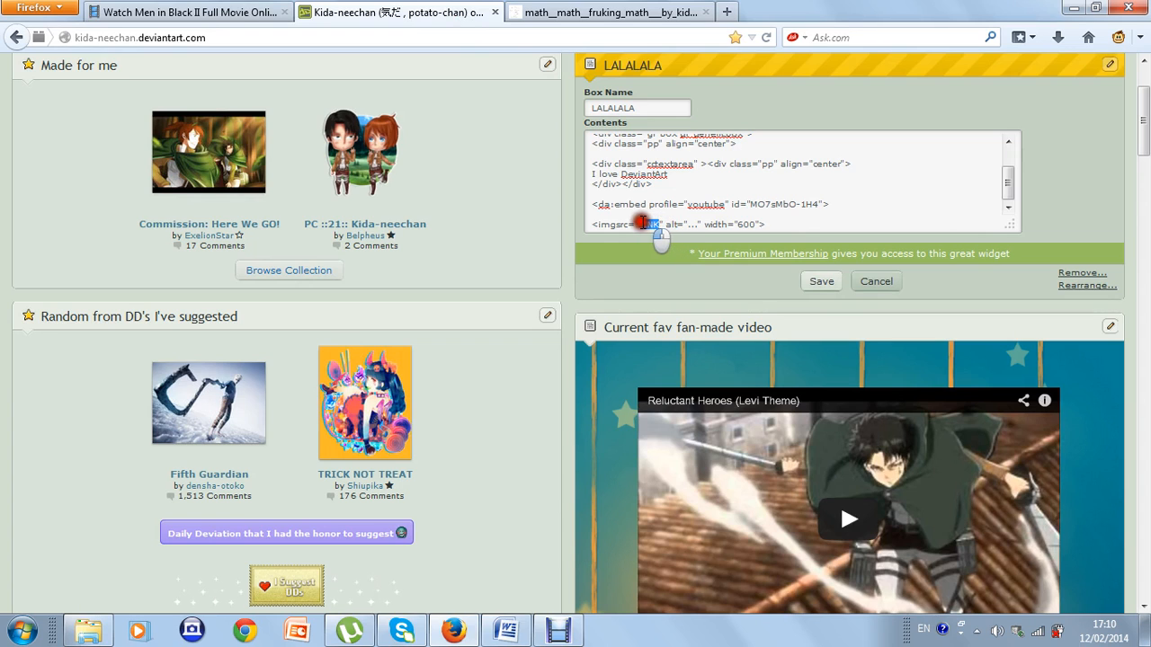
# - Replace the img URL with the math GIF address, set width 500 and save the widget
pyautogui.doubleClick(647, 223)
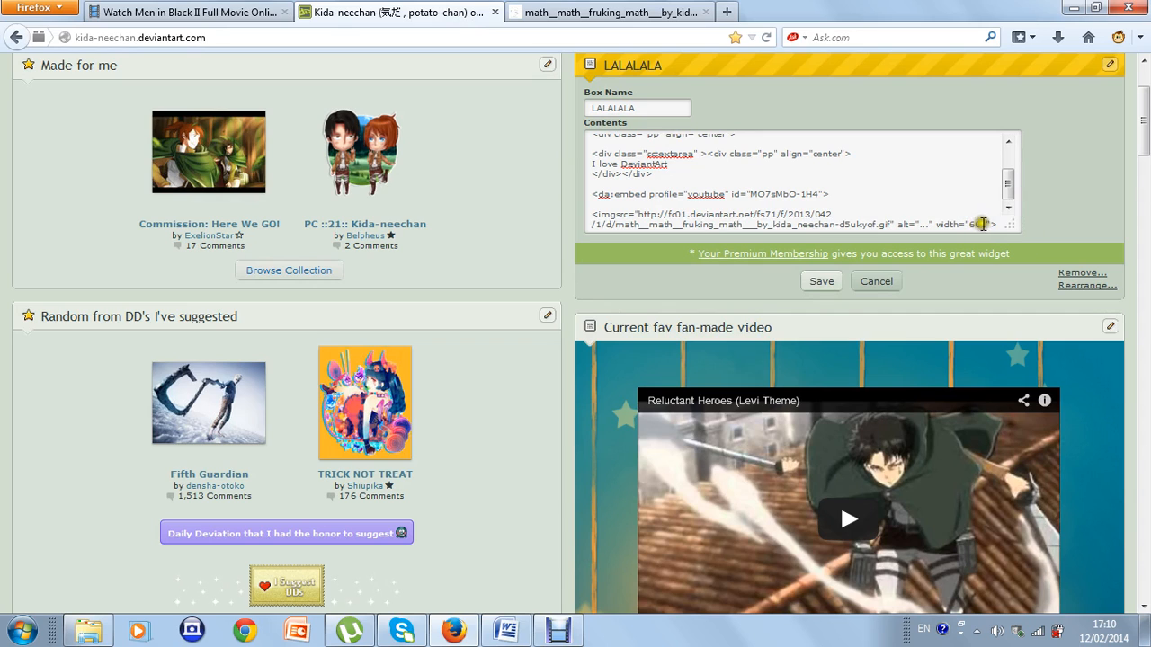
pyautogui.doubleClick(974, 223)
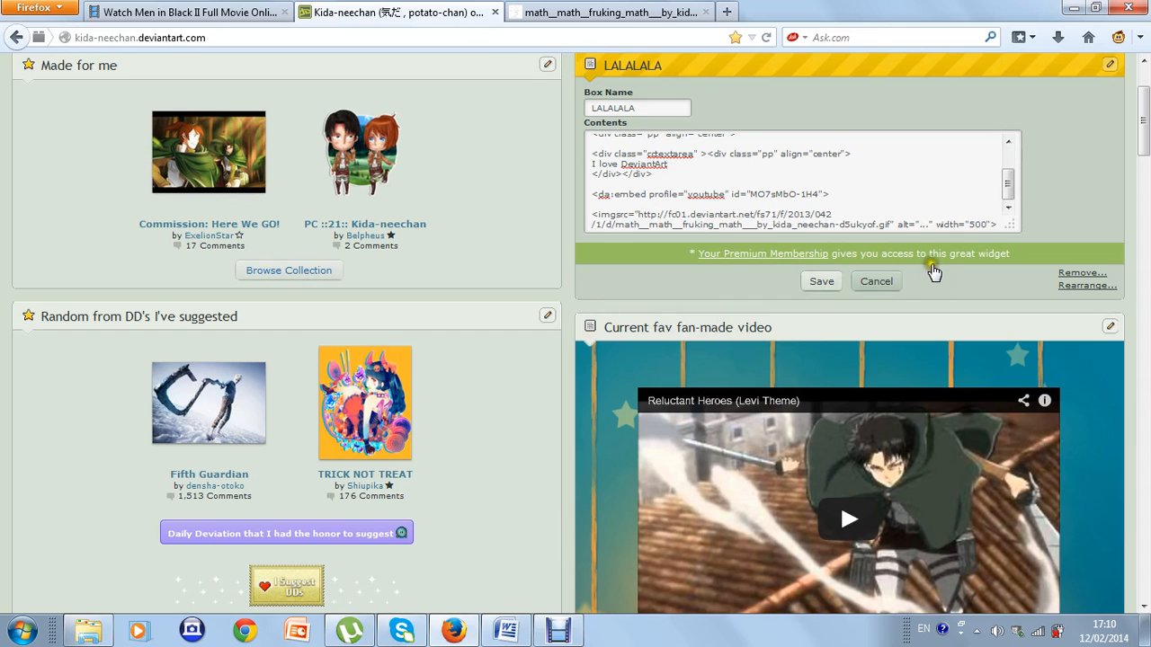
pyautogui.click(820, 280)
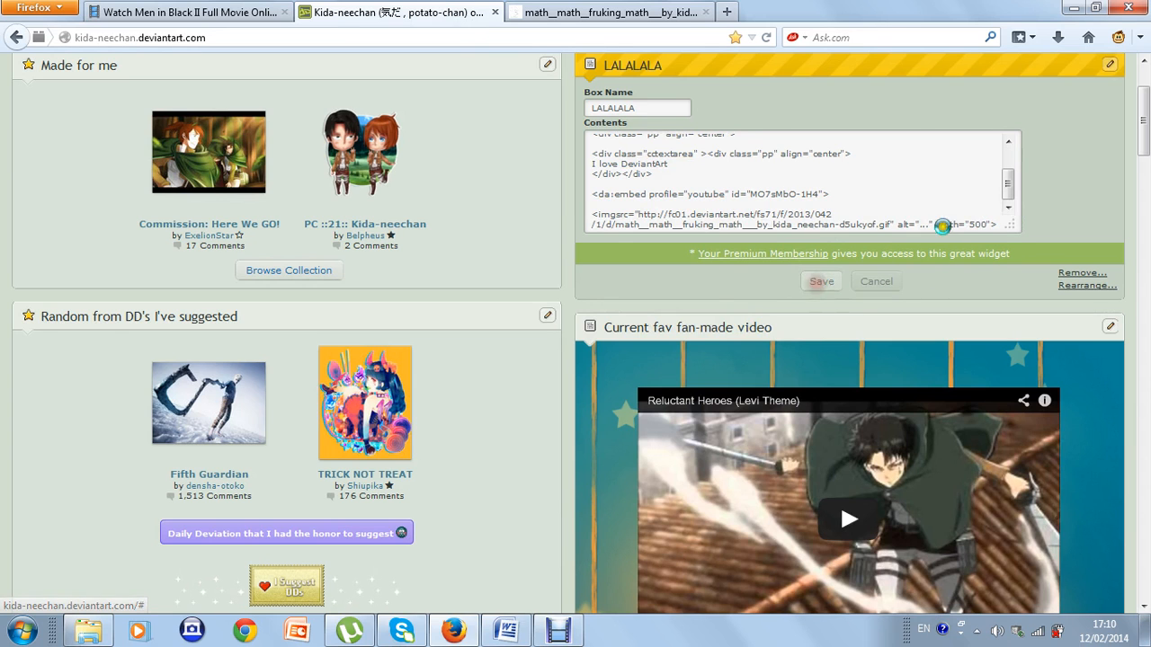
pyautogui.scroll(-3)
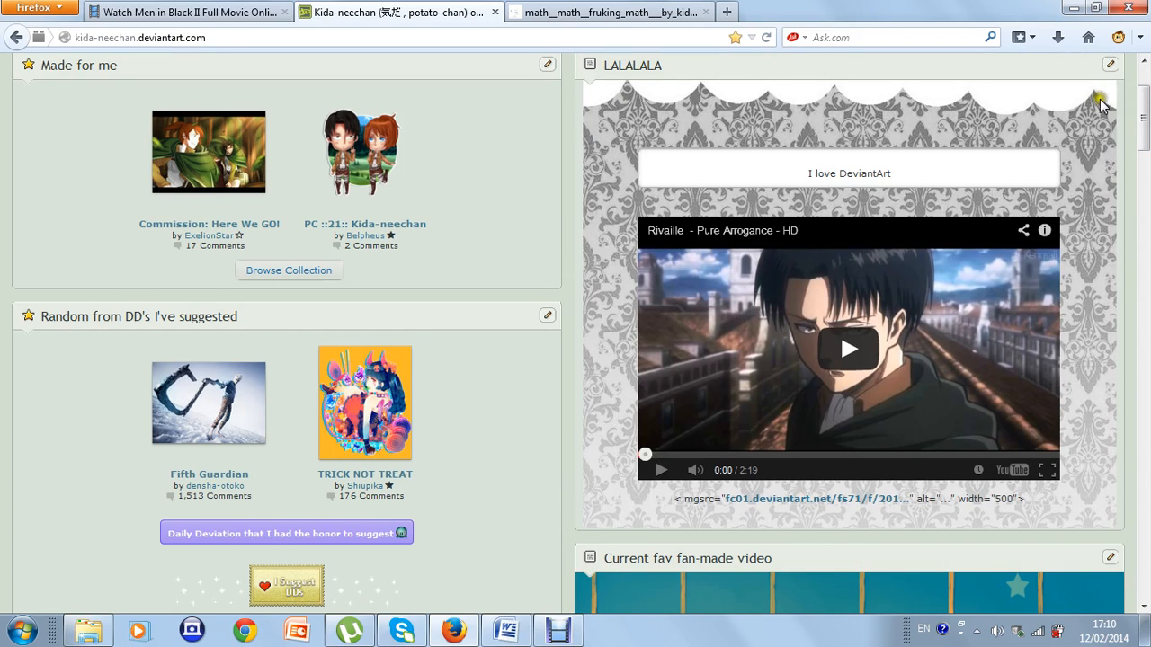
pyautogui.moveTo(1097, 112)
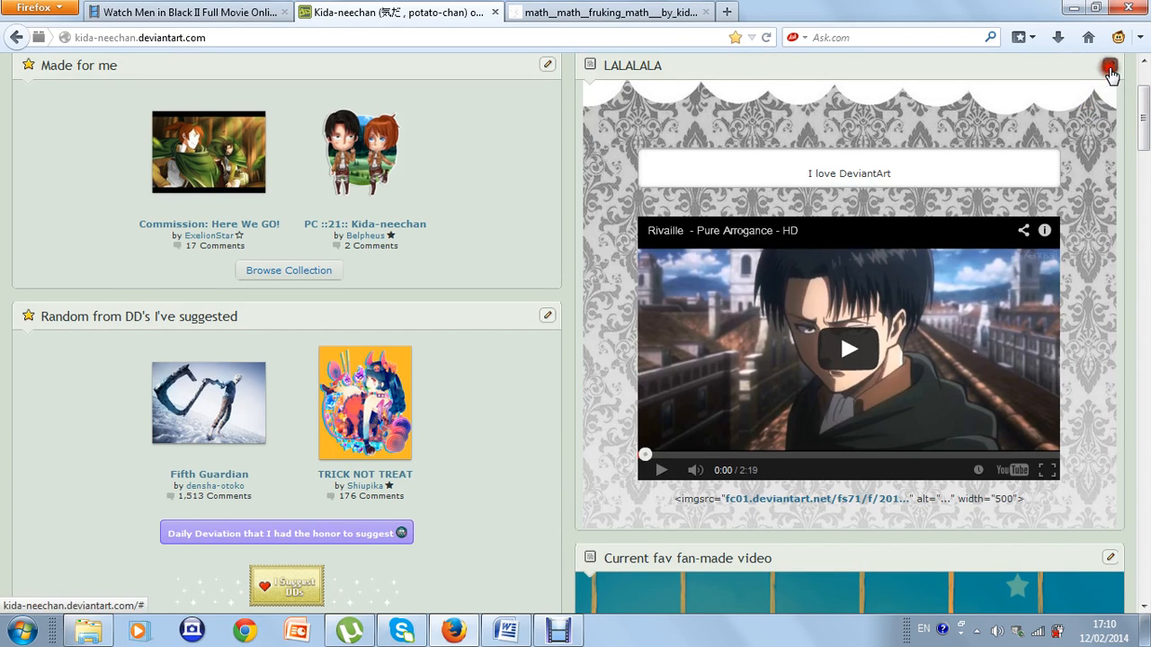
# - Fix the missing space in the img tag and save so the GIF displays below the video
pyautogui.click(1111, 64)
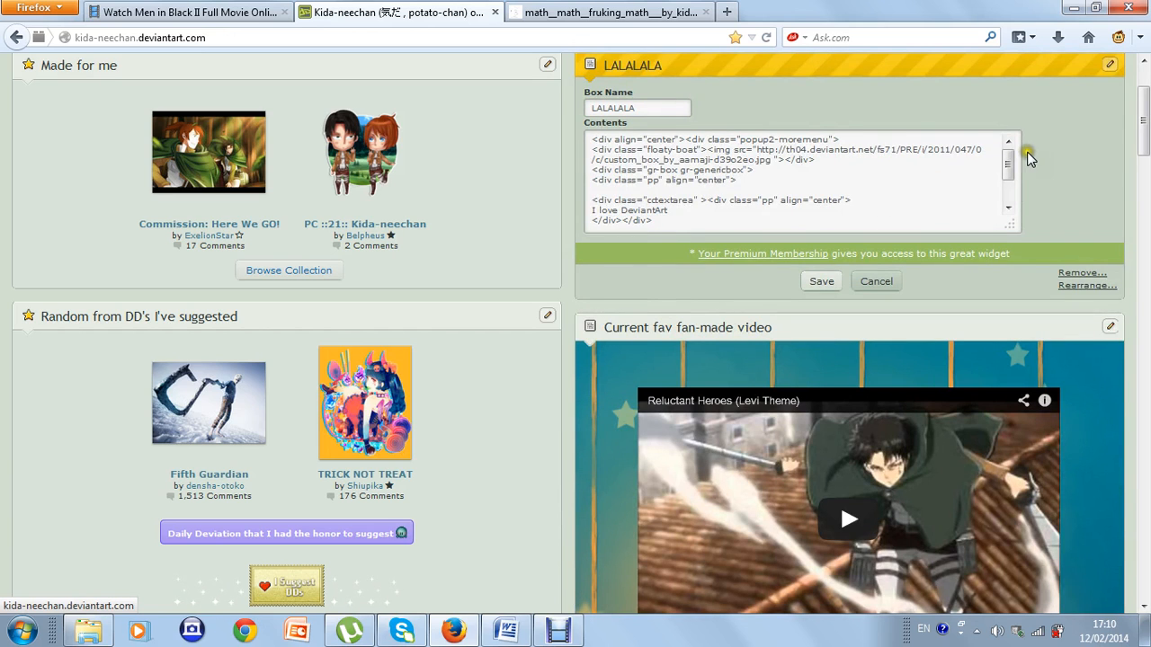
pyautogui.click(1007, 153)
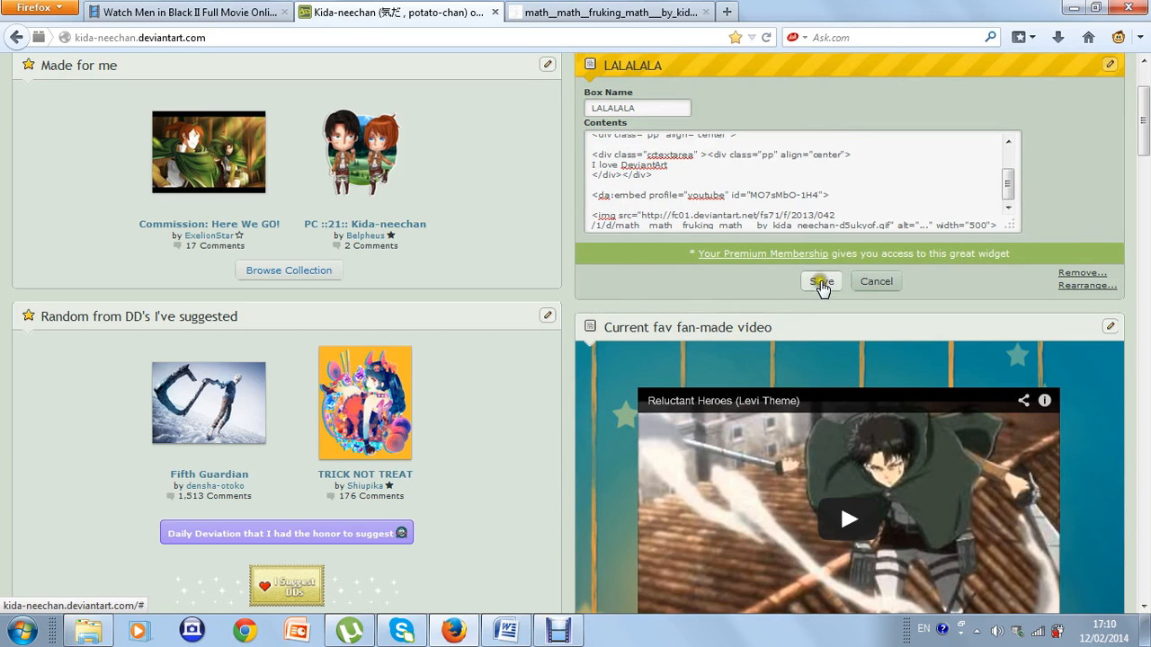
pyautogui.click(820, 281)
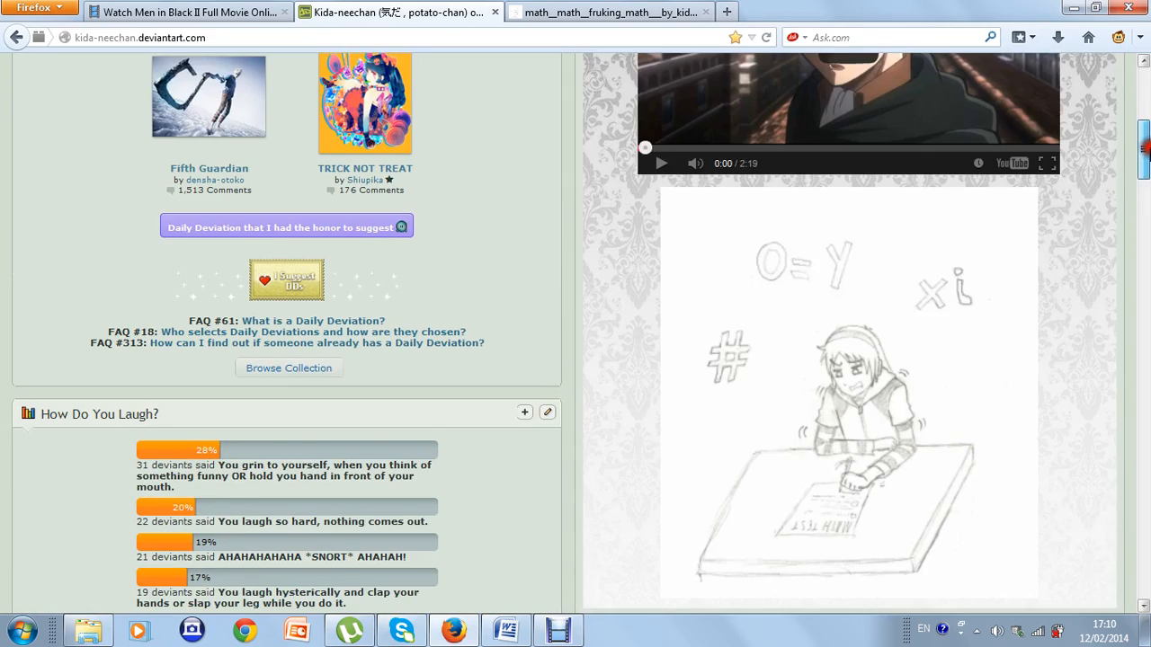
pyautogui.scroll(-3)
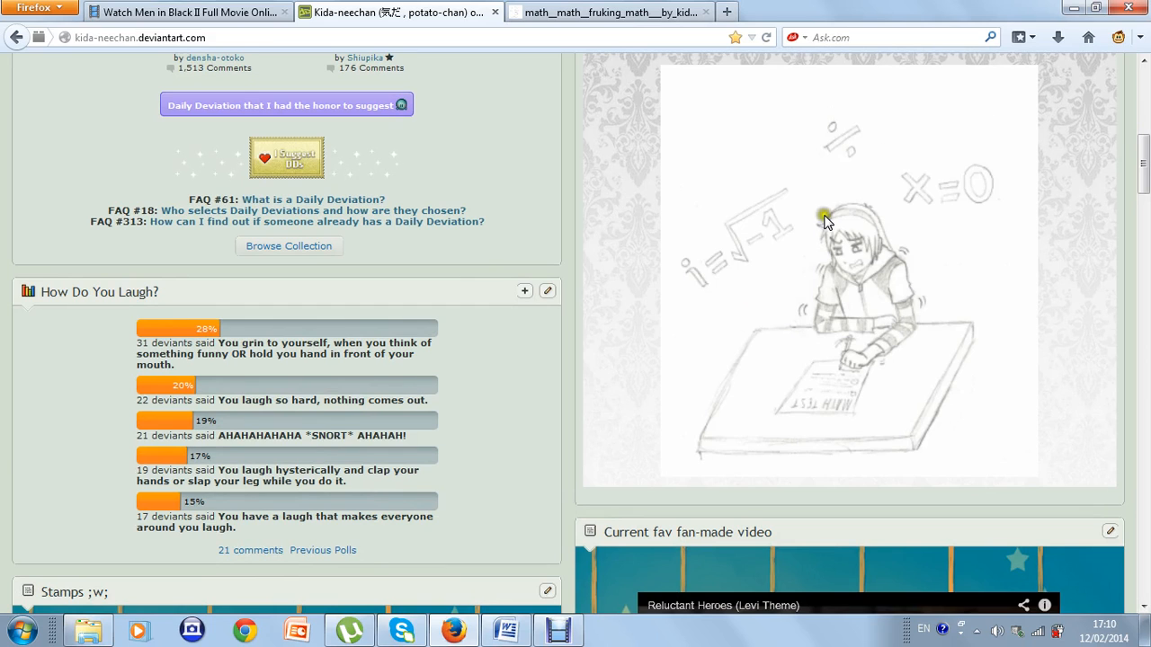
pyautogui.moveTo(802, 392)
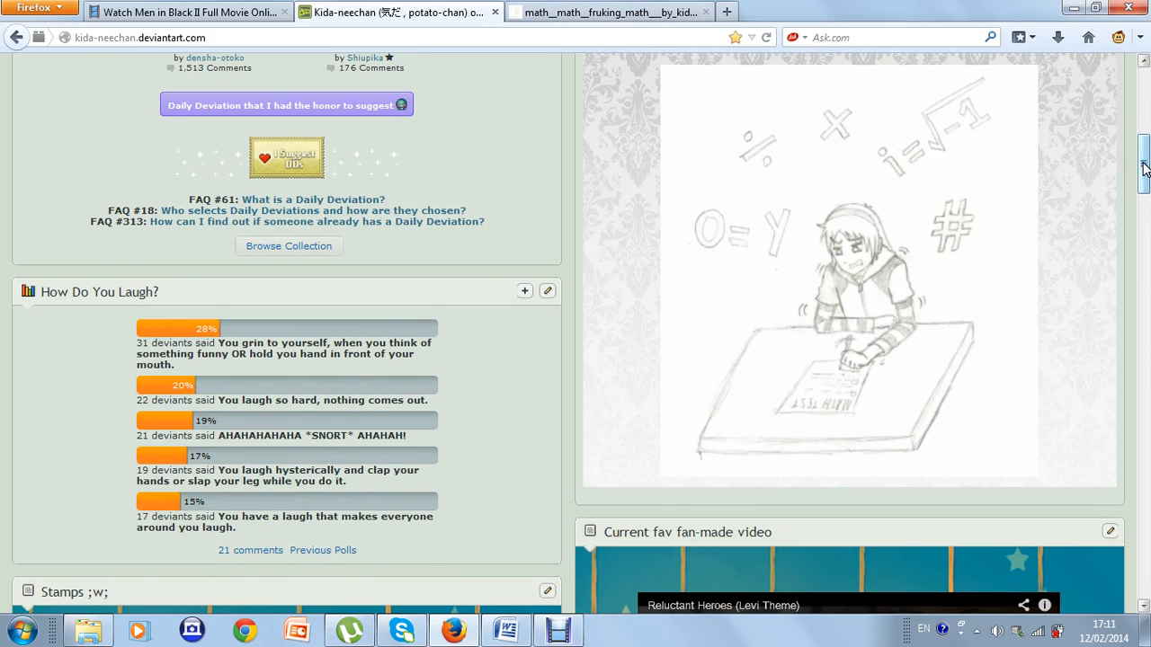
pyautogui.scroll(3)
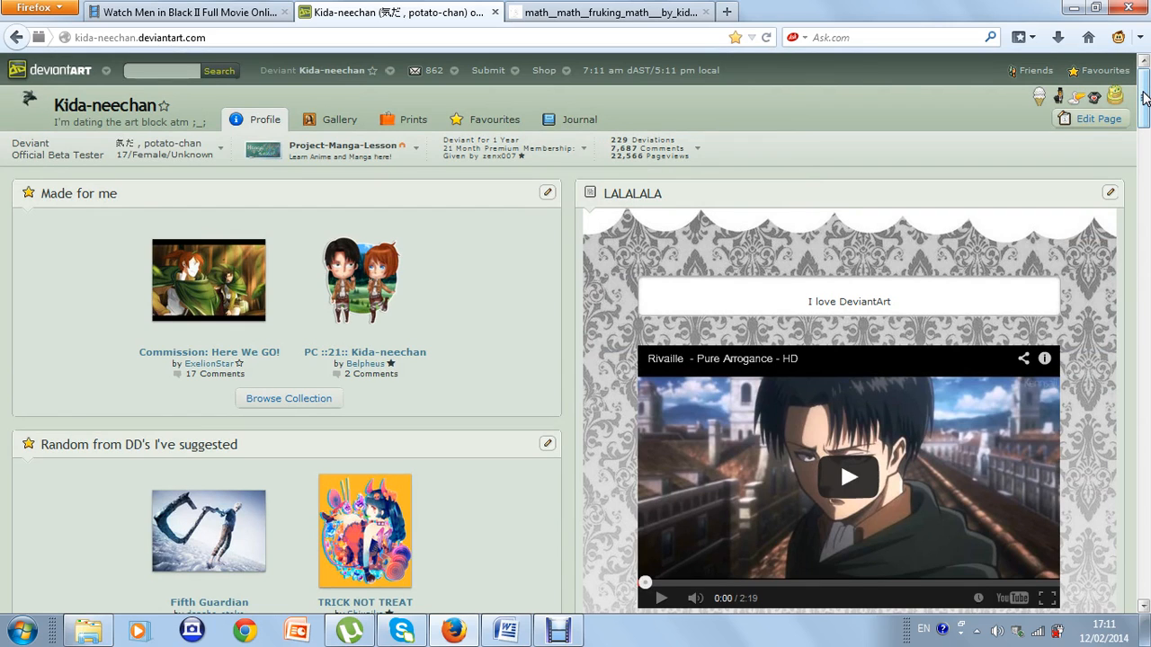
pyautogui.scroll(-3)
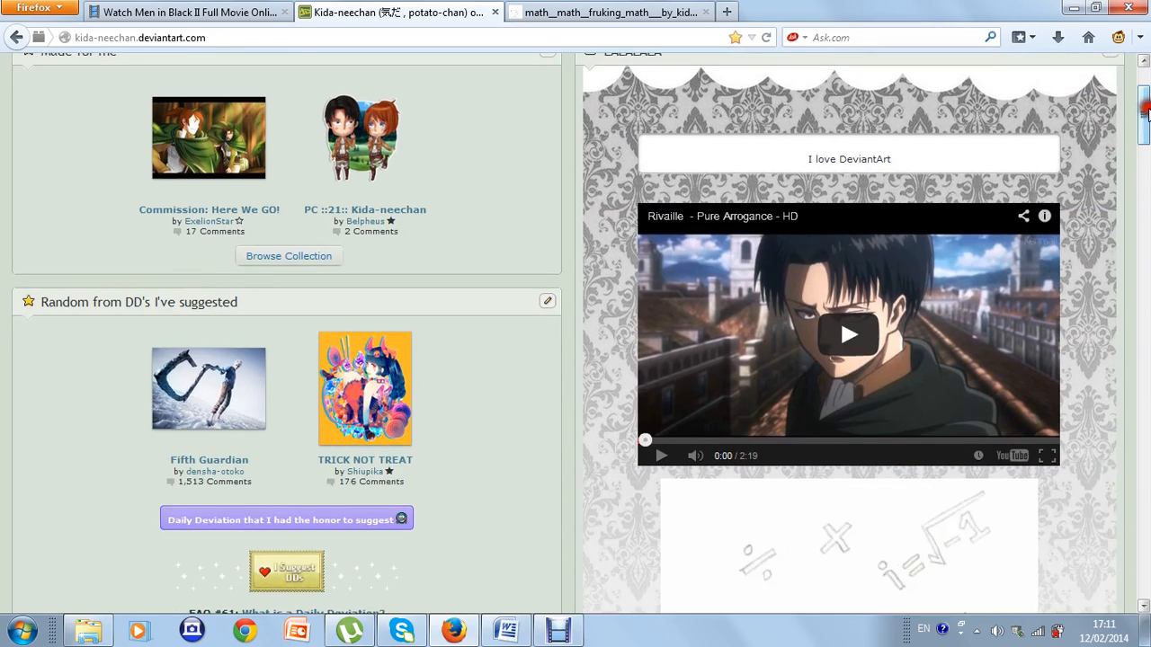
pyautogui.scroll(-3)
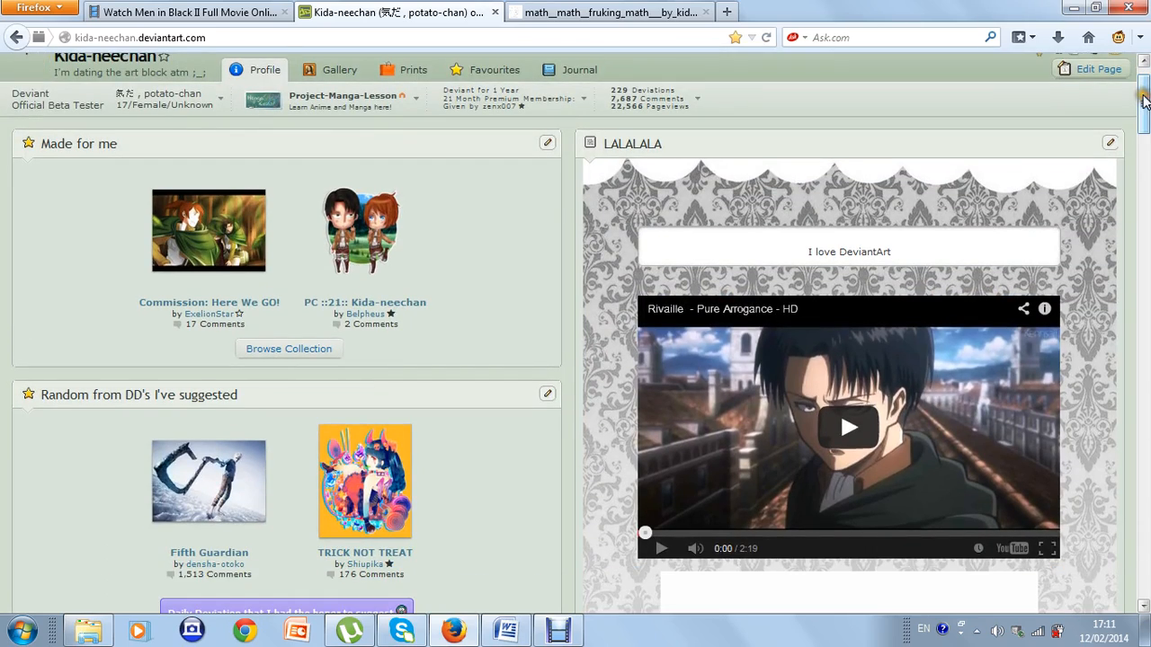
pyautogui.scroll(-3)
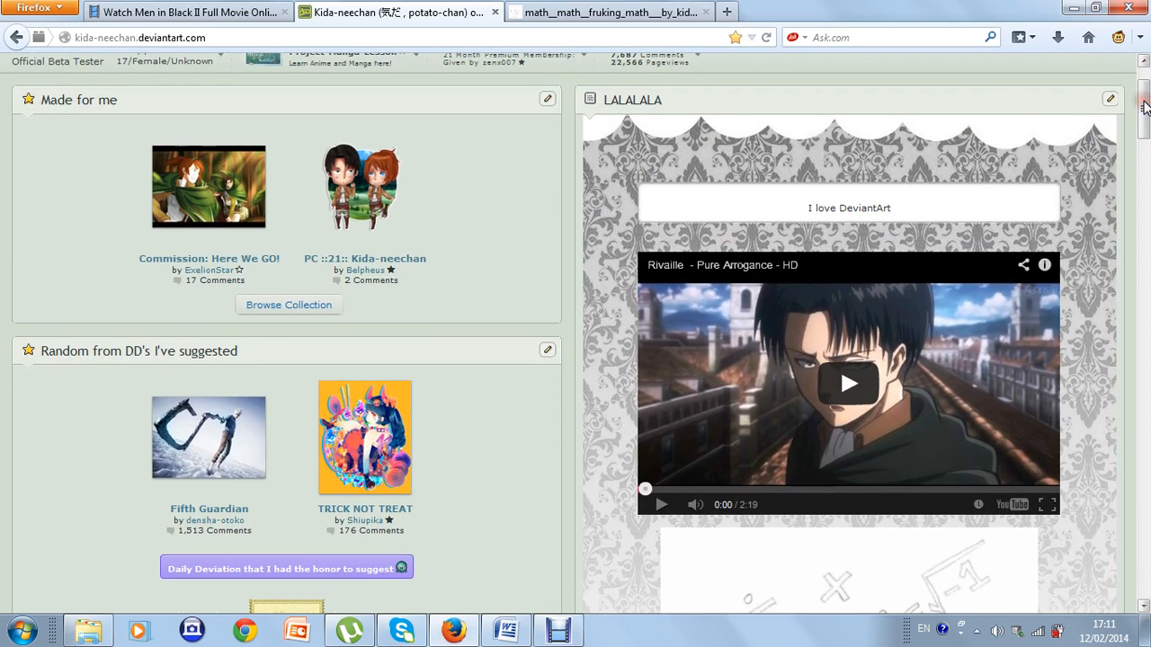
pyautogui.scroll(-3)
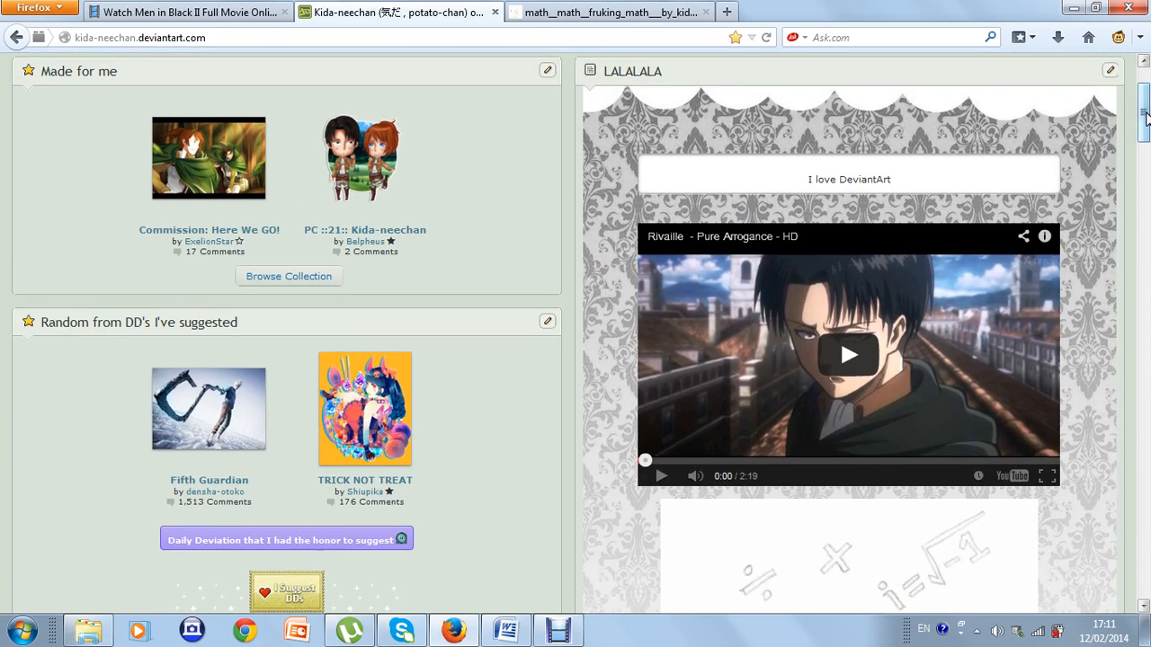
pyautogui.scroll(-3)
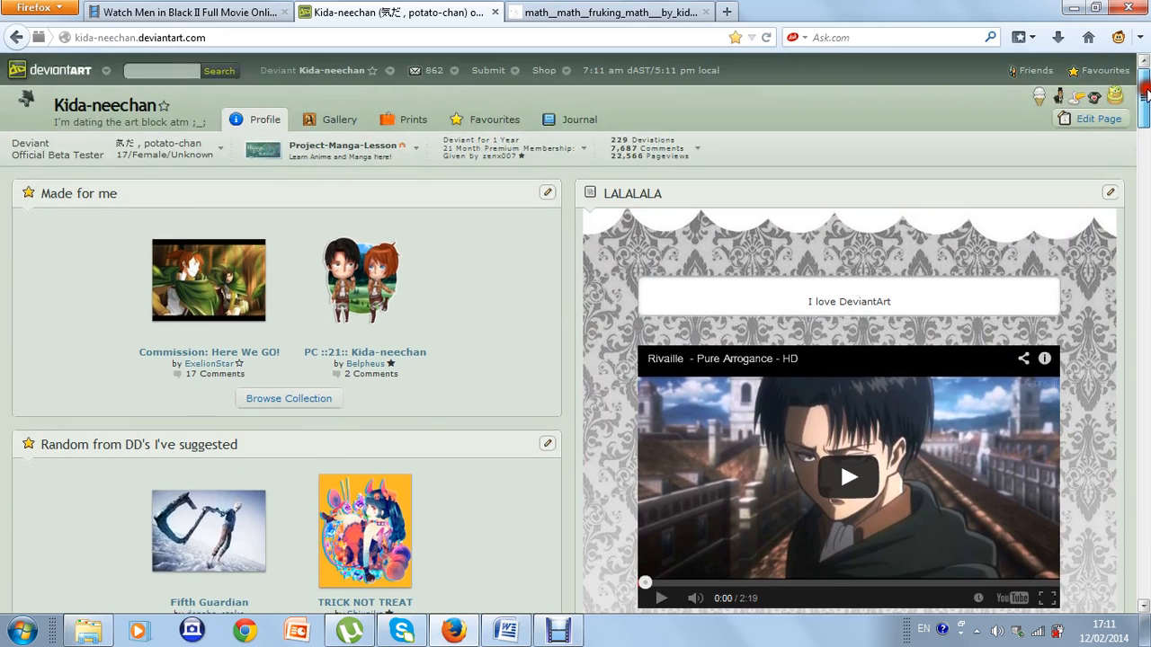
pyautogui.scroll(-3)
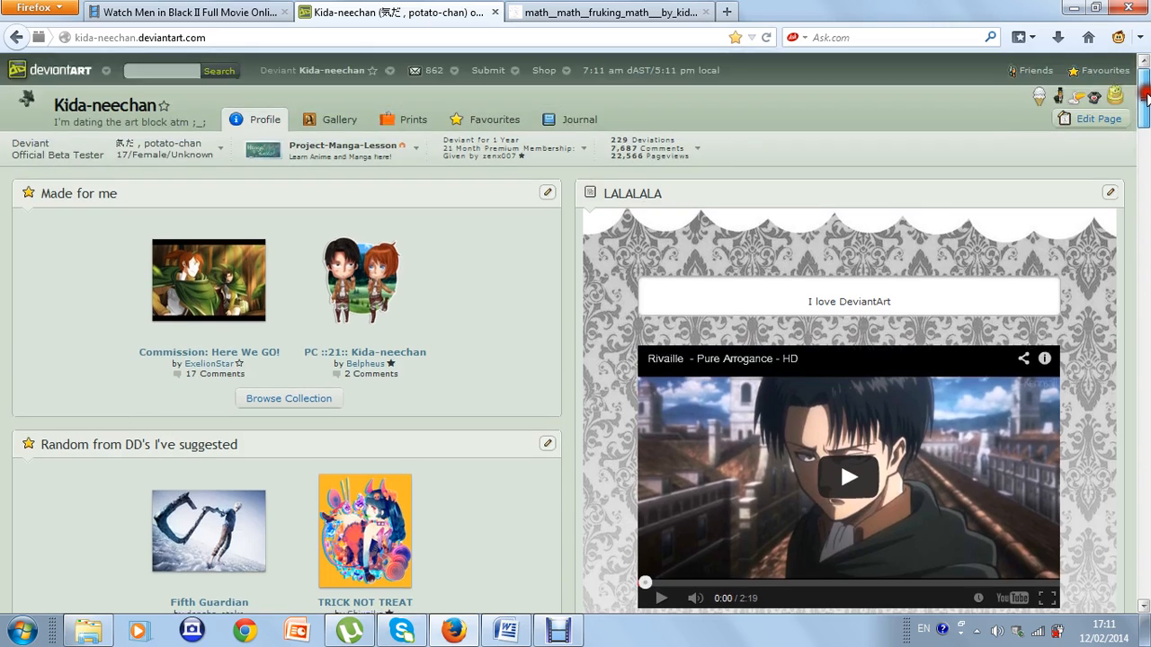
pyautogui.scroll(-3)
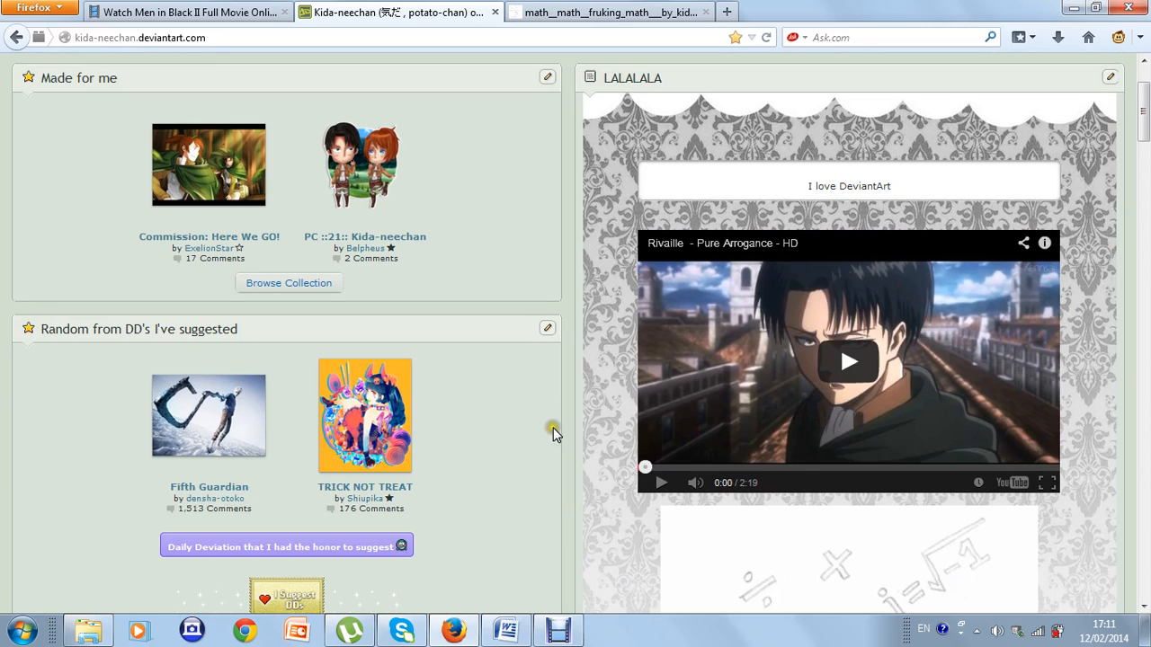
pyautogui.moveTo(575, 385)
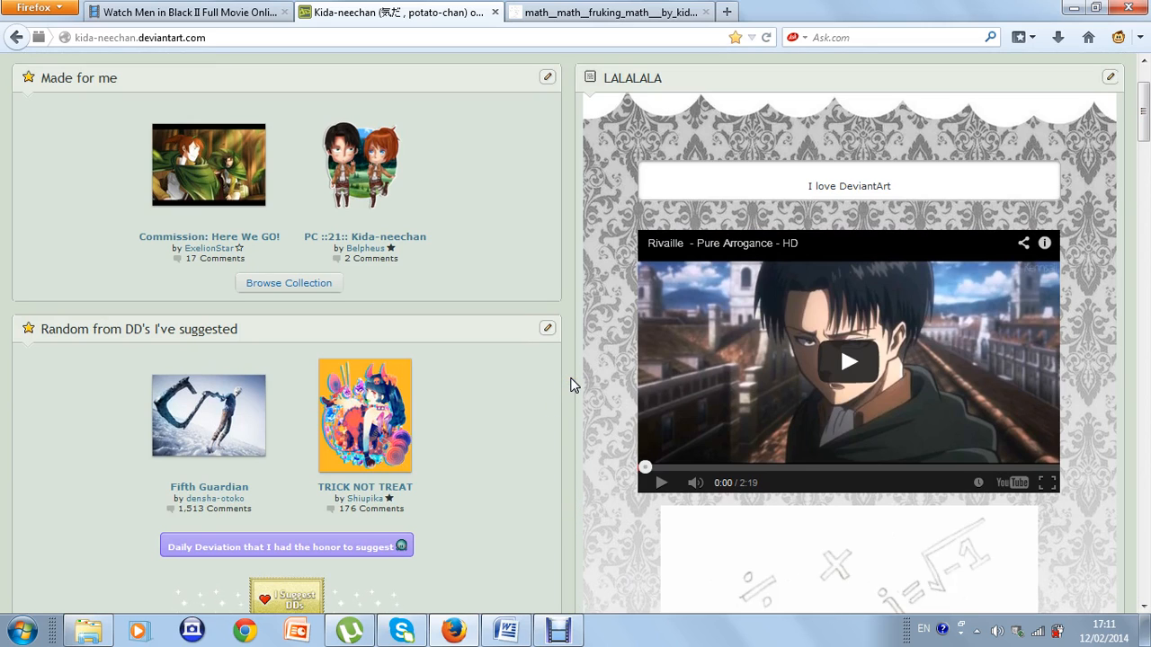